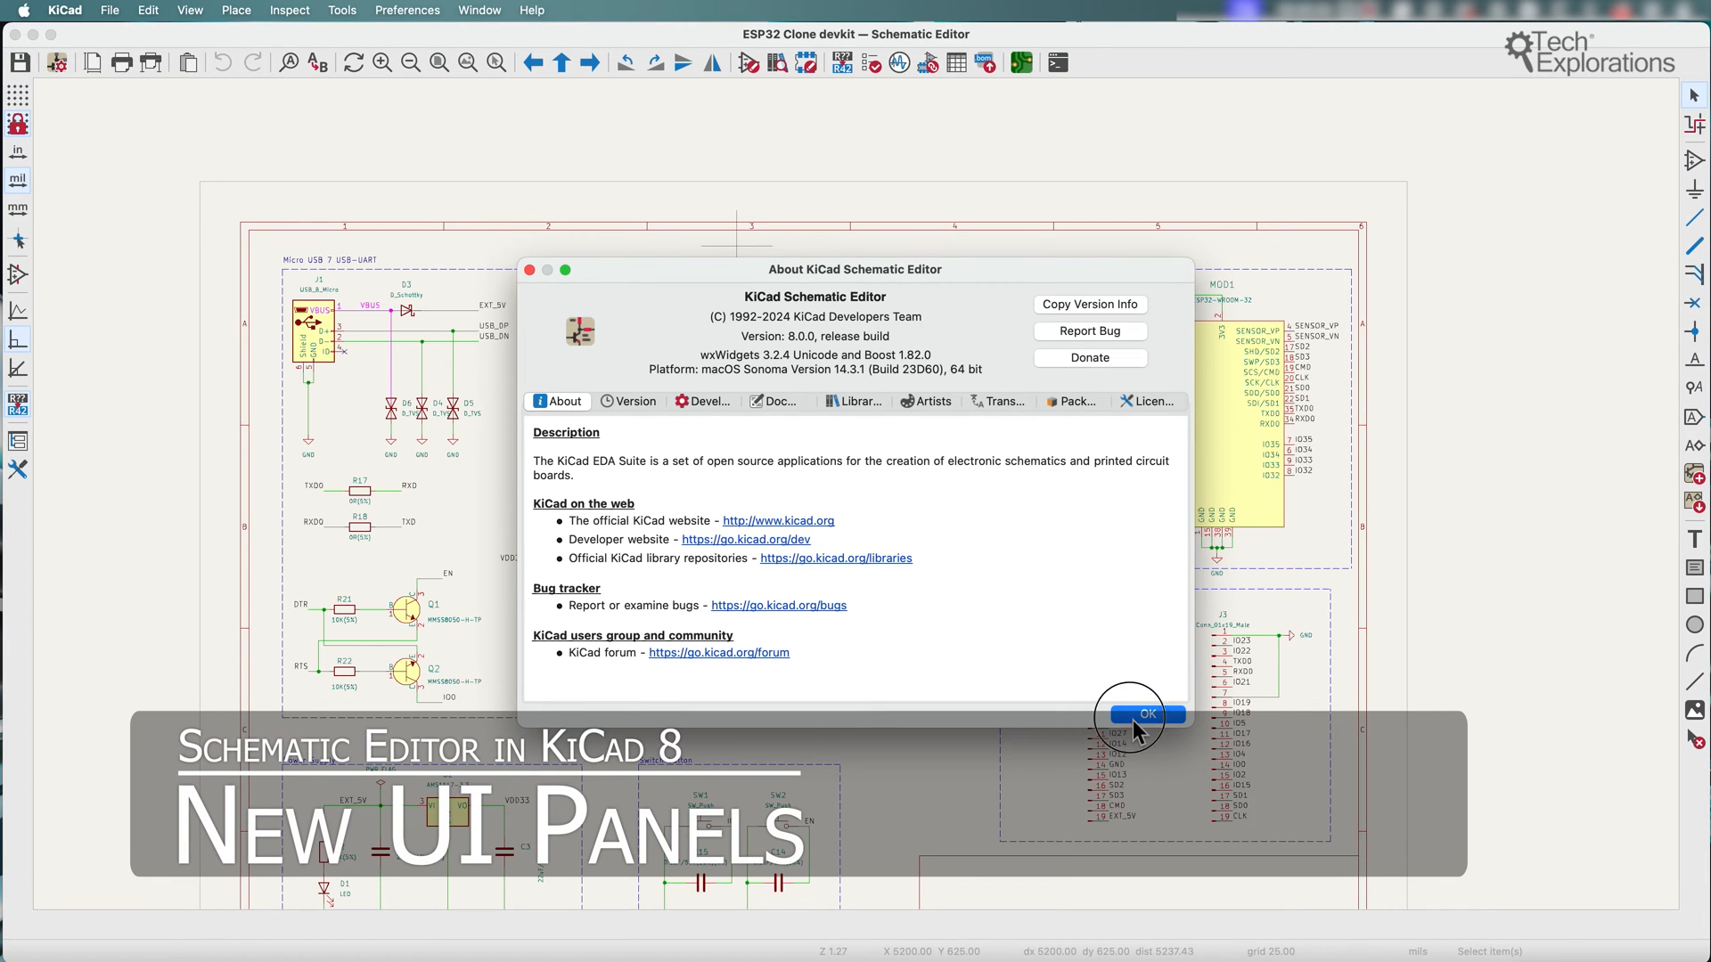
# Dismiss the About KiCad version window to return to the ESP32 devkit schematic.
pyautogui.click(1138, 714)
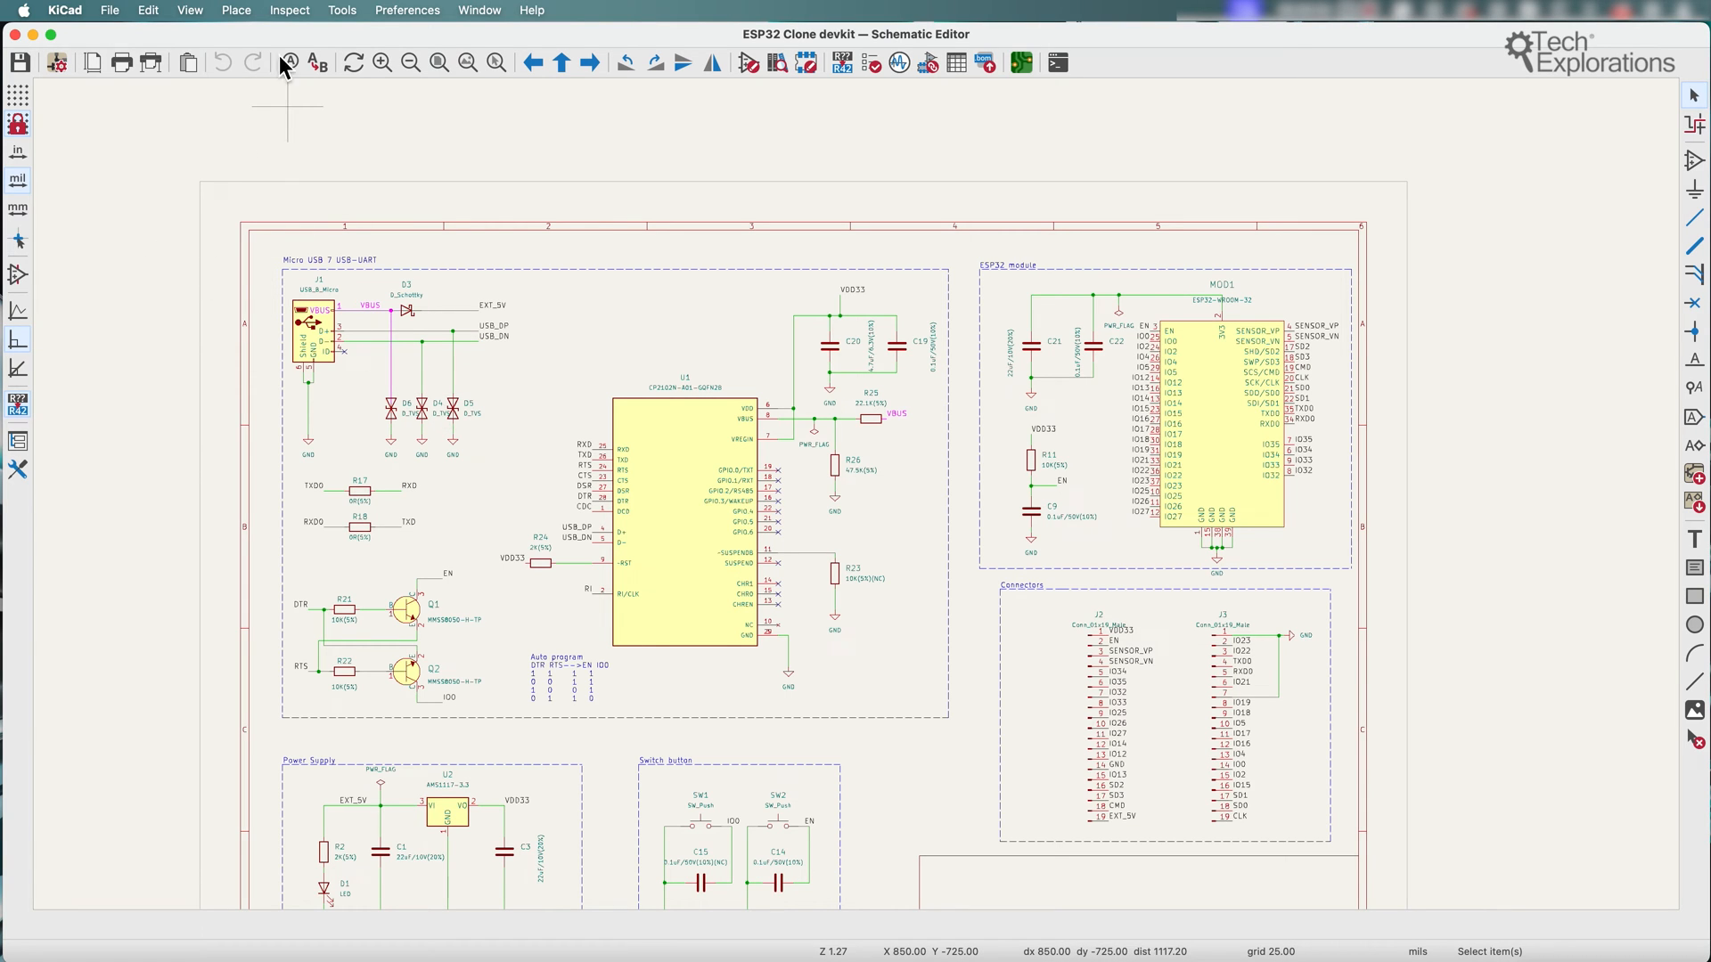
pyautogui.click(189, 10)
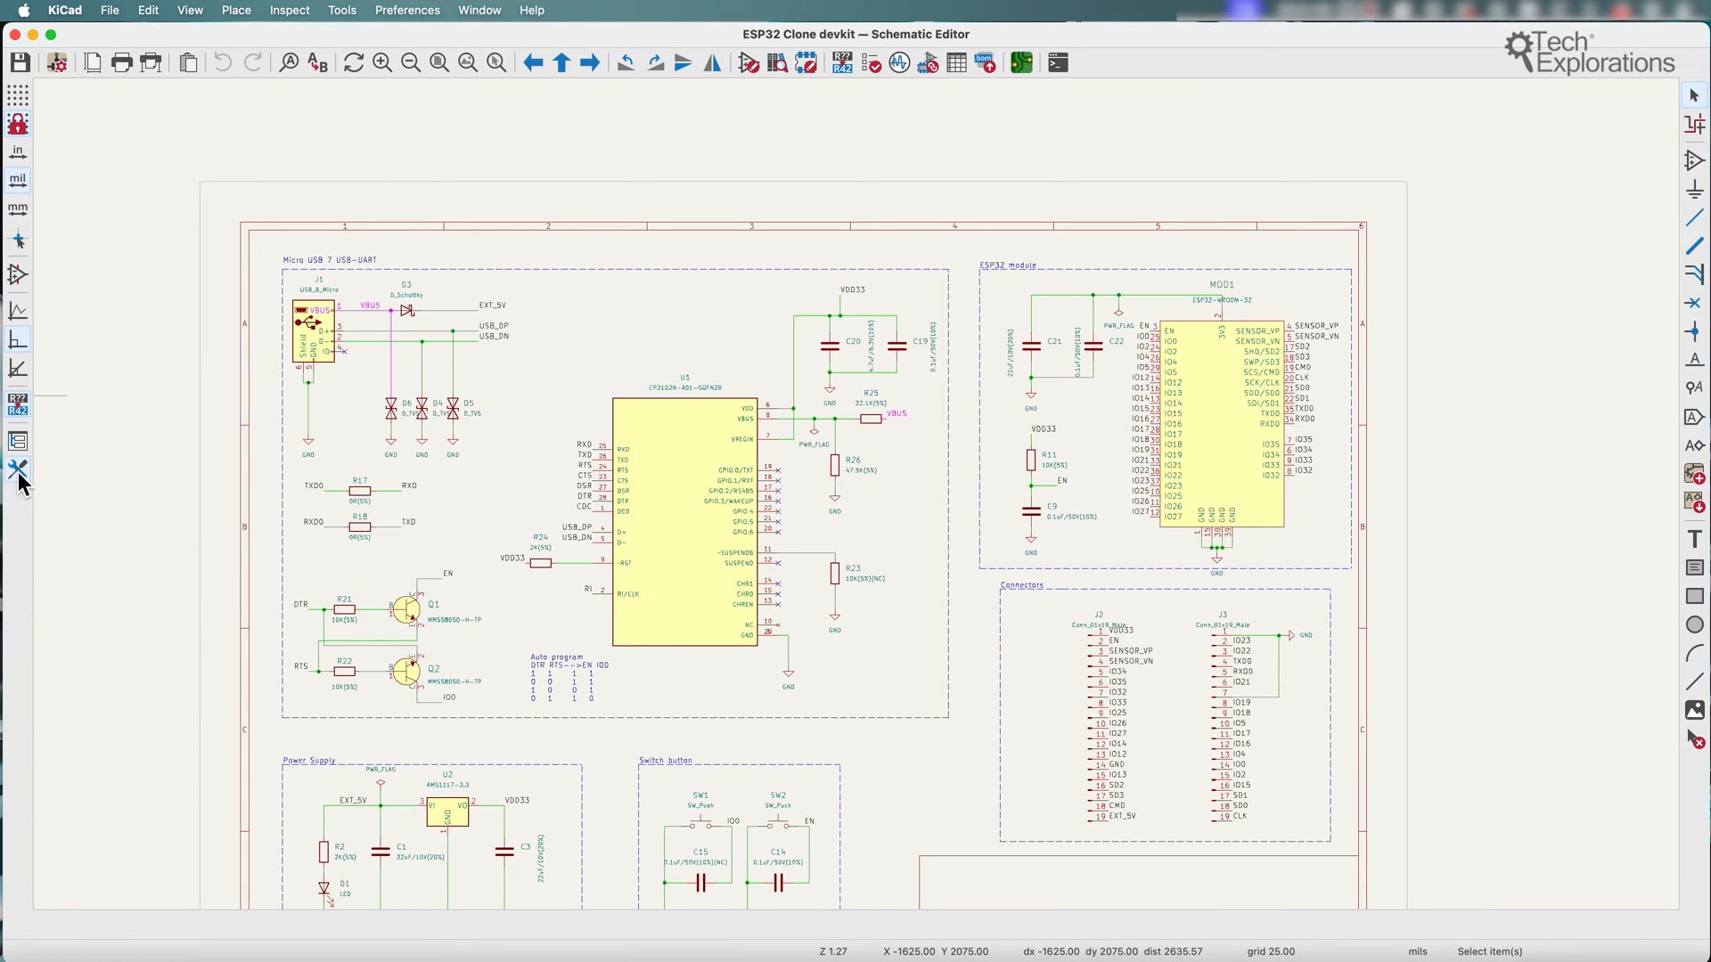
pyautogui.moveTo(16, 527)
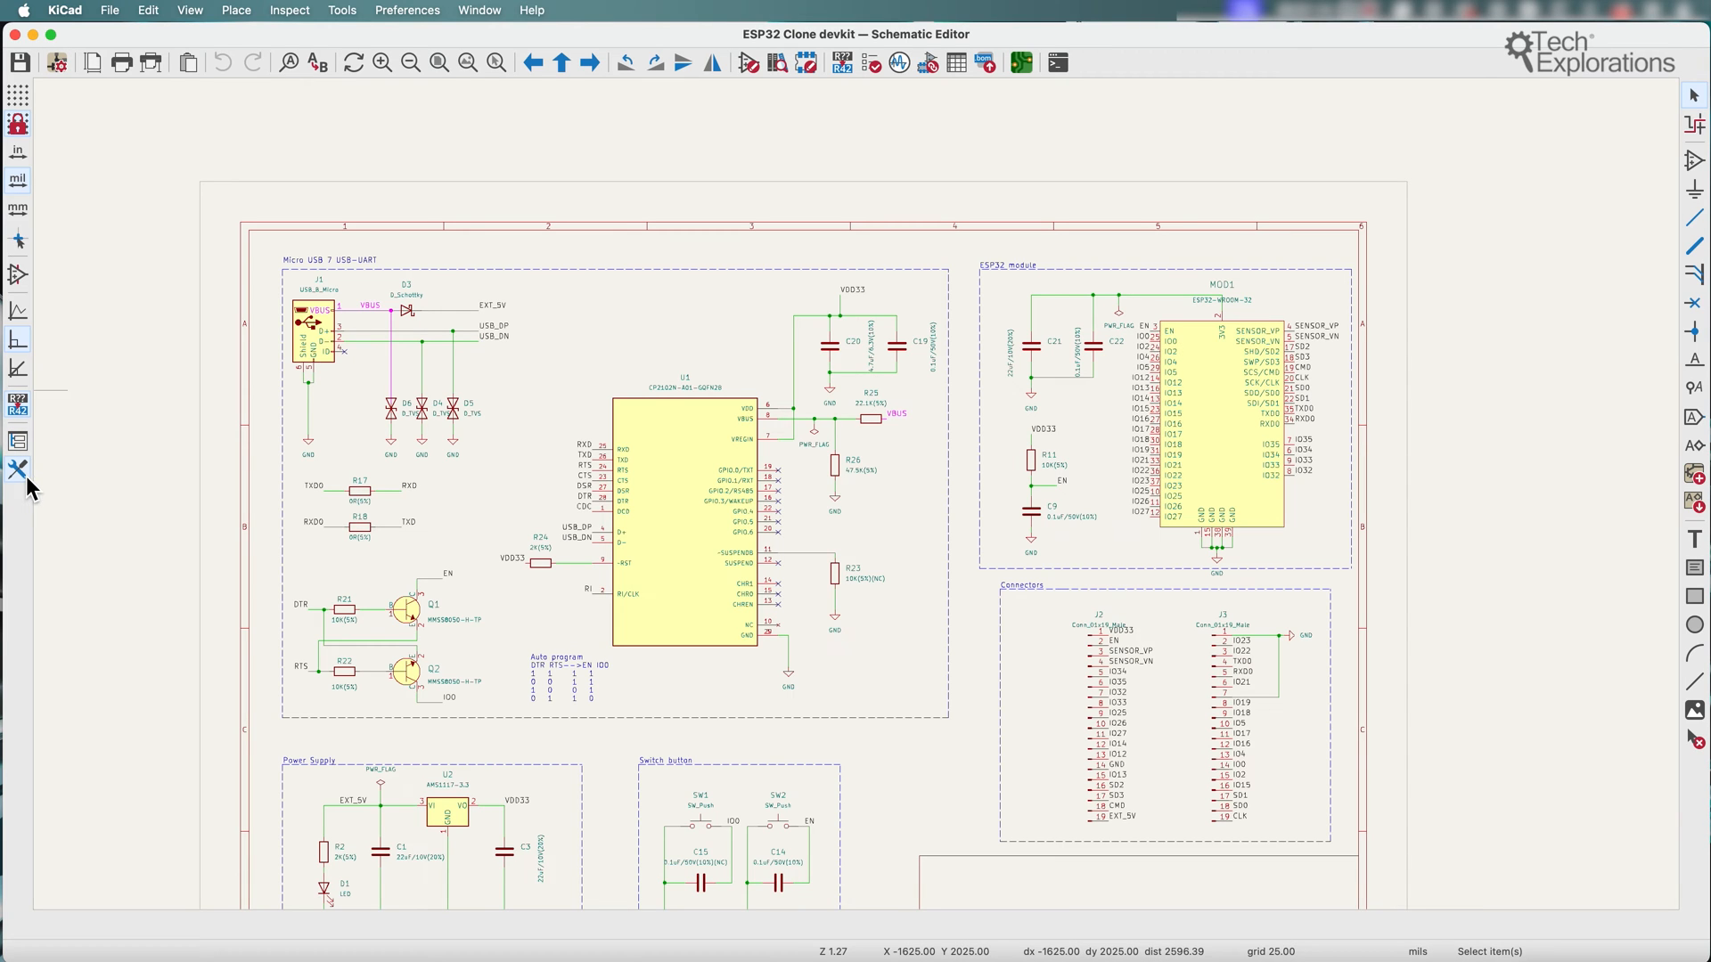
pyautogui.click(189, 11)
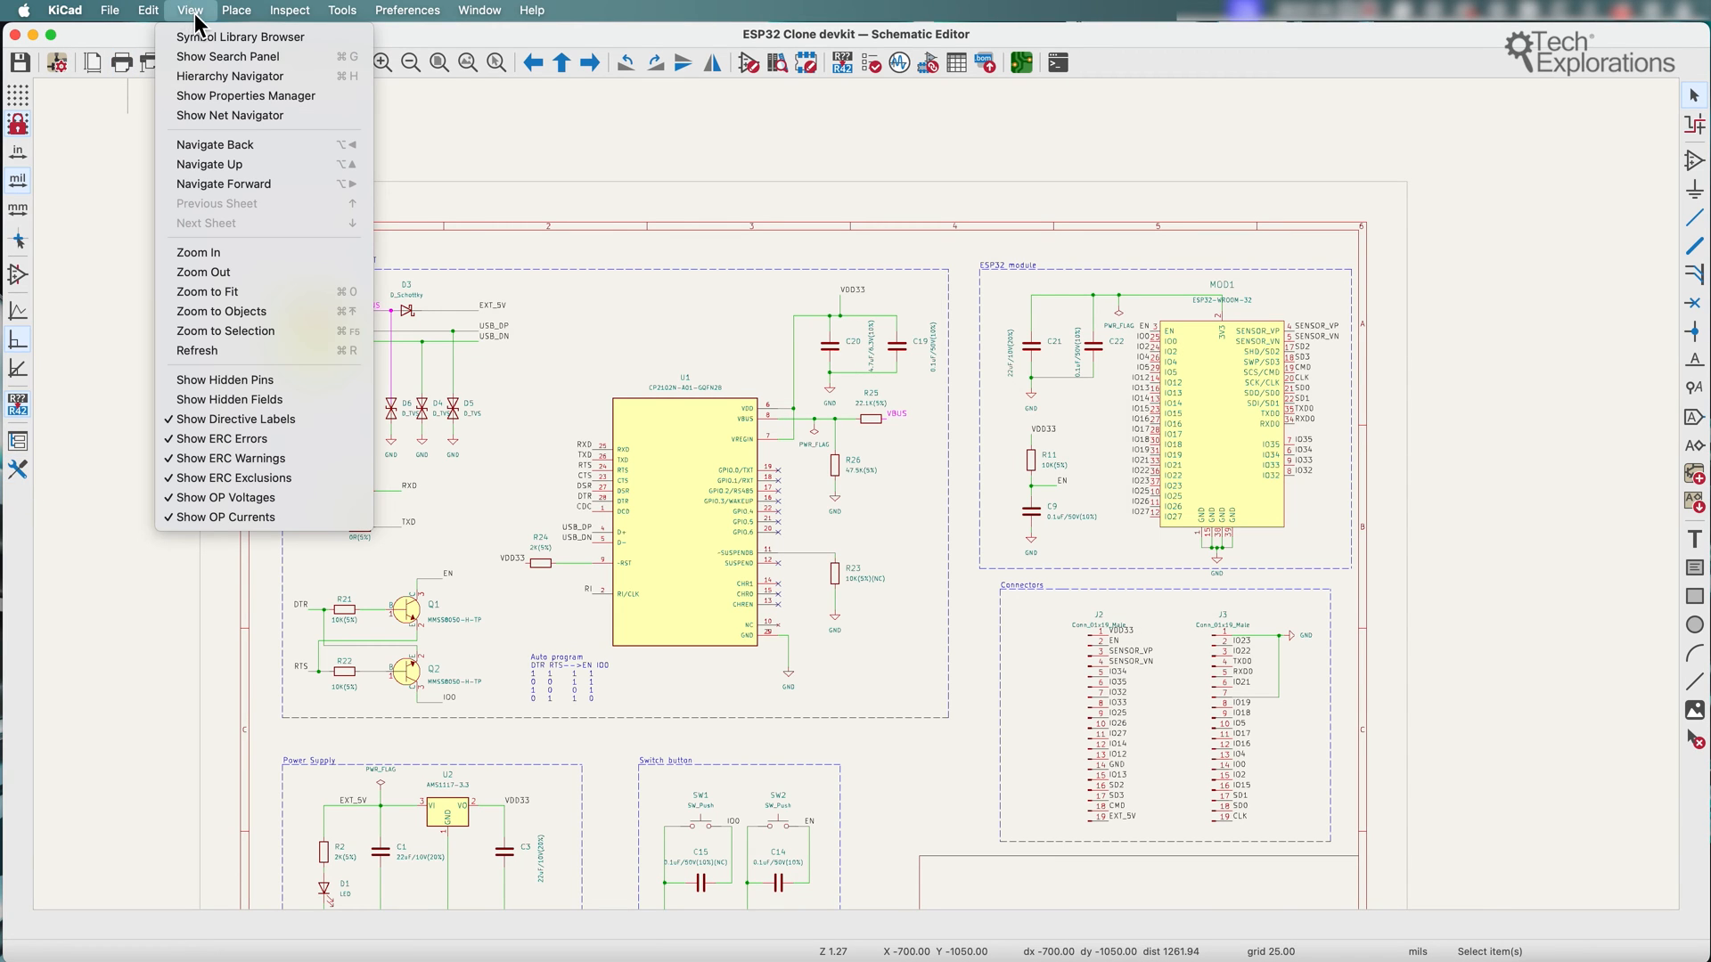
pyautogui.moveTo(258, 95)
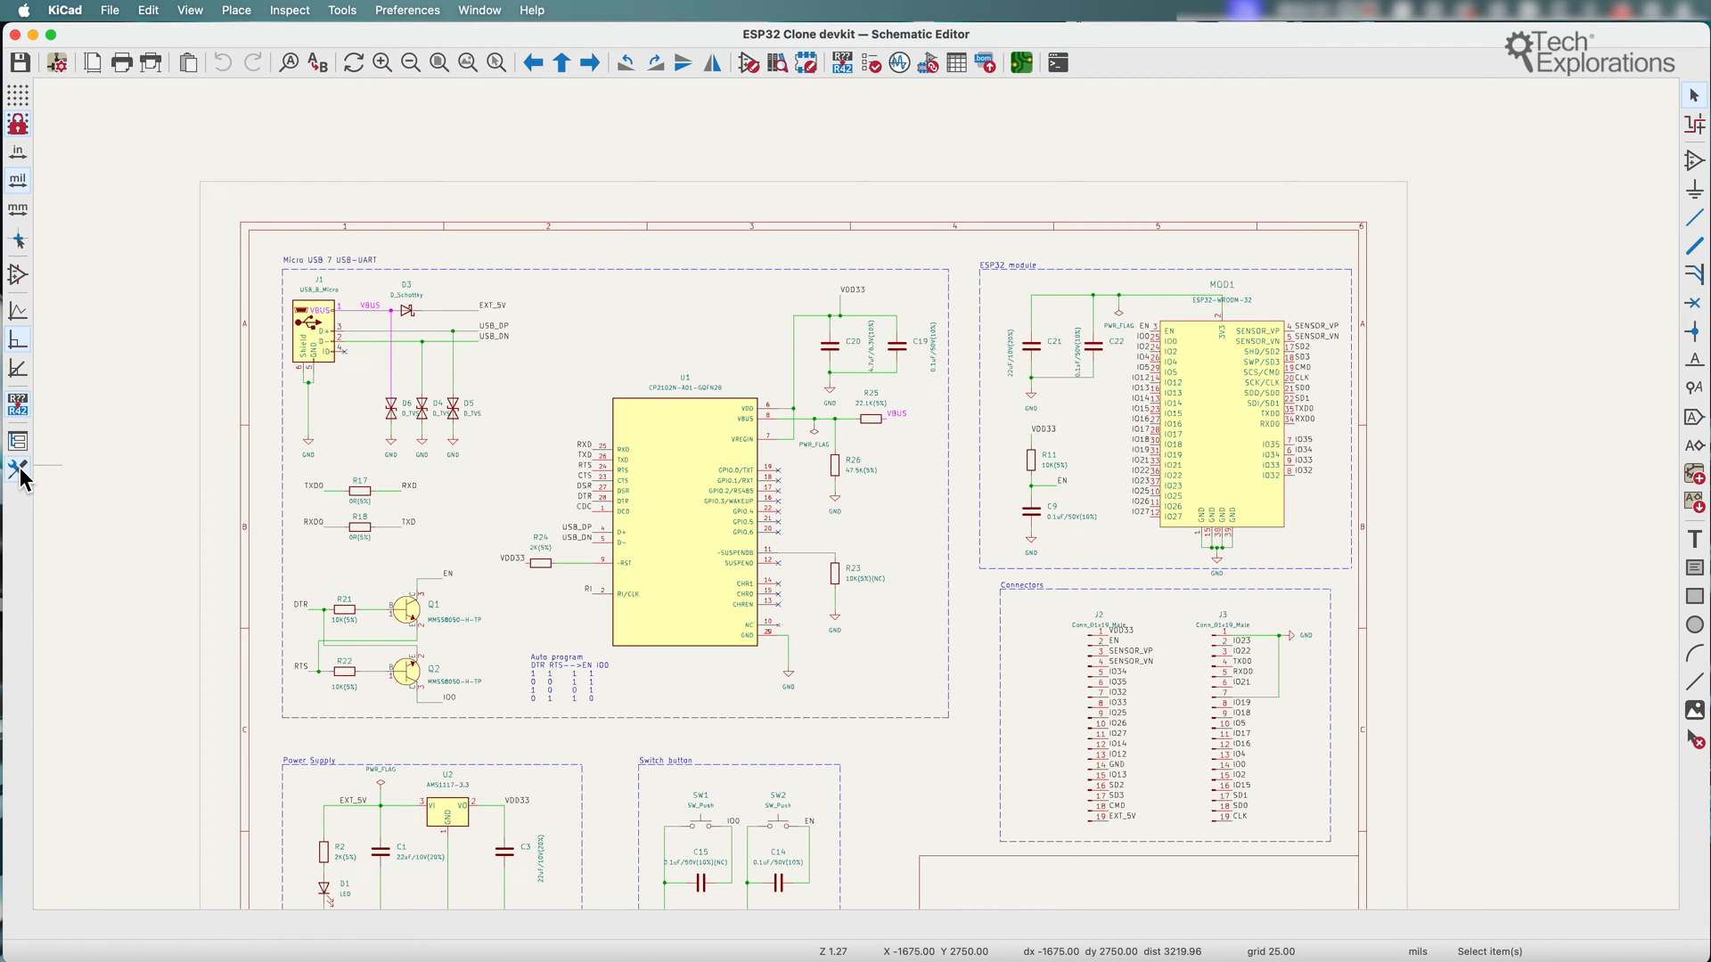
# Show the Properties Manager and inspect connector J1, then module MOD1 (ESP32-WROOM-32).
pyautogui.click(18, 470)
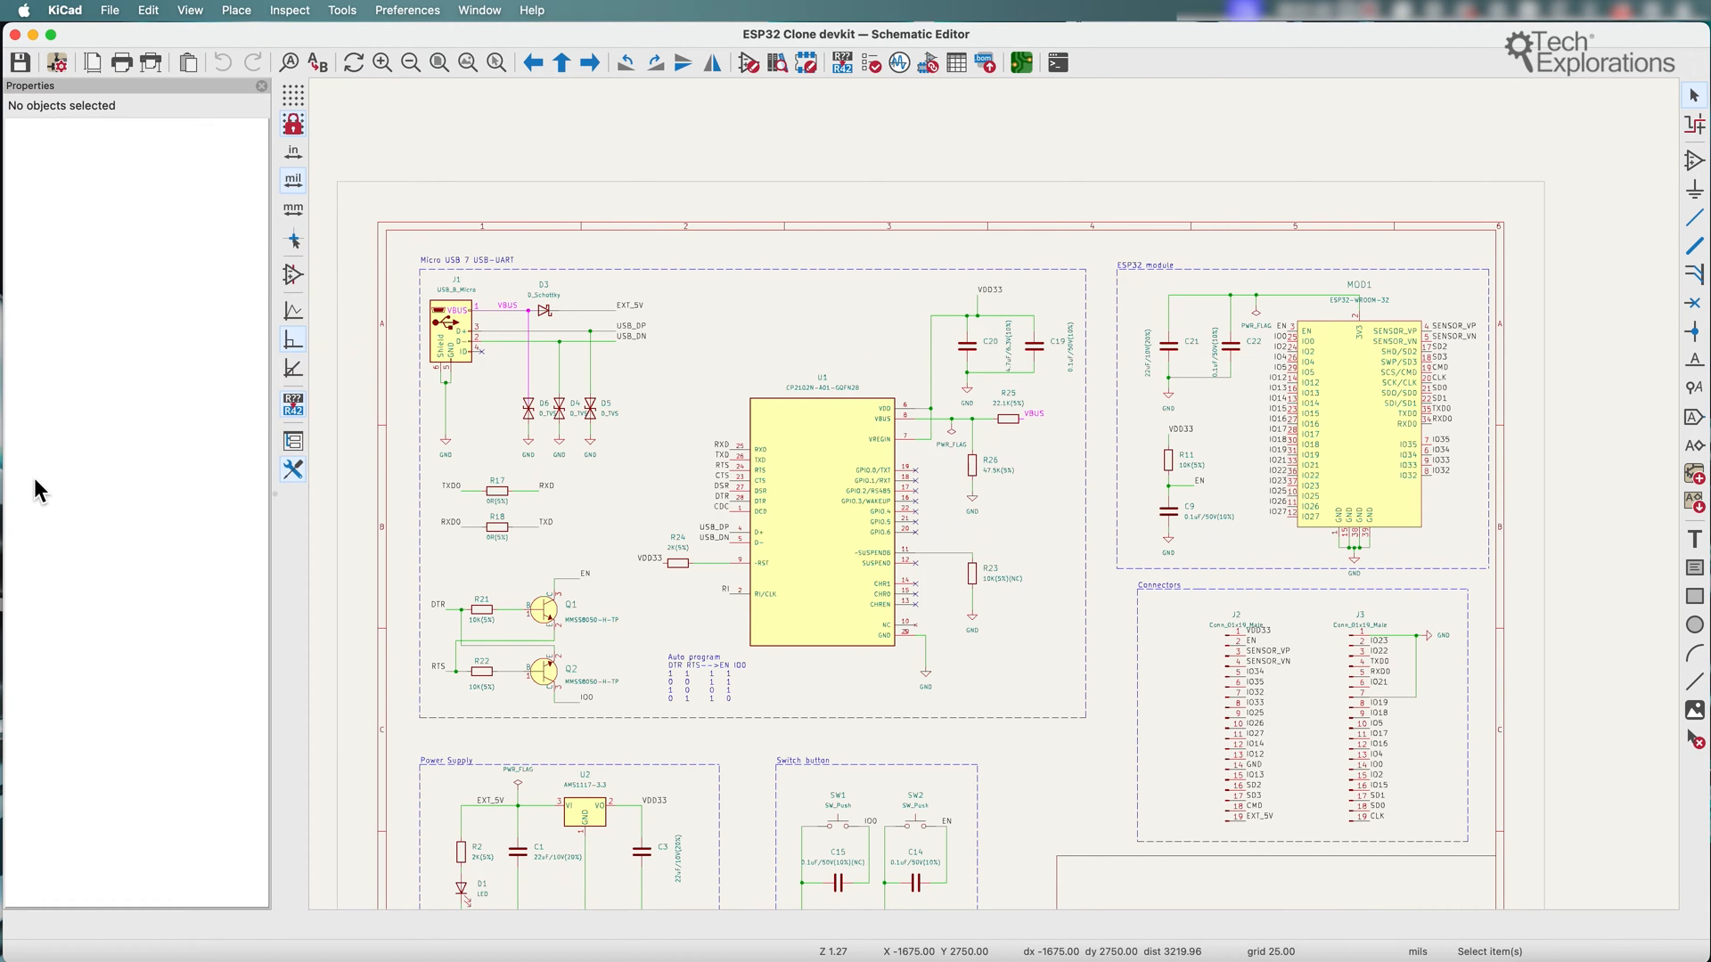
pyautogui.moveTo(825, 474)
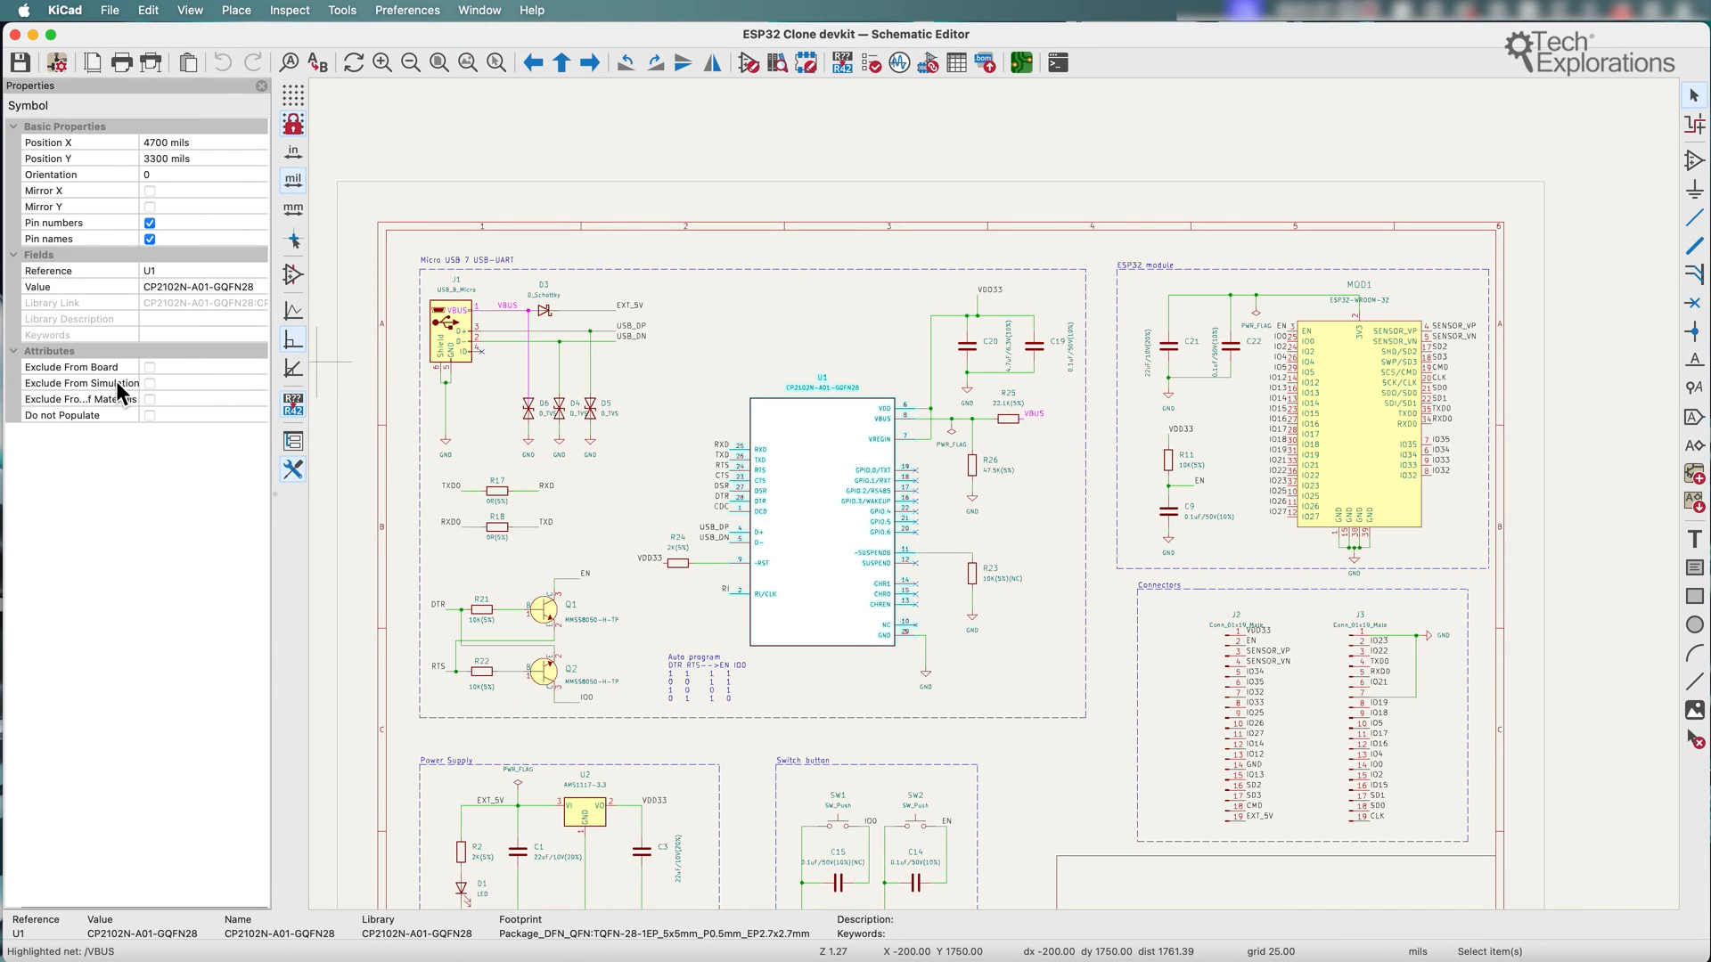
pyautogui.moveTo(535, 365)
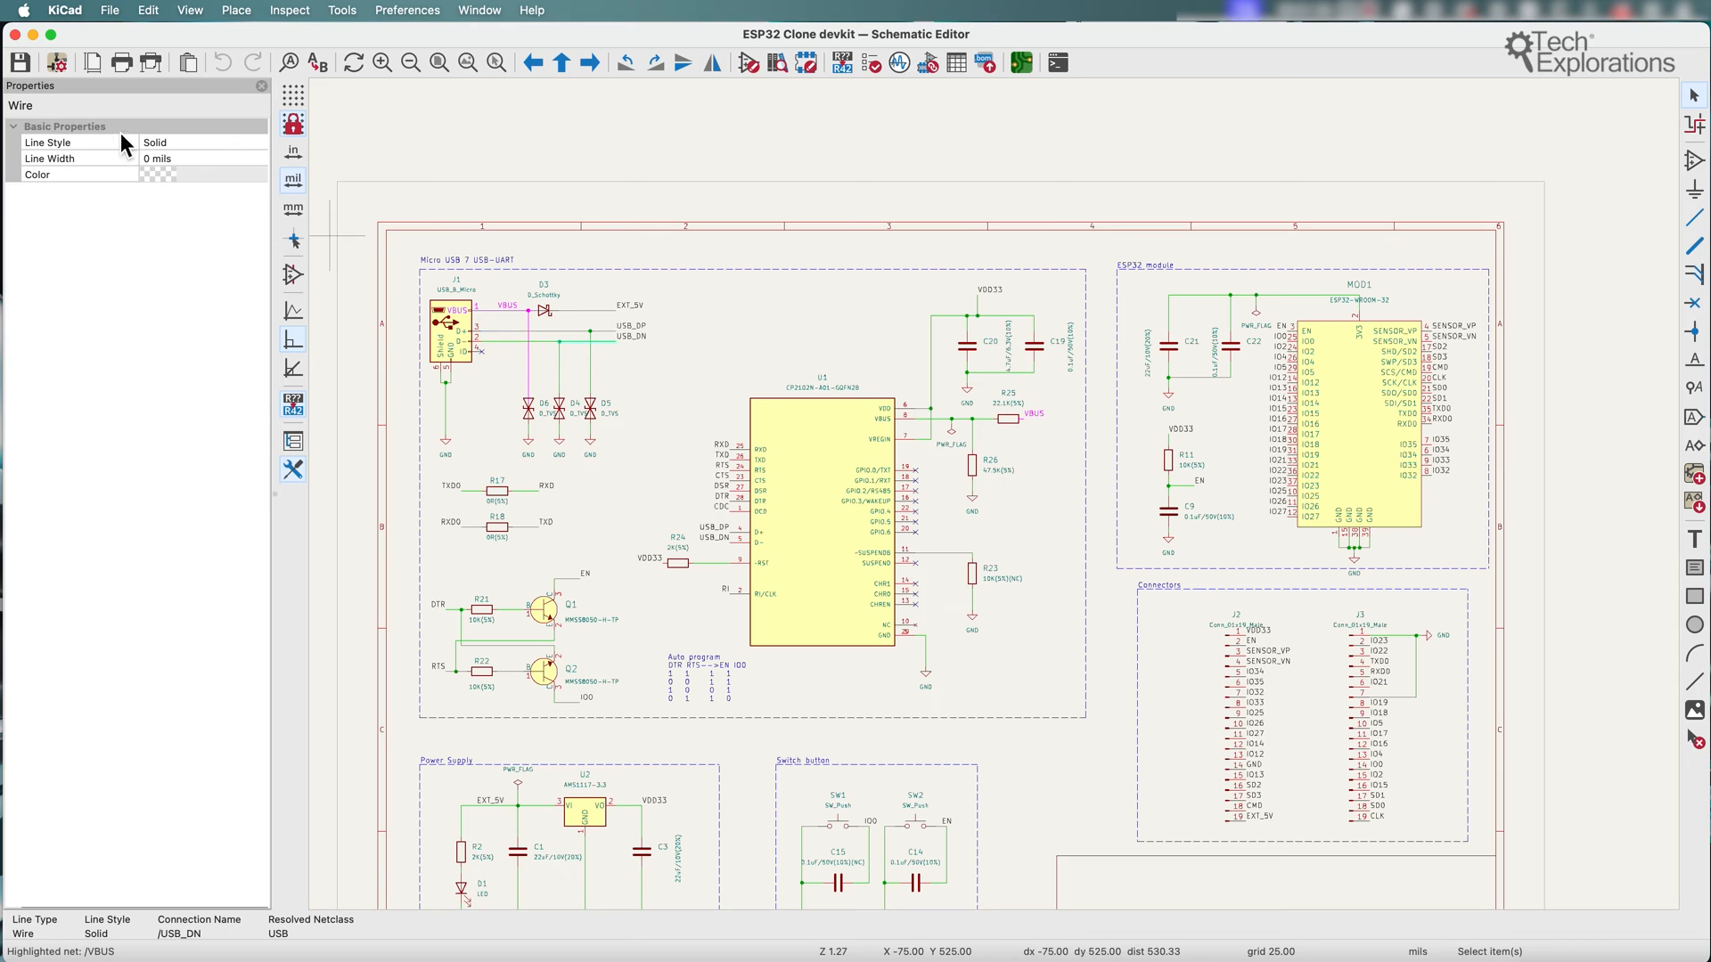
pyautogui.click(447, 328)
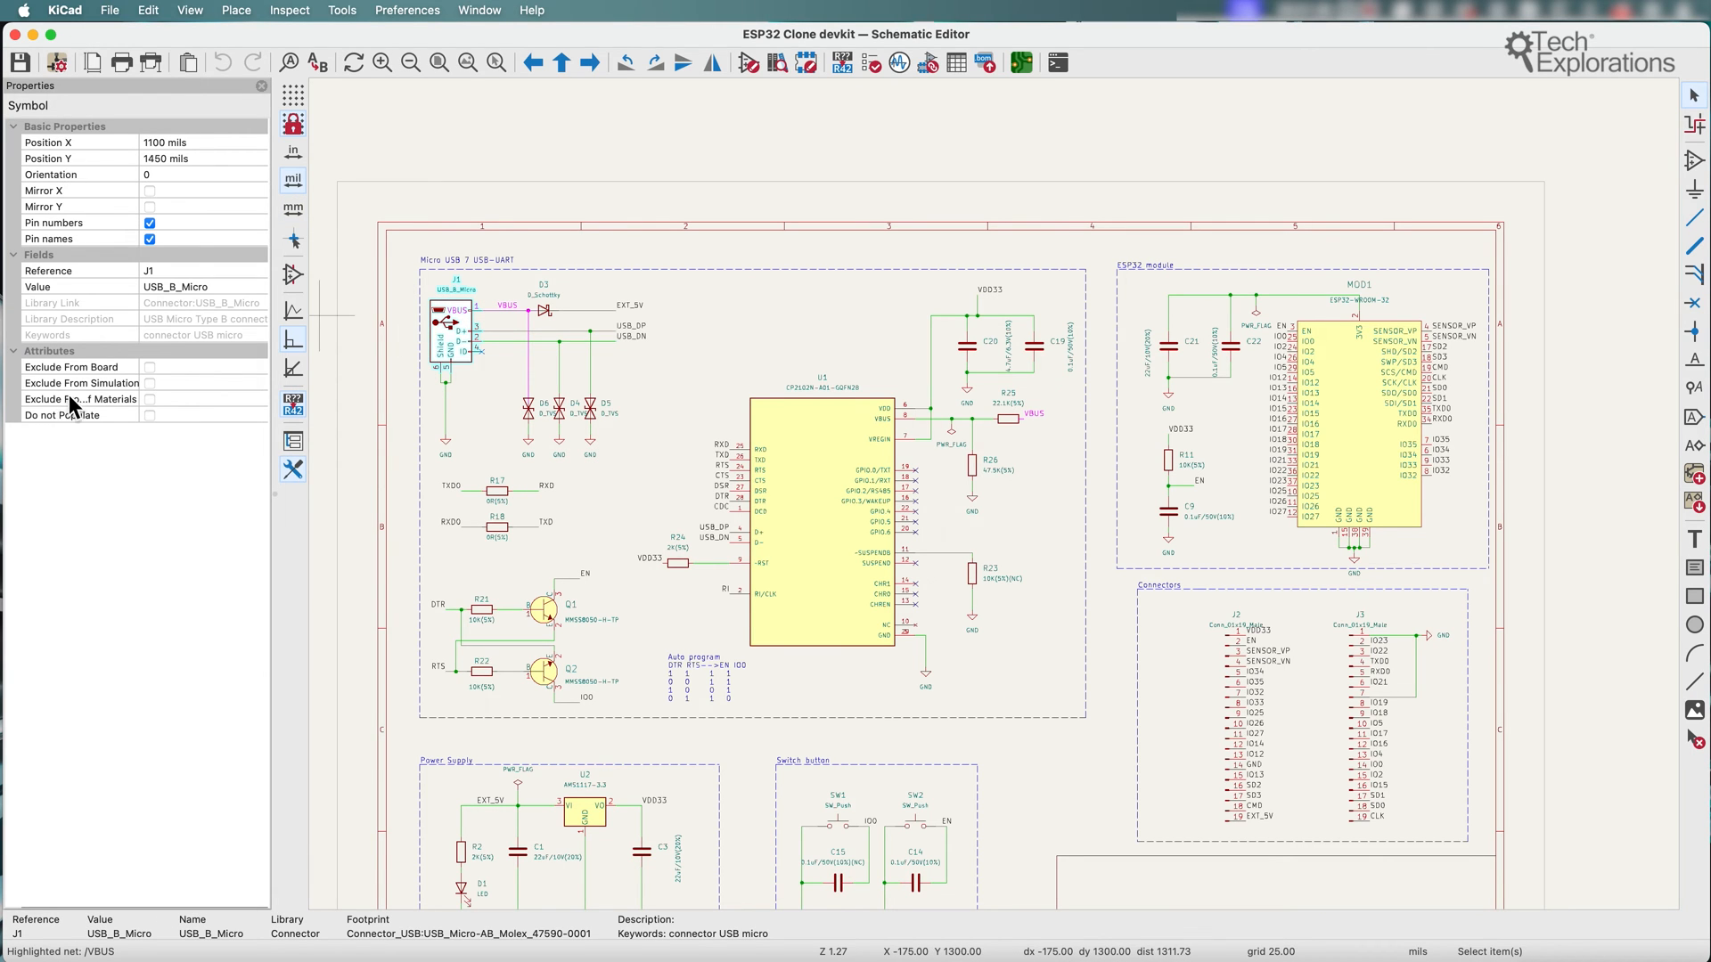
pyautogui.click(1353, 425)
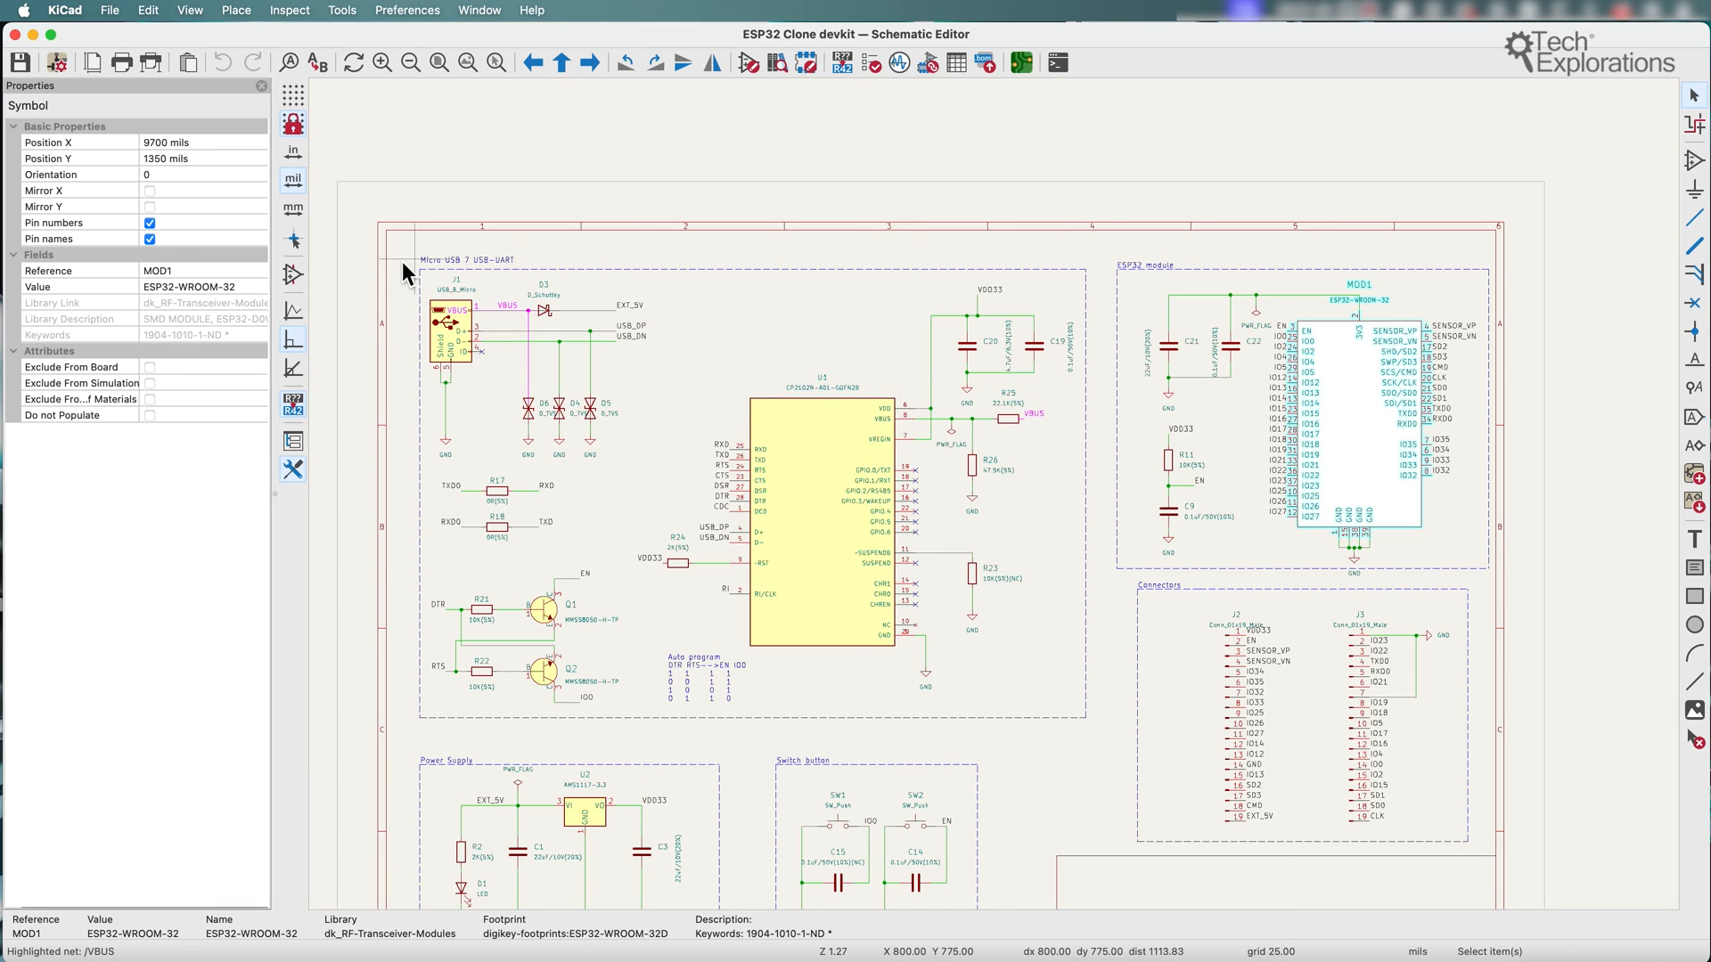
pyautogui.moveTo(162, 158)
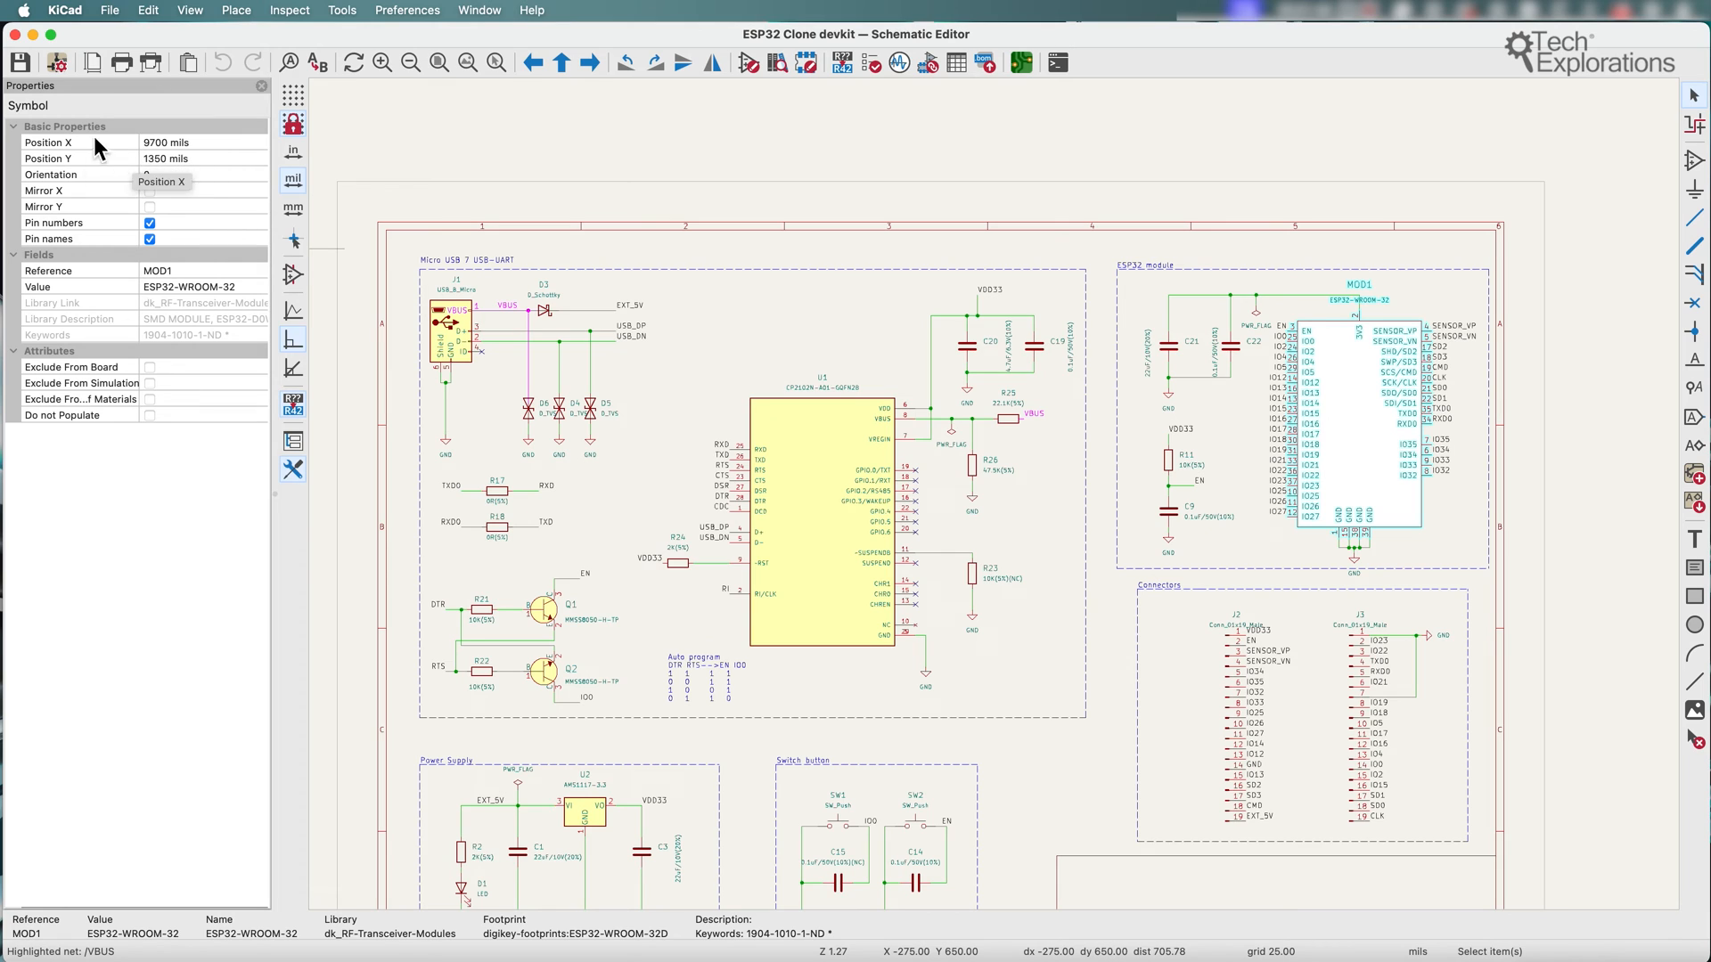
pyautogui.moveTo(73, 269)
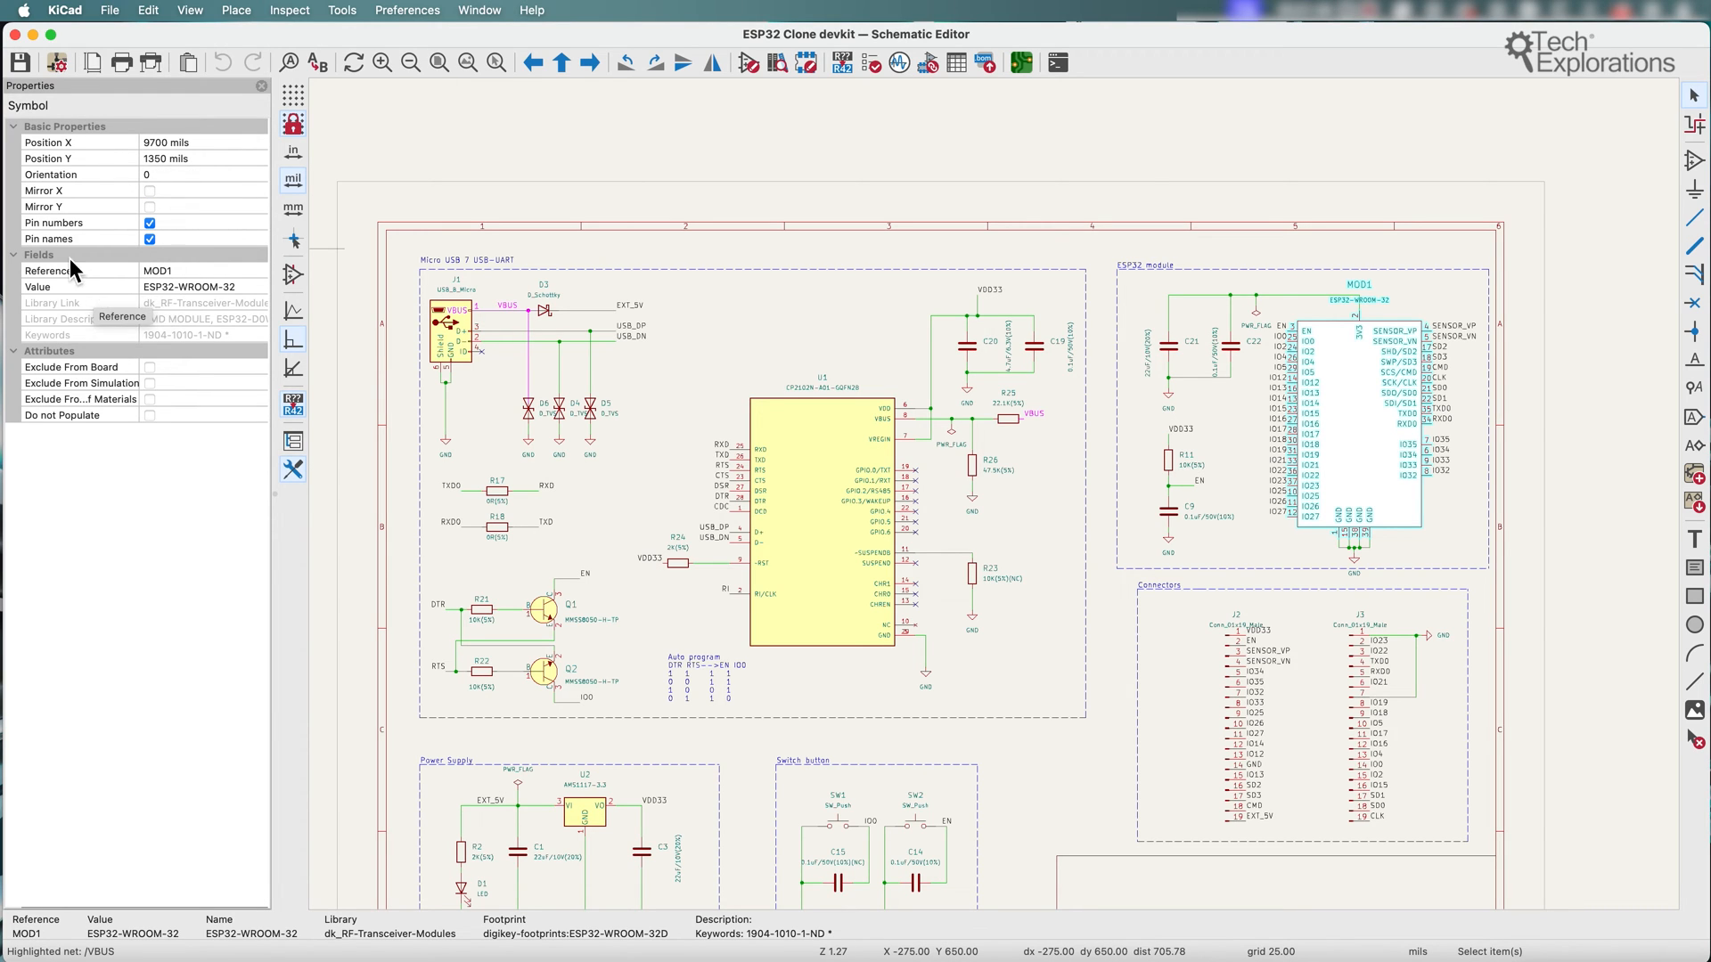
pyautogui.moveTo(829, 451)
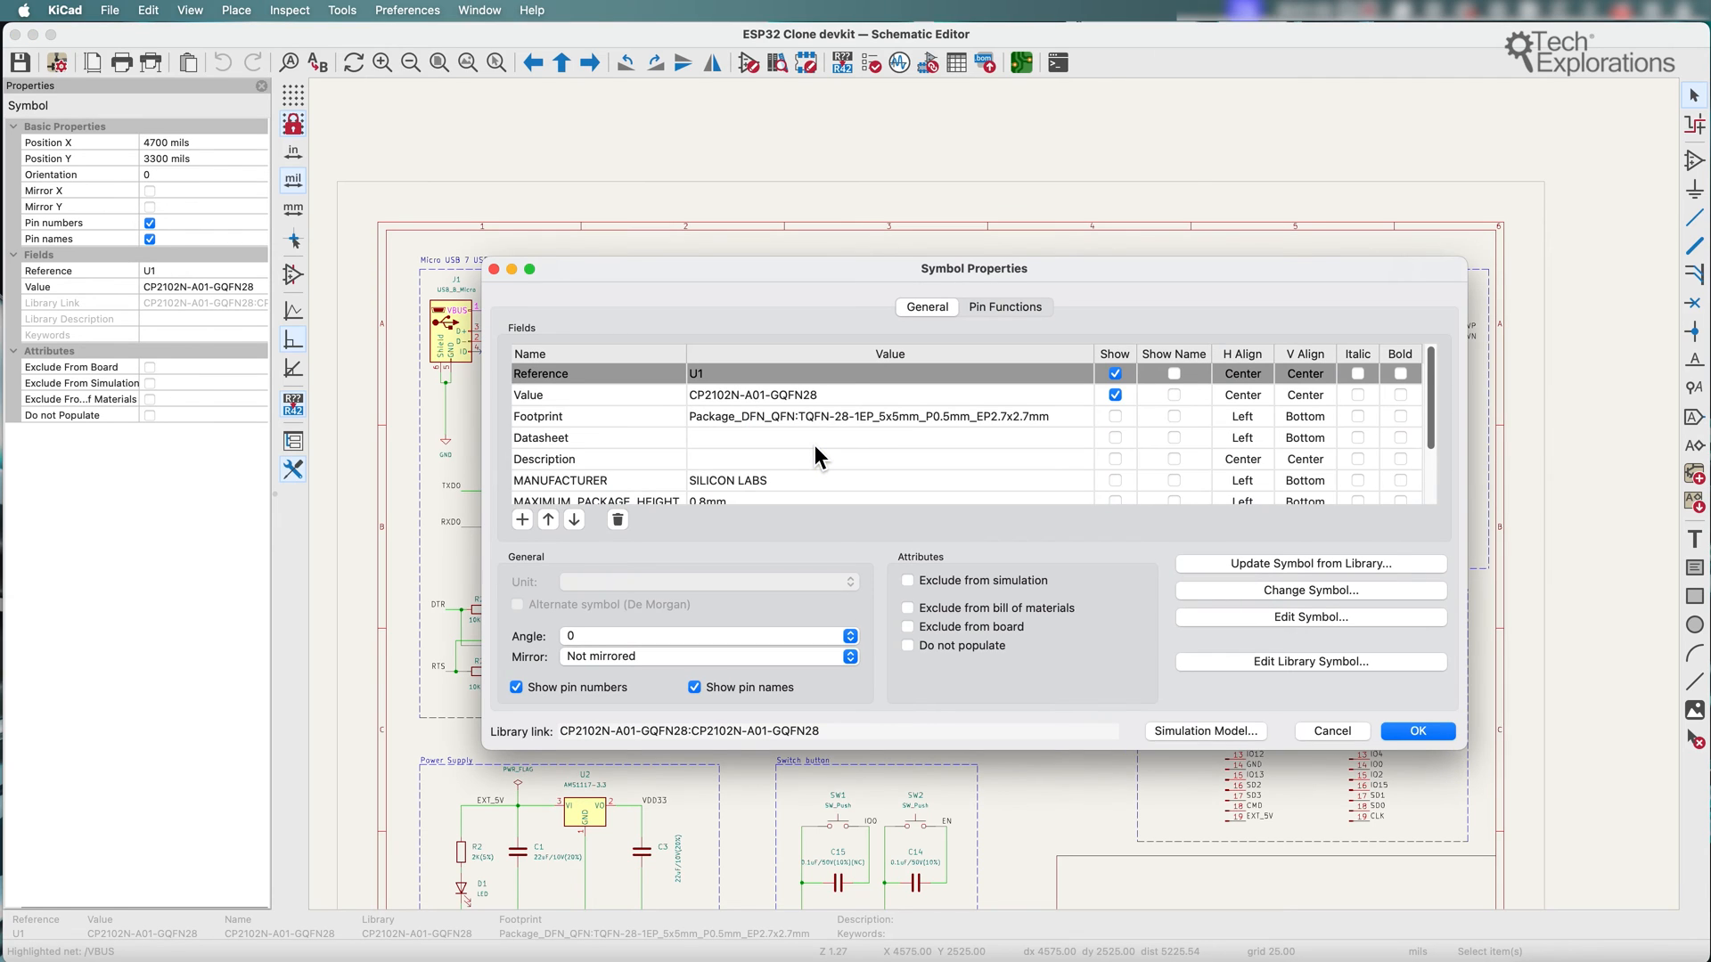
pyautogui.moveTo(857, 426)
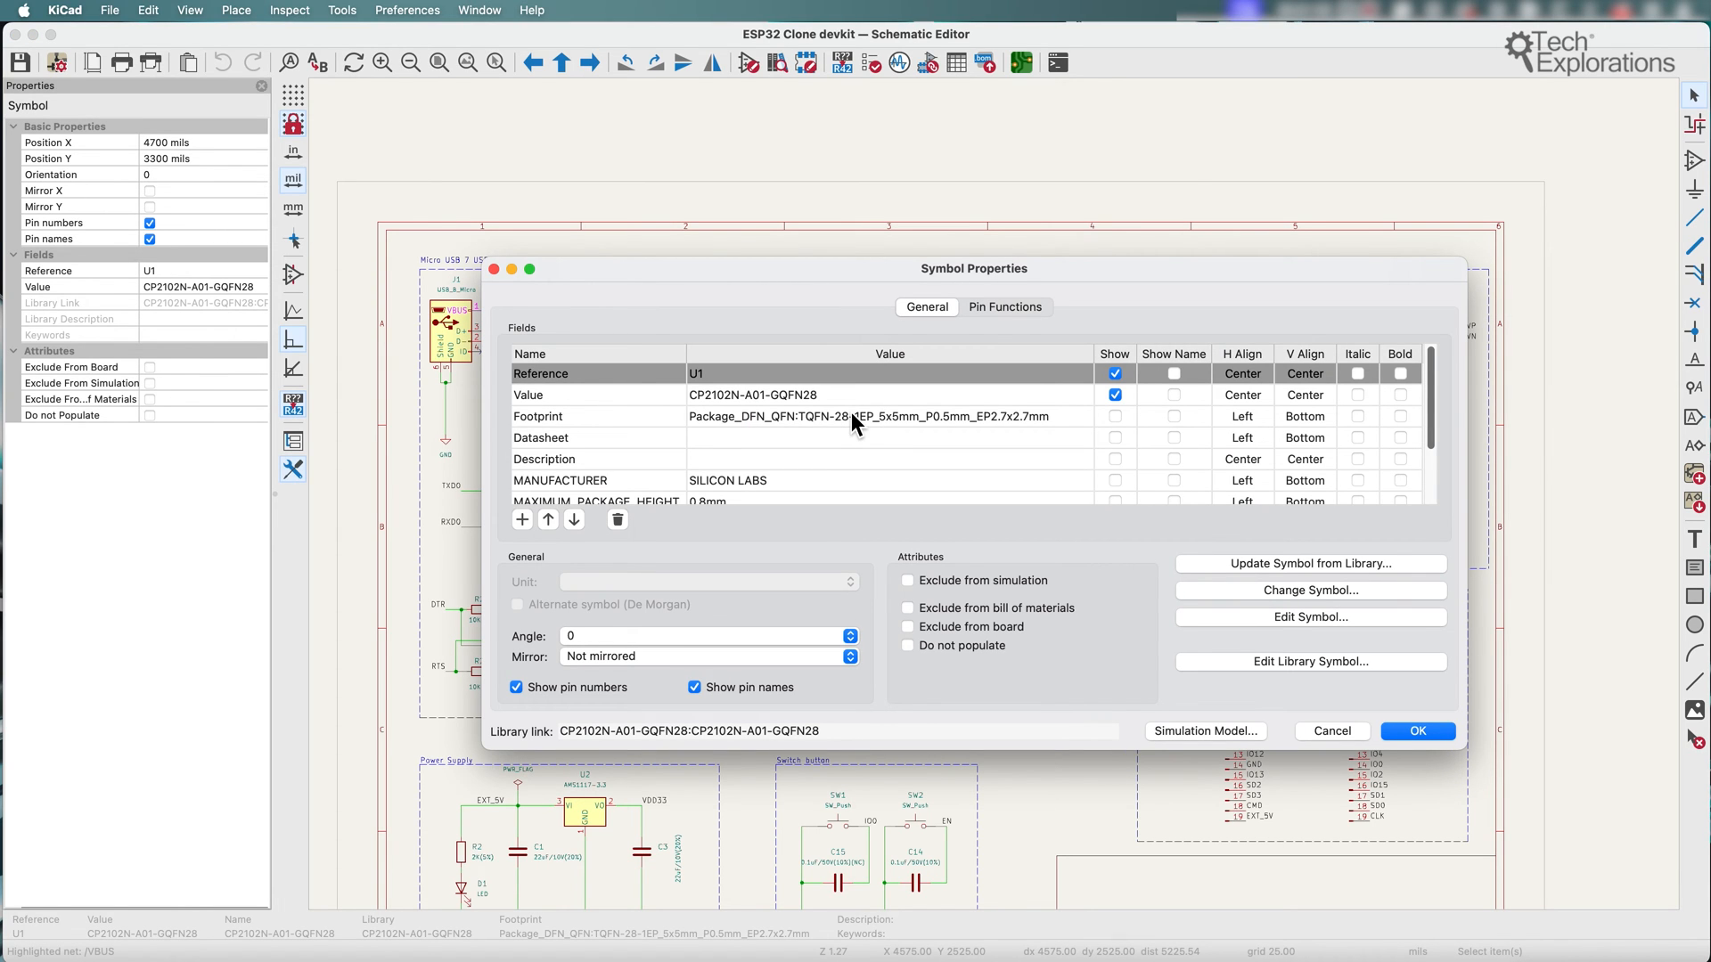
pyautogui.moveTo(892, 378)
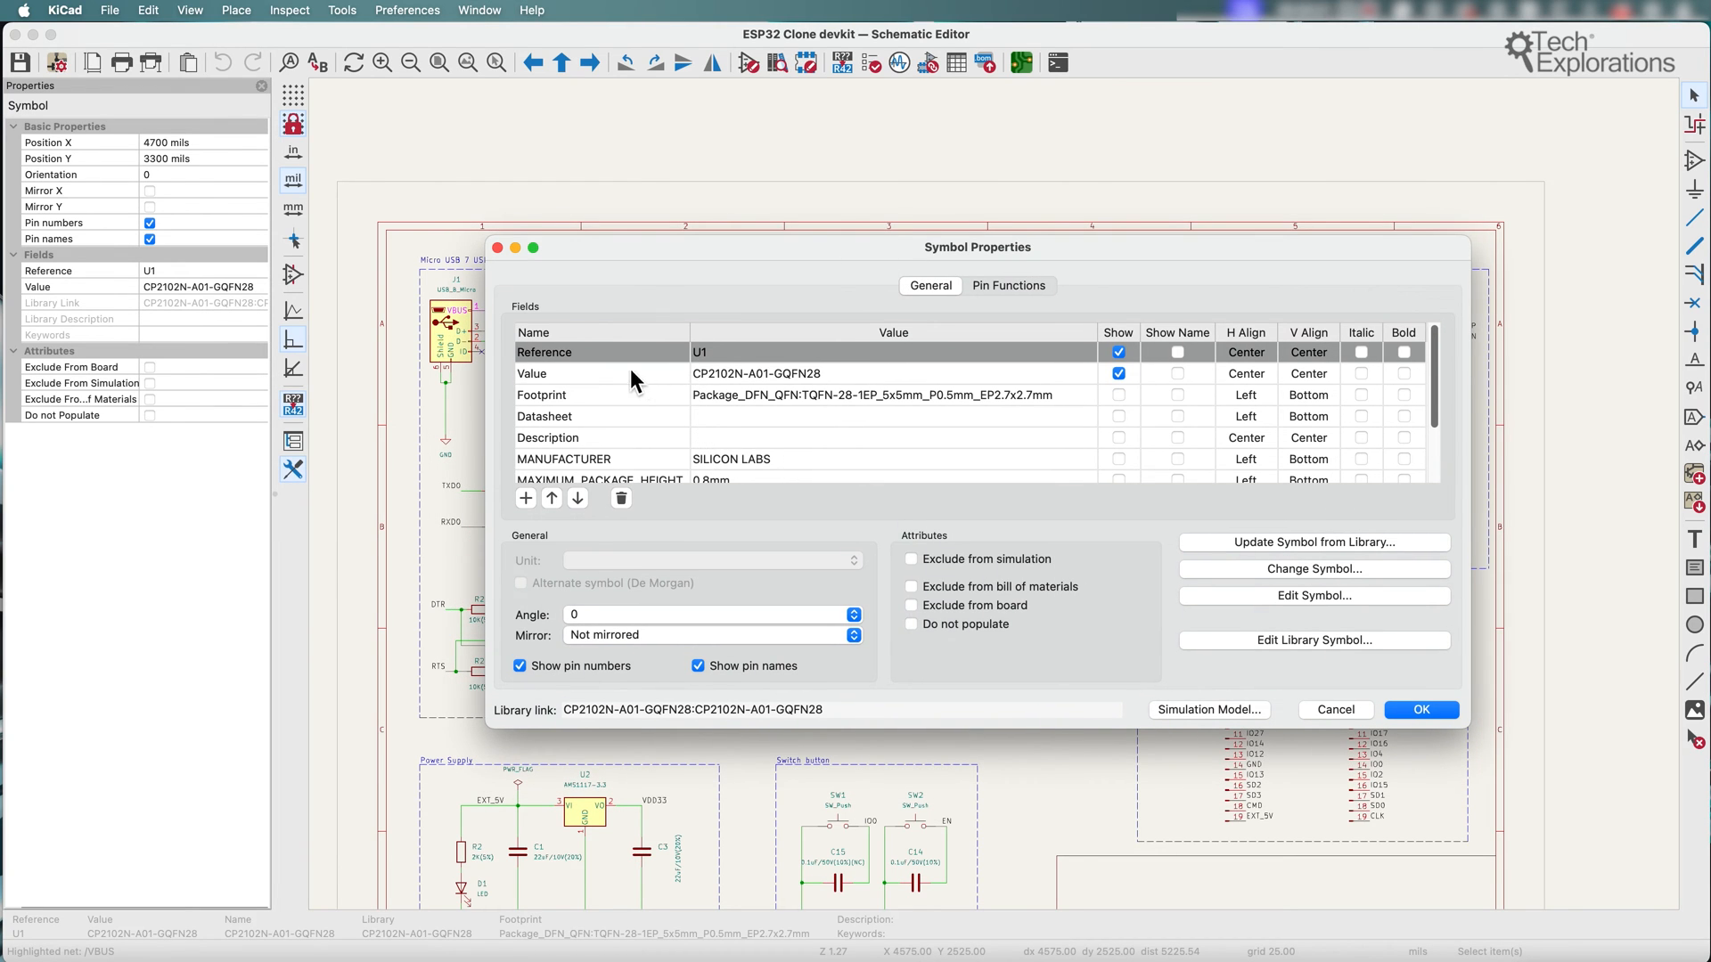
pyautogui.moveTo(454, 436)
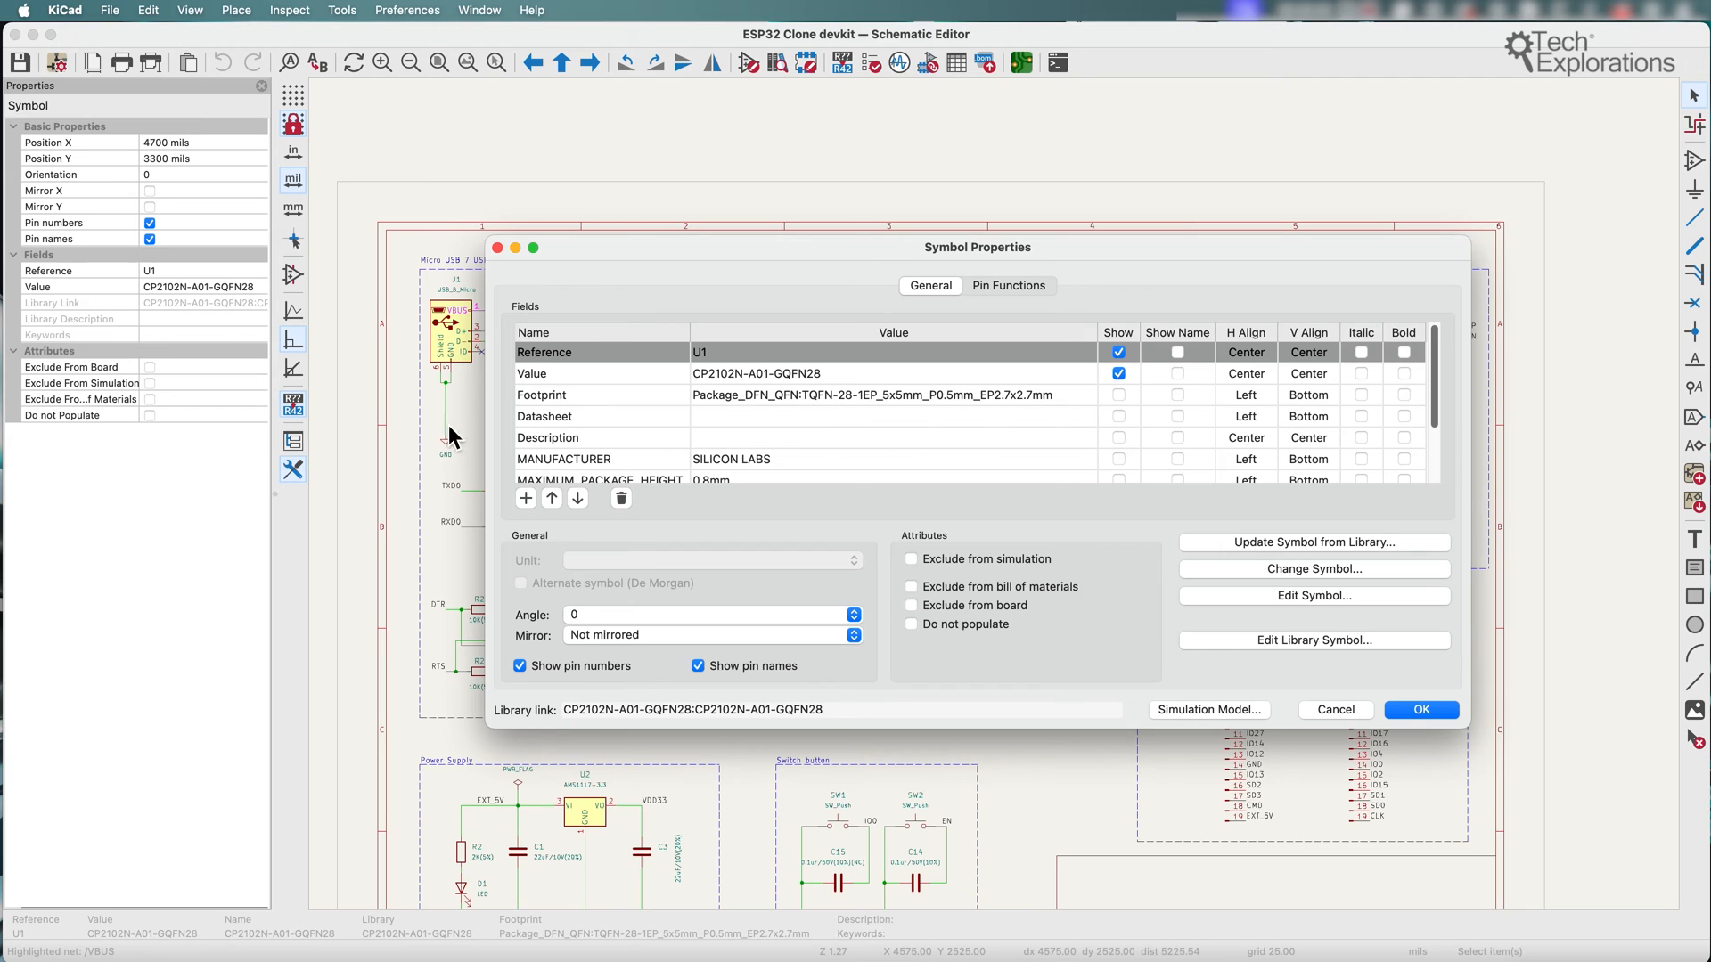
pyautogui.moveTo(730, 430)
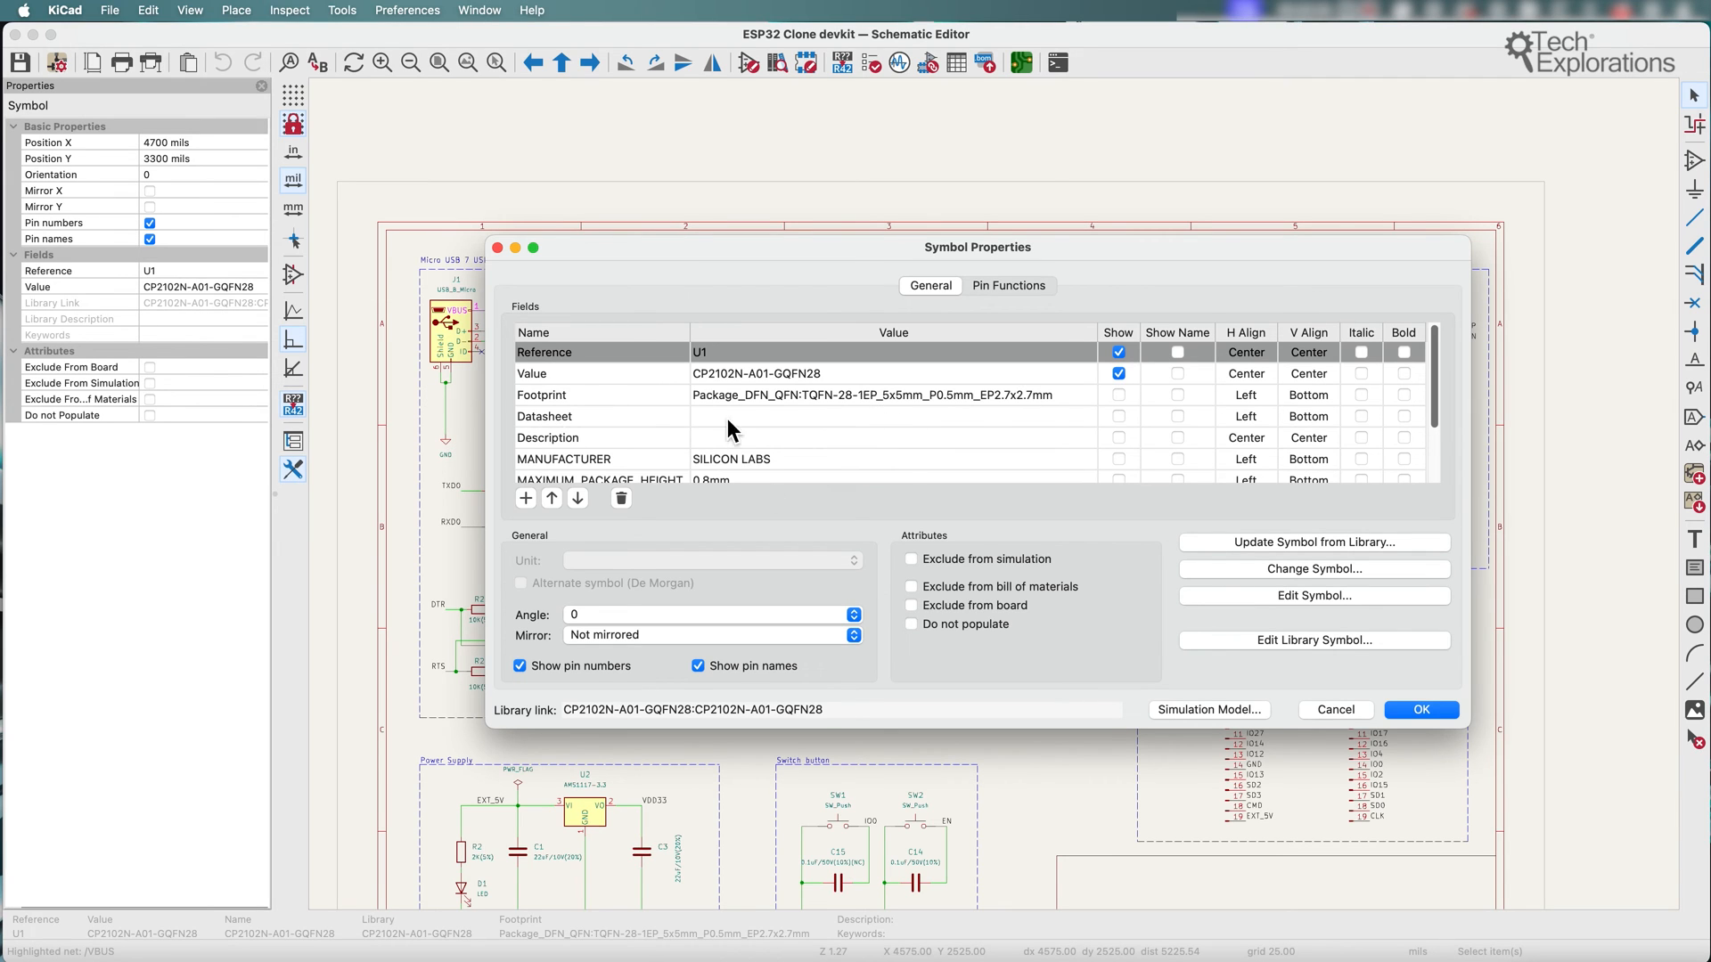
pyautogui.moveTo(182, 303)
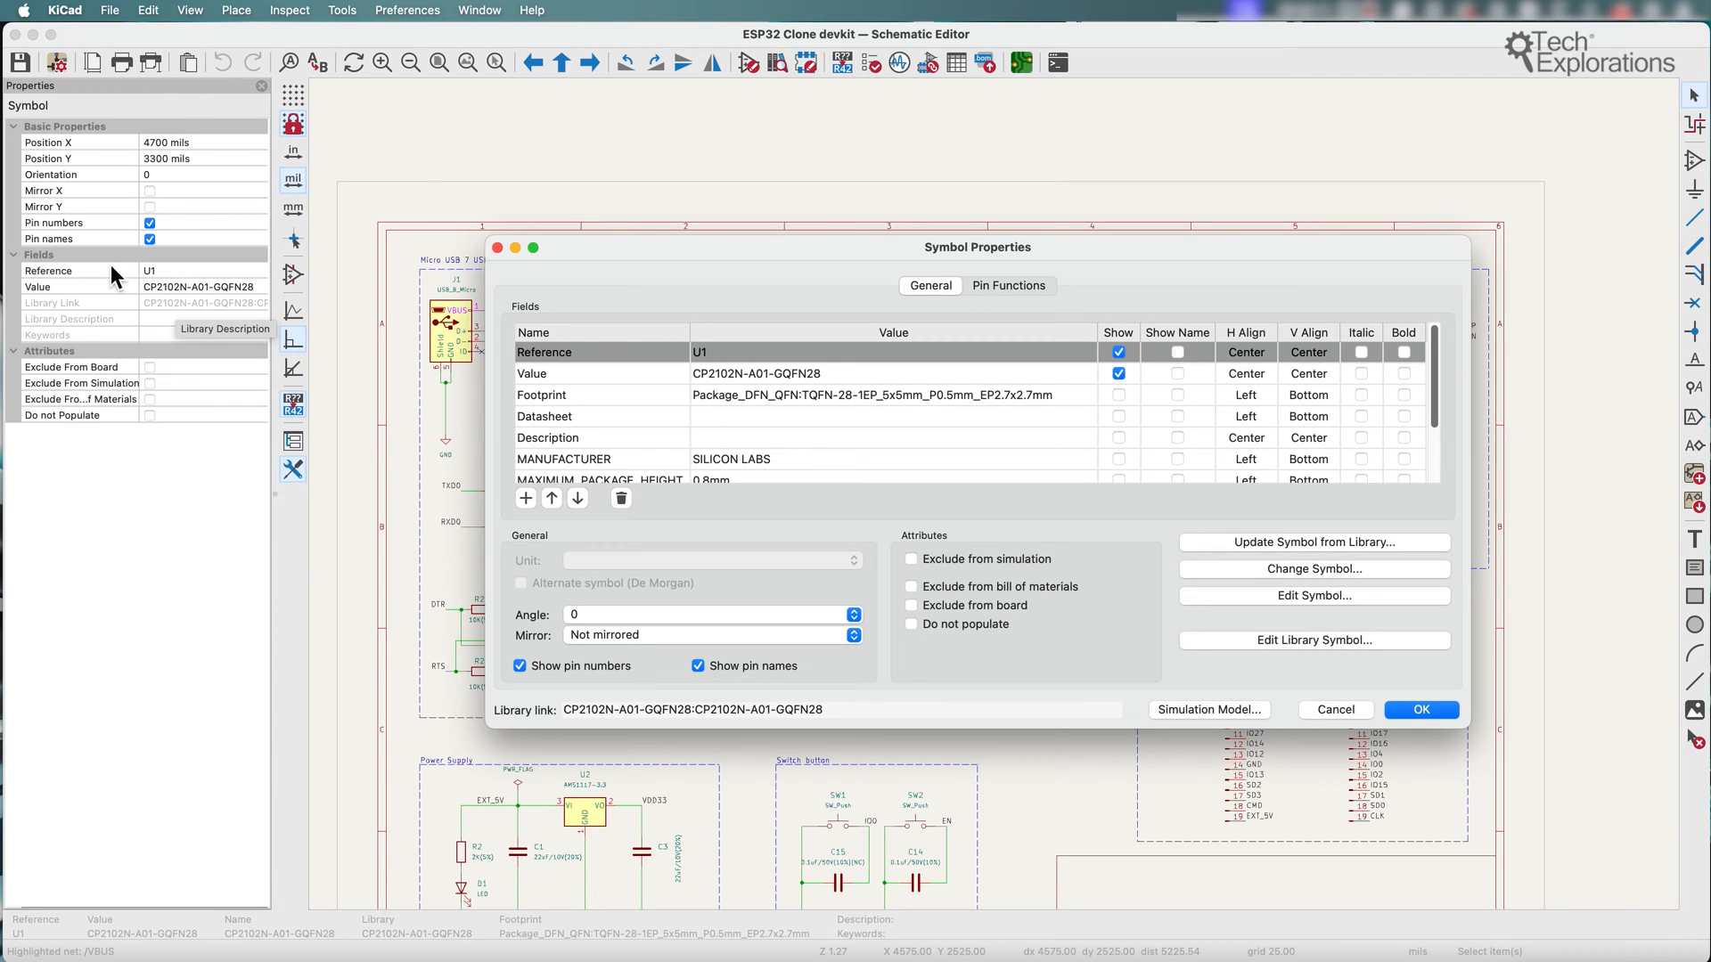
pyautogui.moveTo(68, 362)
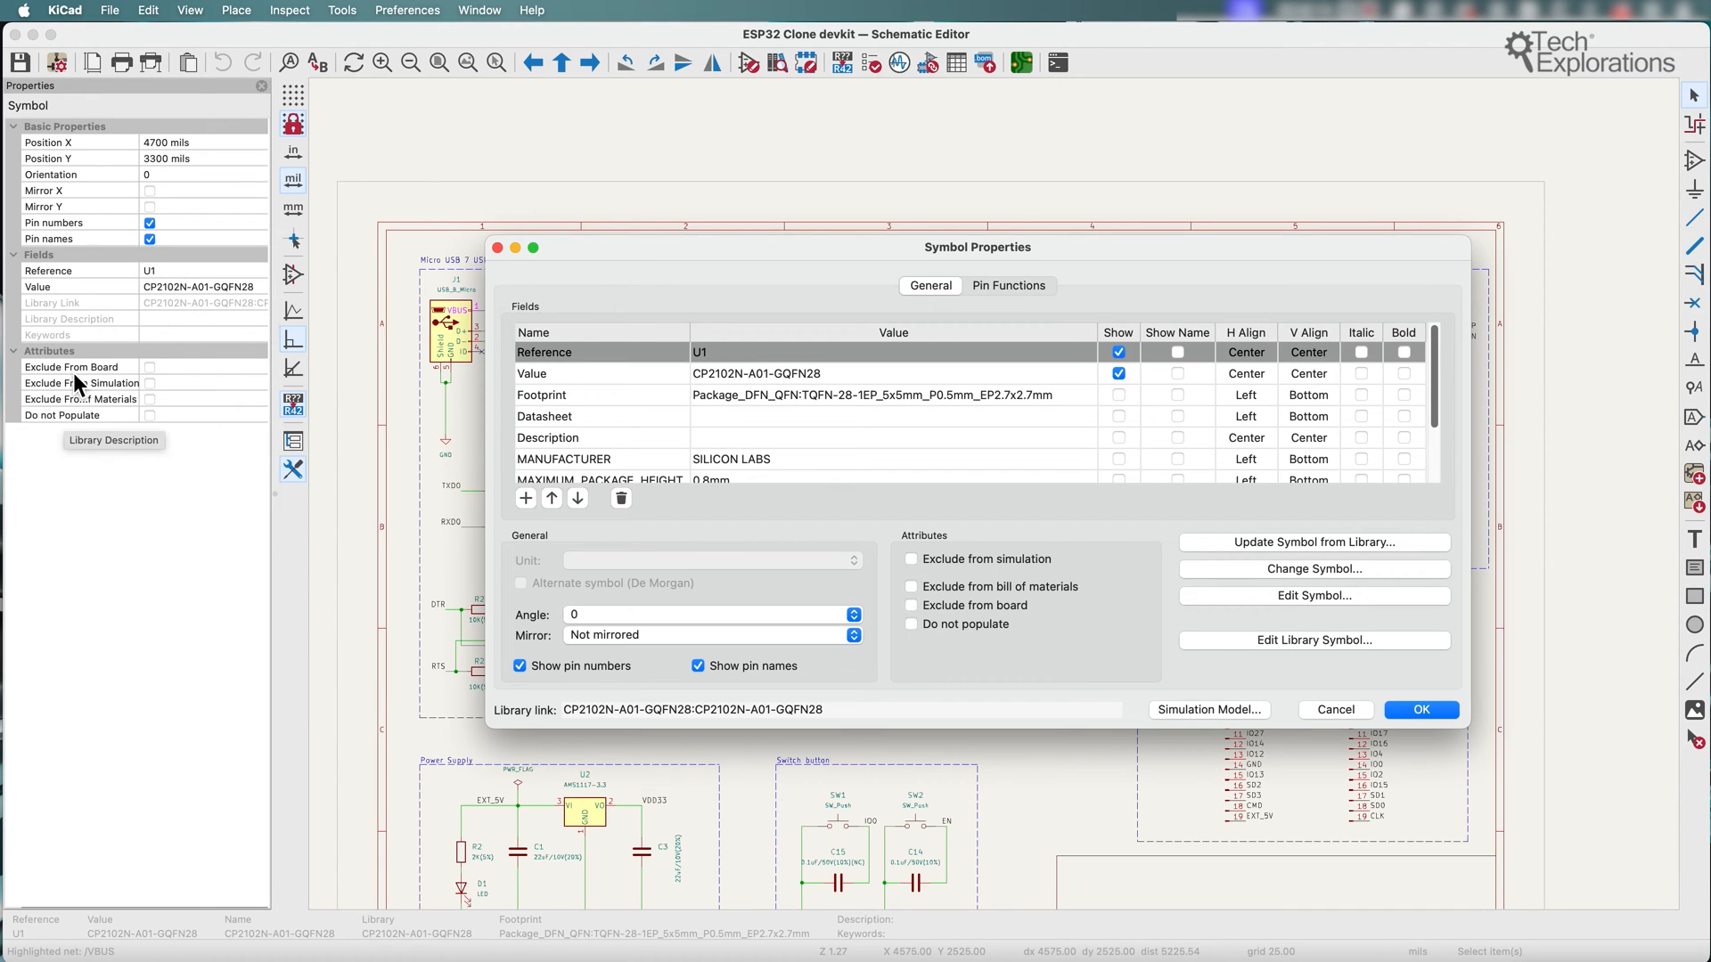
pyautogui.moveTo(911, 663)
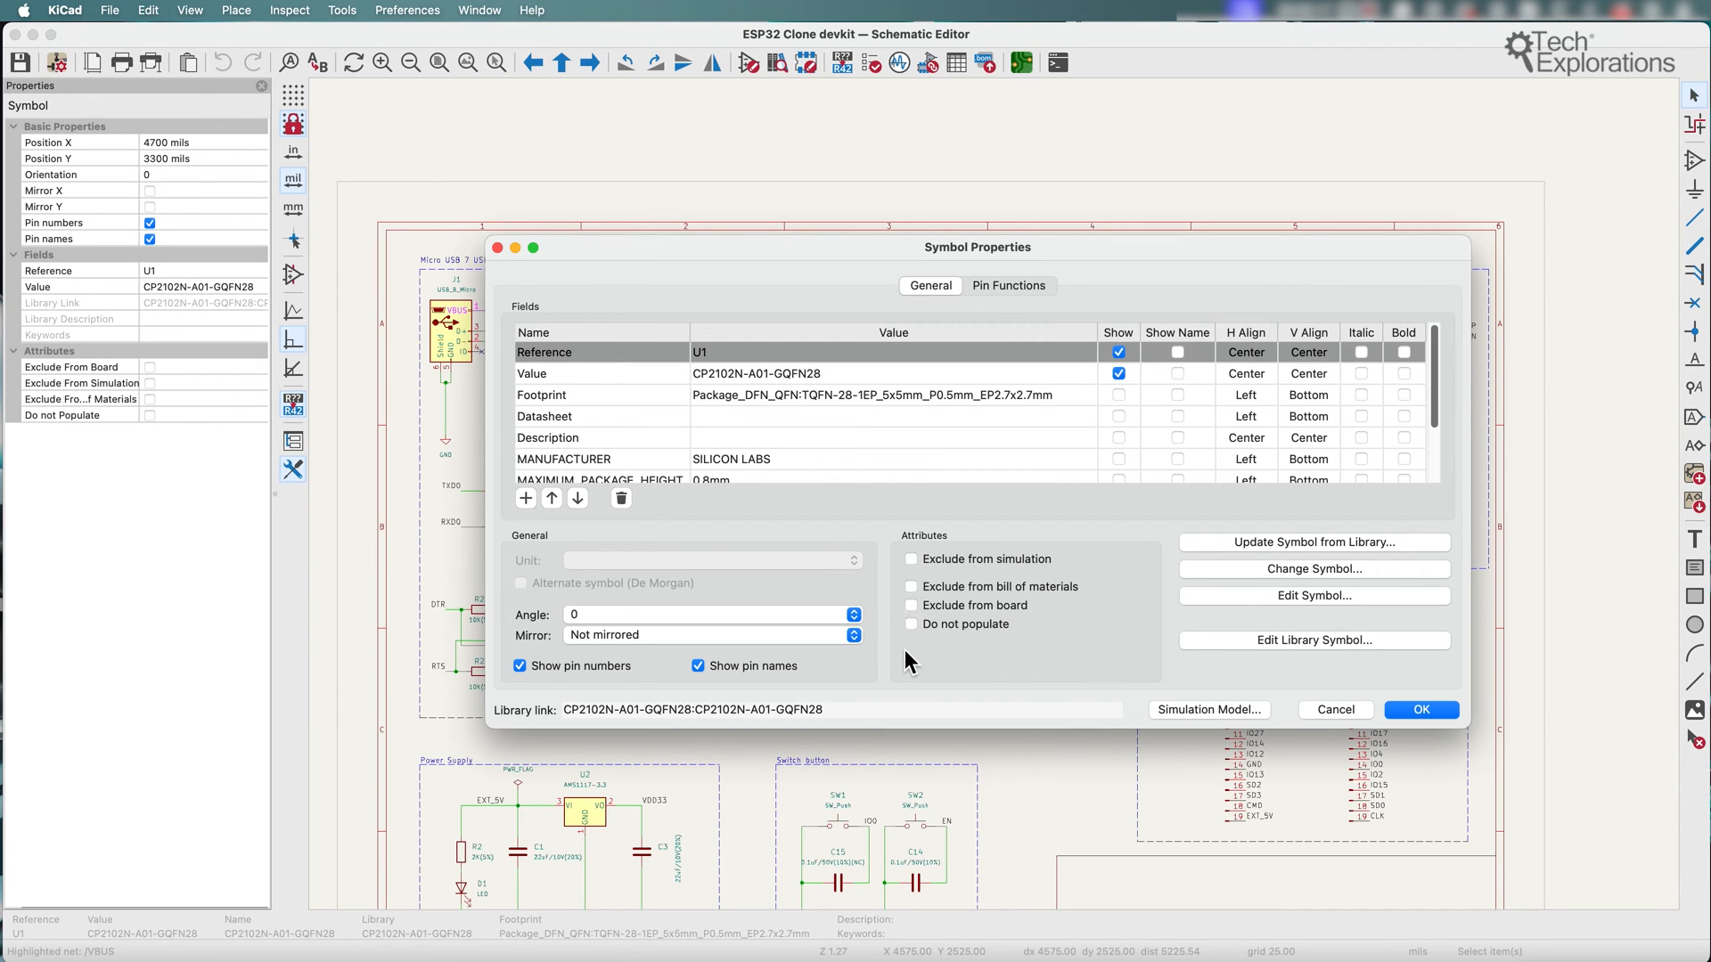
pyautogui.moveTo(1141, 576)
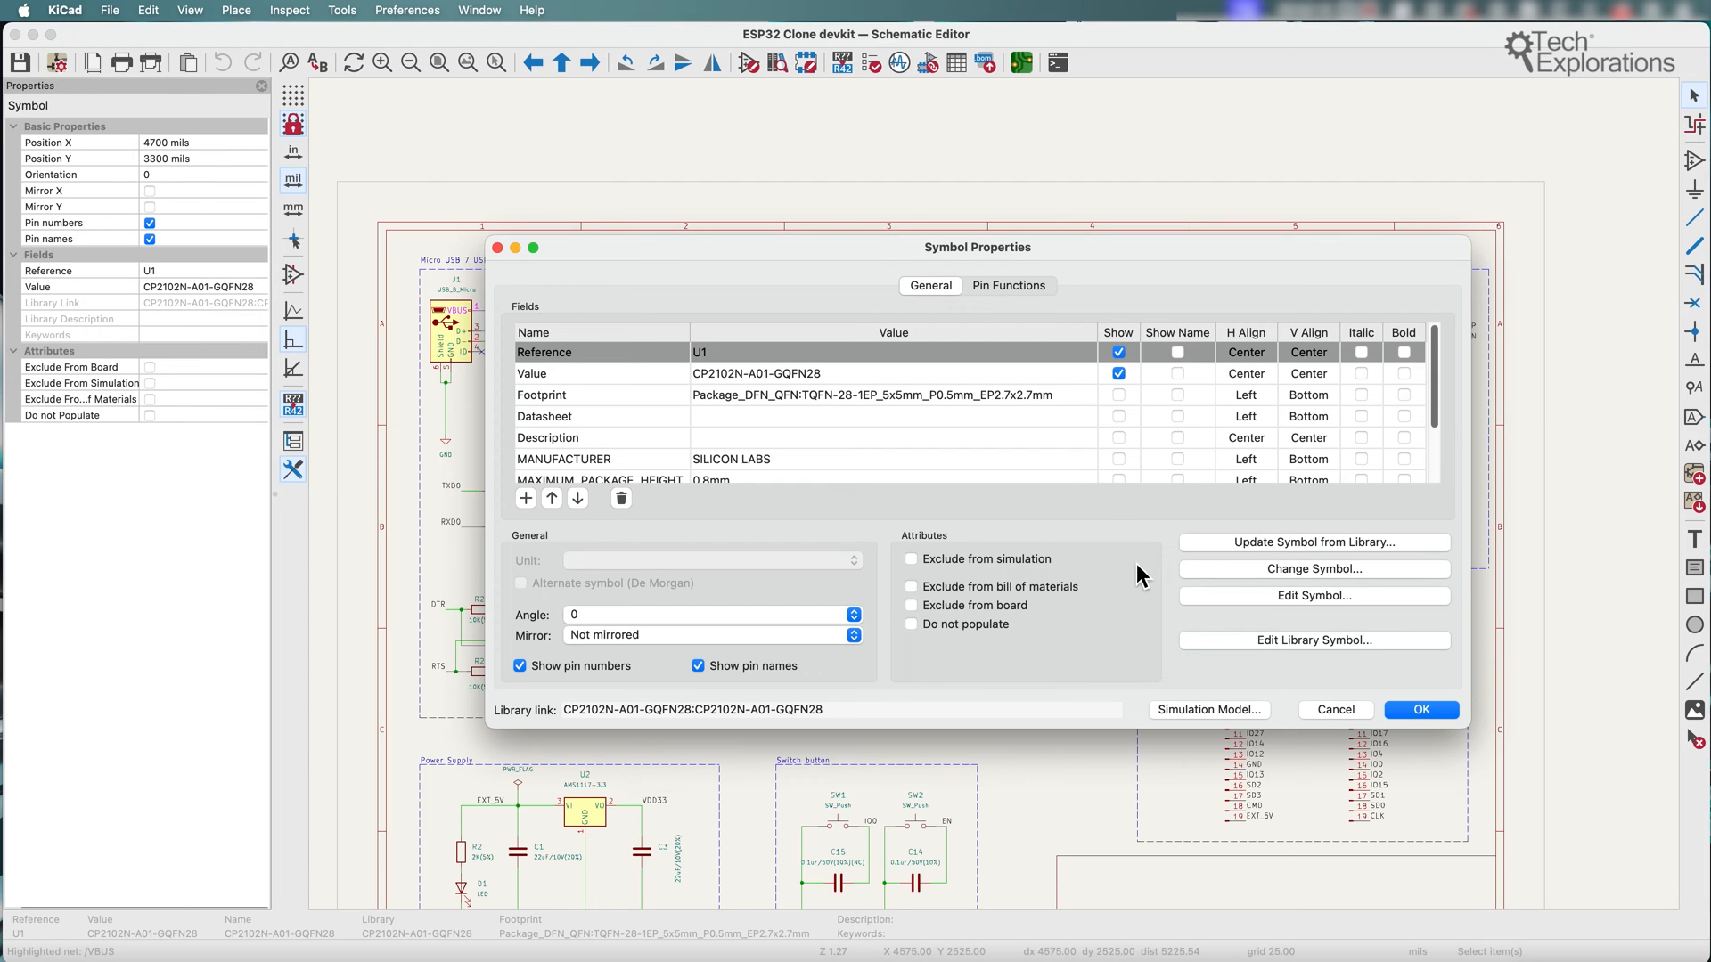
# Exclude U1 (CP2102N) from simulation and from the bill of materials.
pyautogui.click(912, 557)
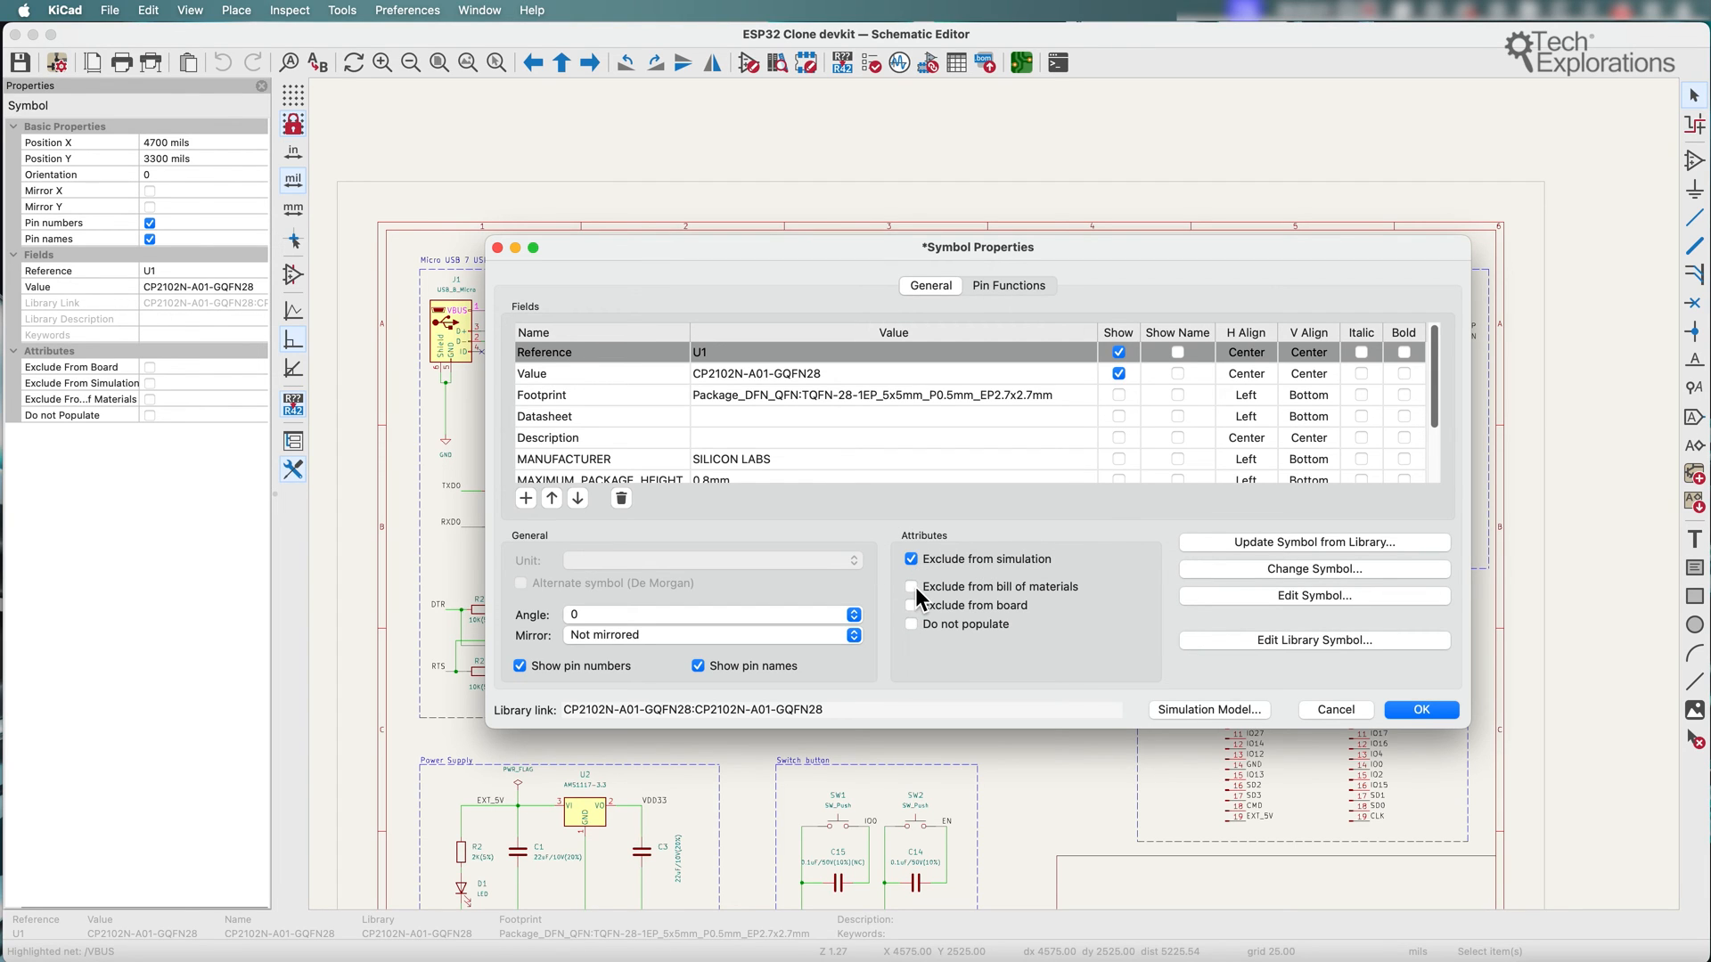
pyautogui.click(1420, 709)
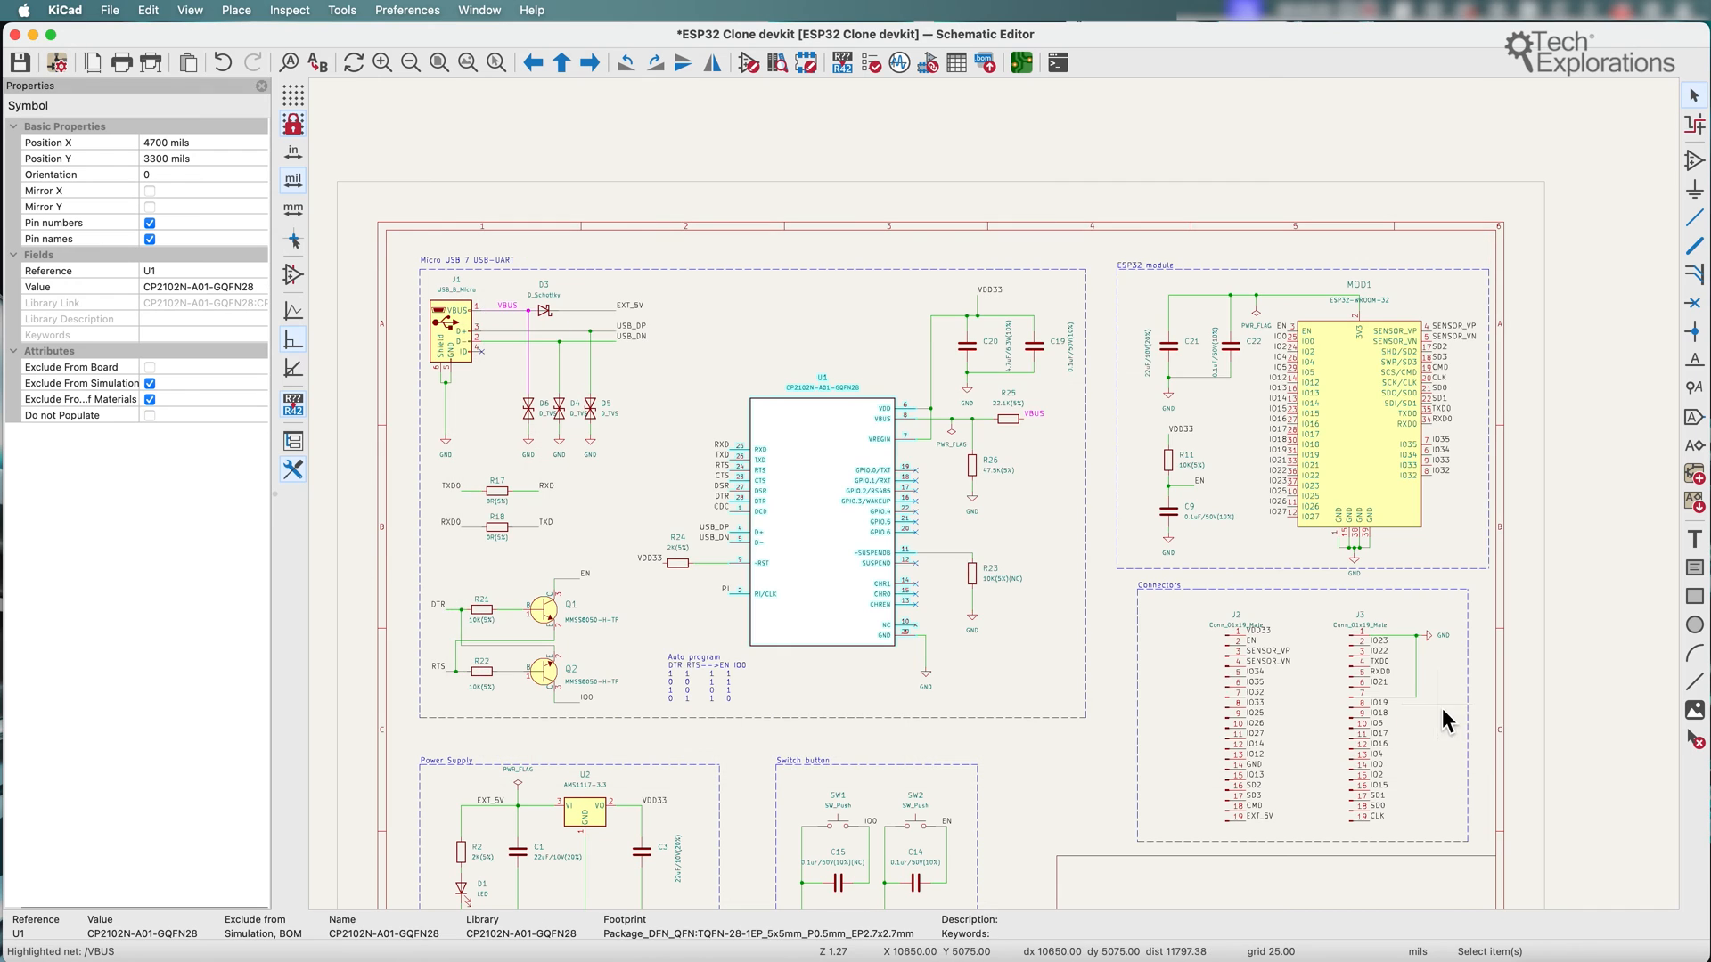
# Clear both exclusions so U1 is included in simulation and the BOM again.
pyautogui.click(149, 367)
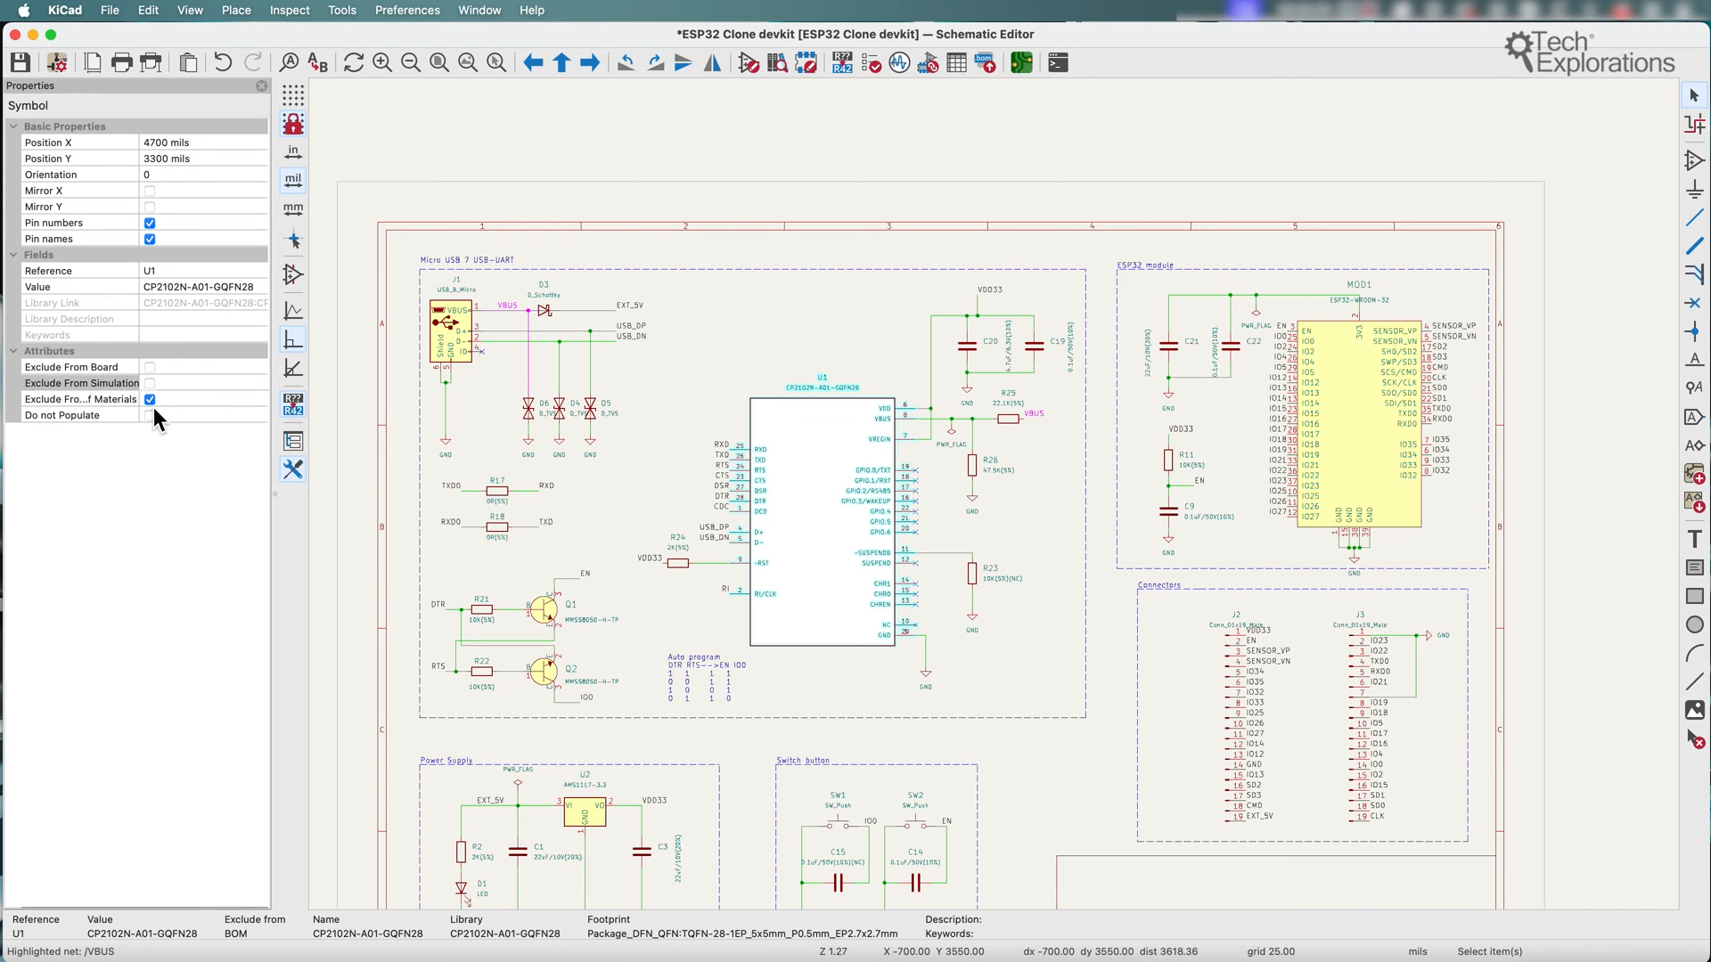
pyautogui.click(189, 11)
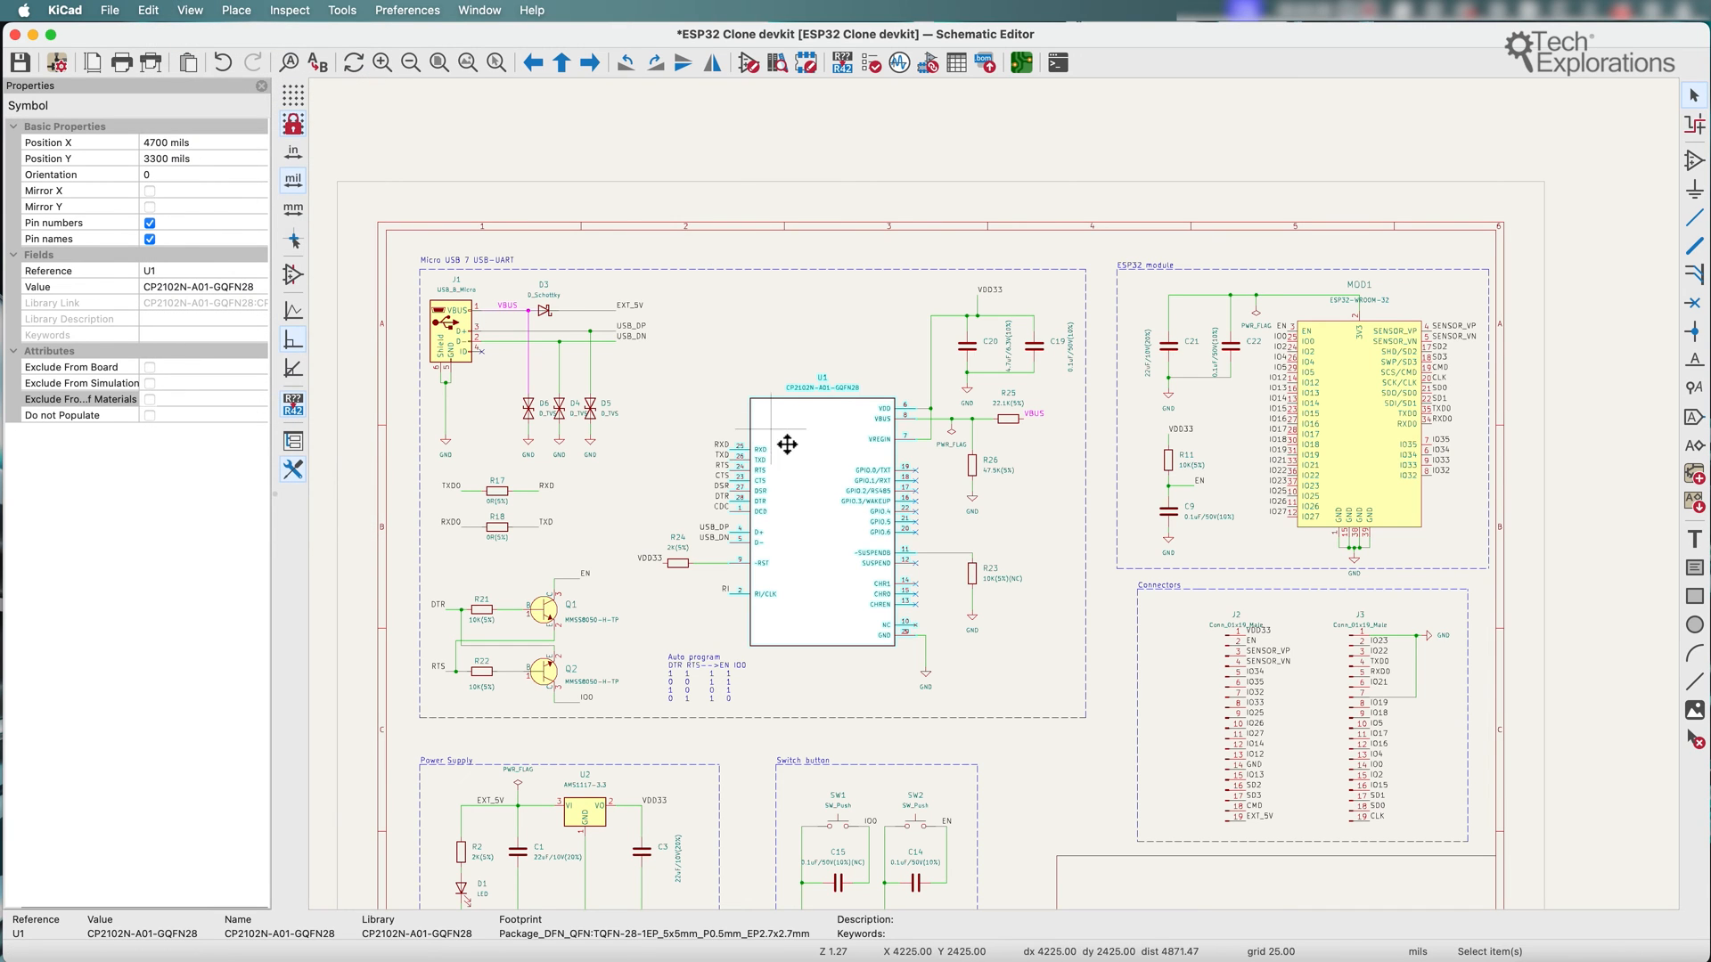
pyautogui.doubleClick(786, 444)
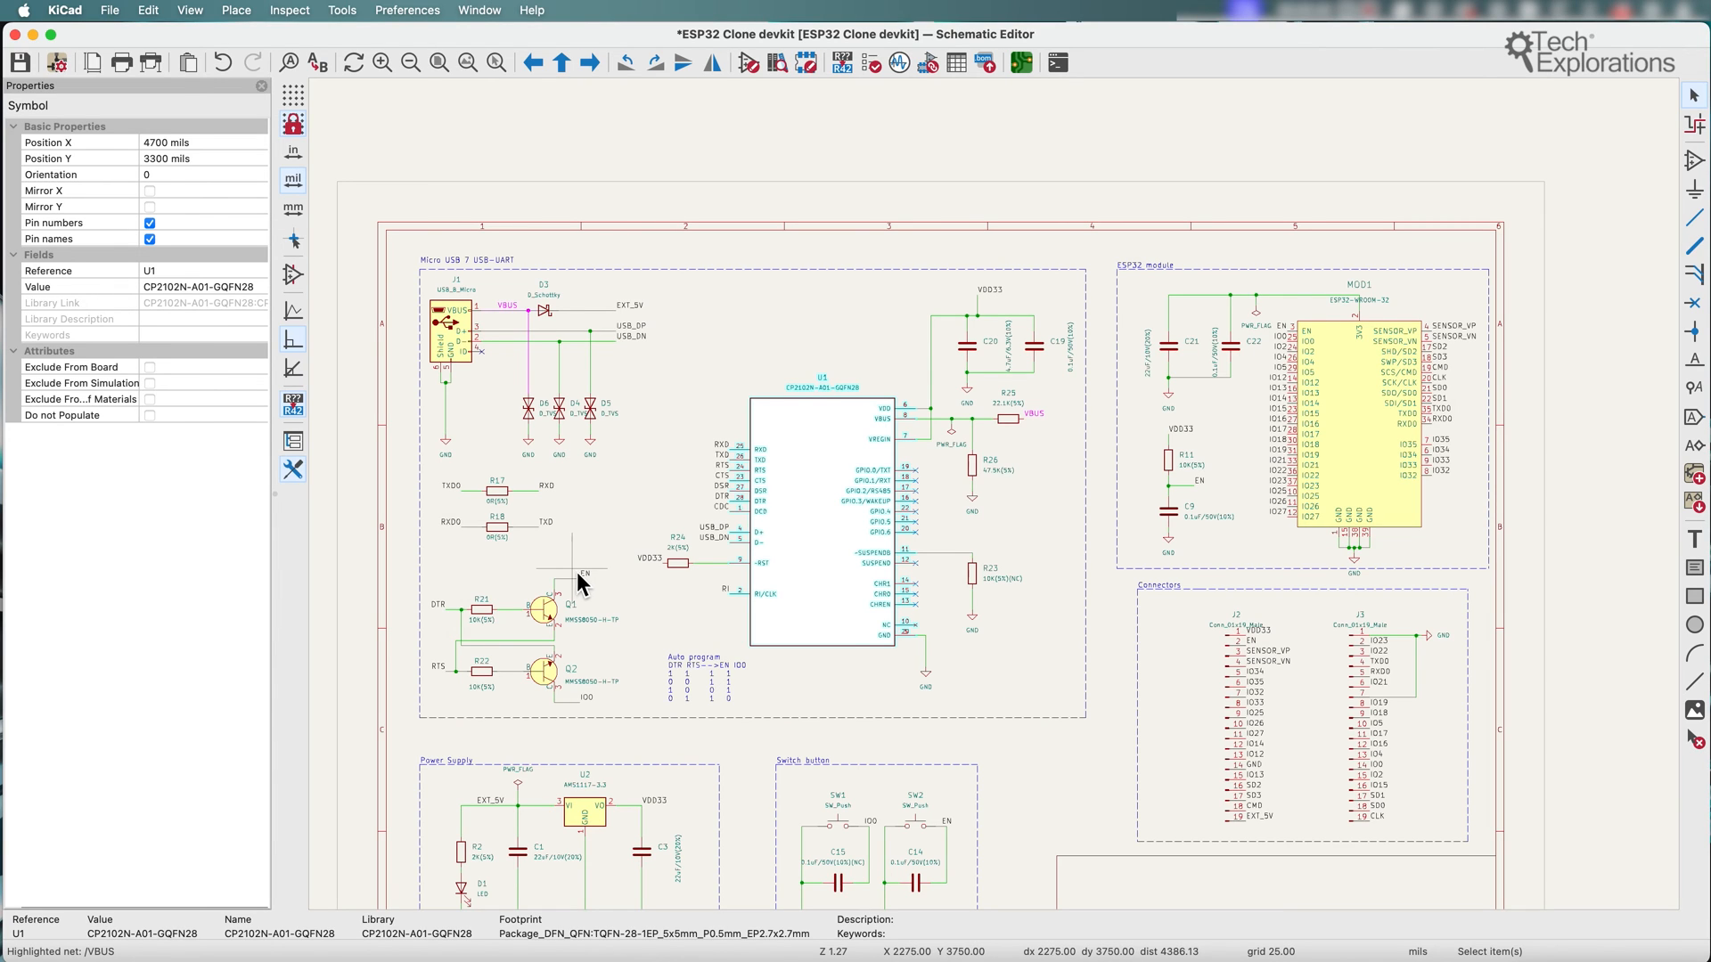
pyautogui.moveTo(497, 671)
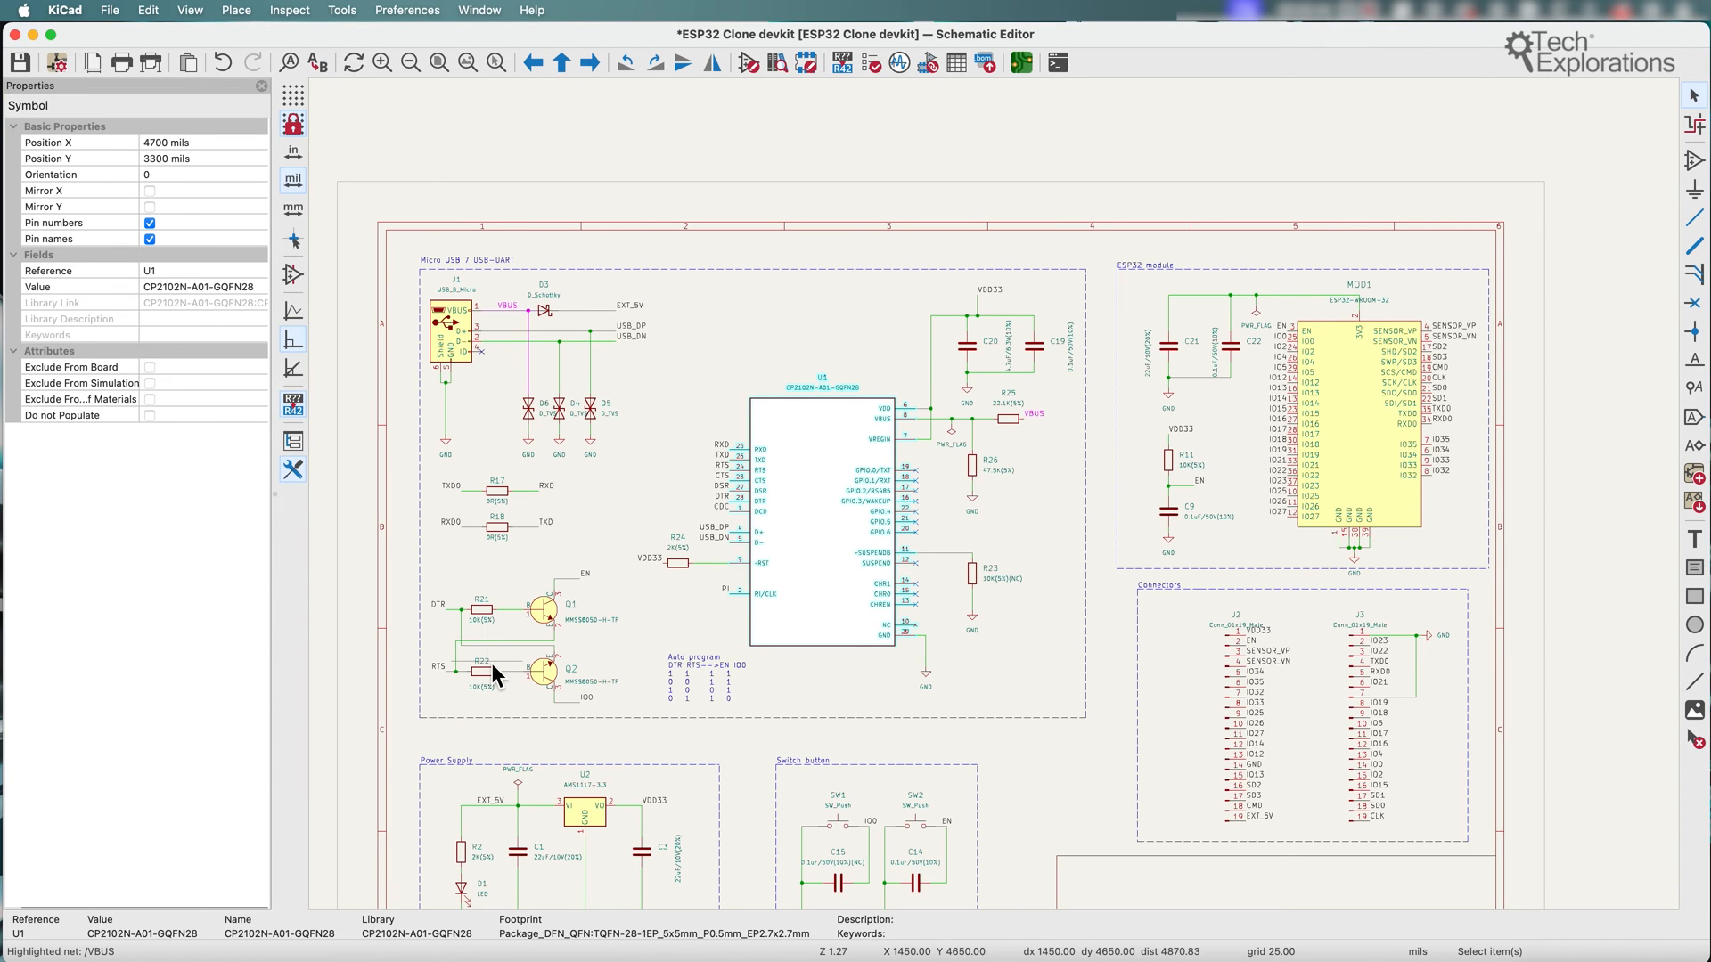
pyautogui.moveTo(129, 11)
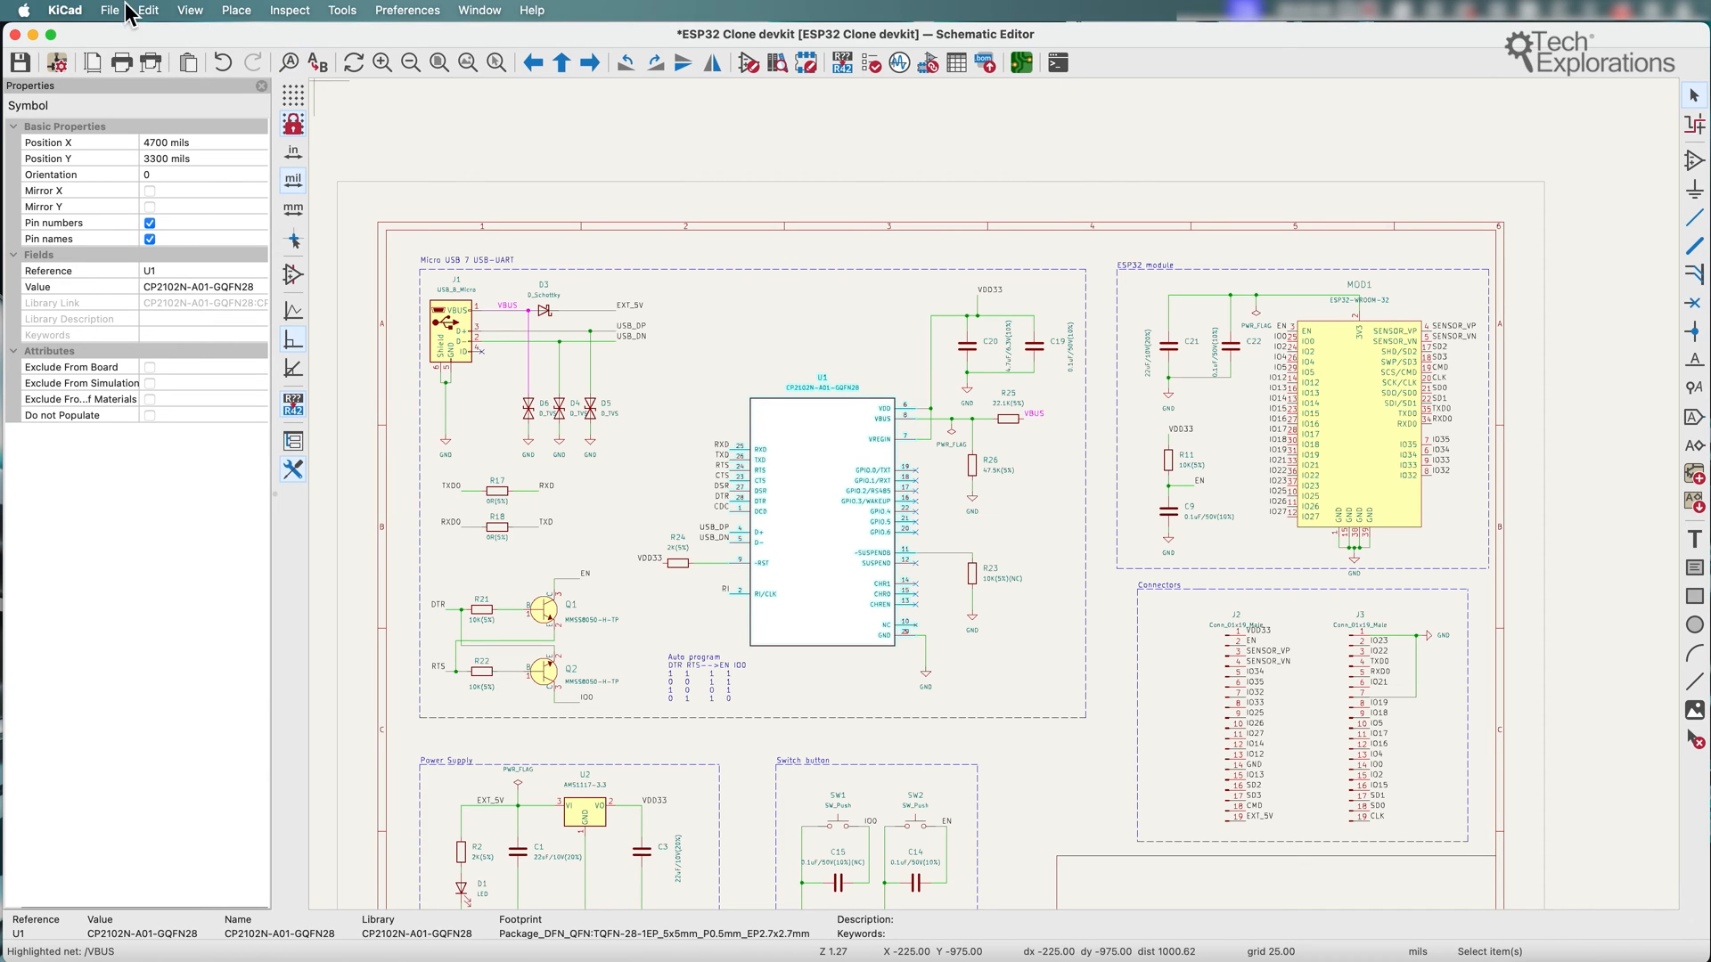
pyautogui.moveTo(189, 10)
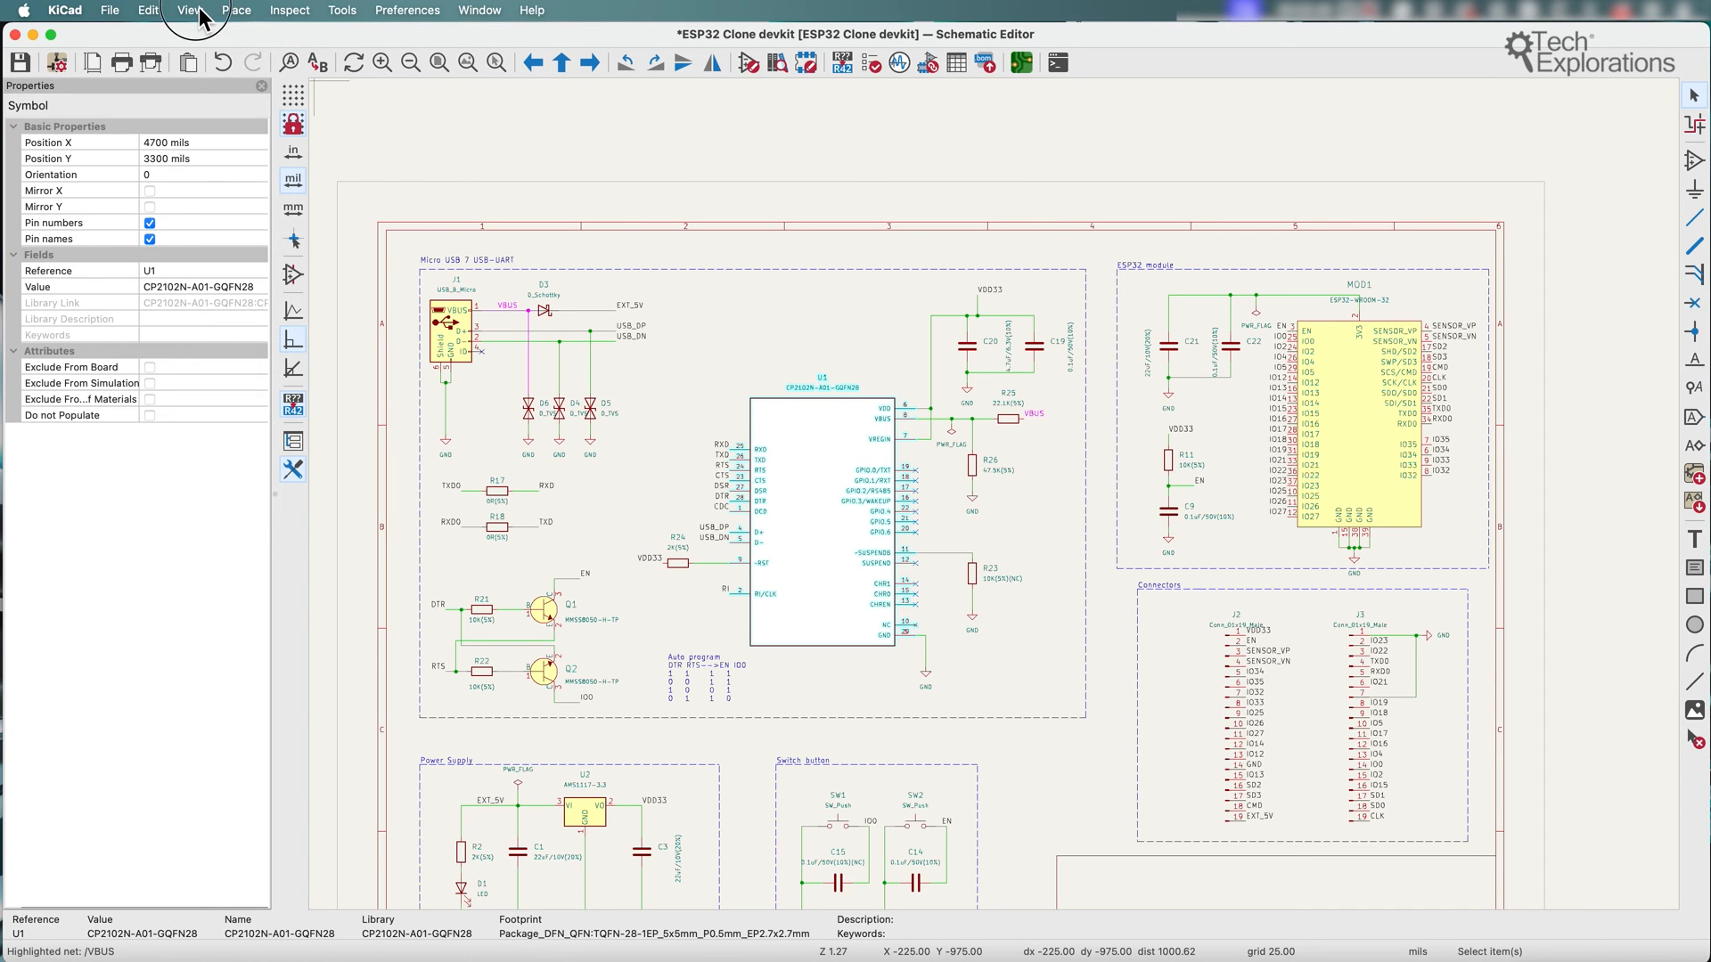
# Show the Search panel and filter the symbol list by a typed reference (R21).
pyautogui.click(187, 11)
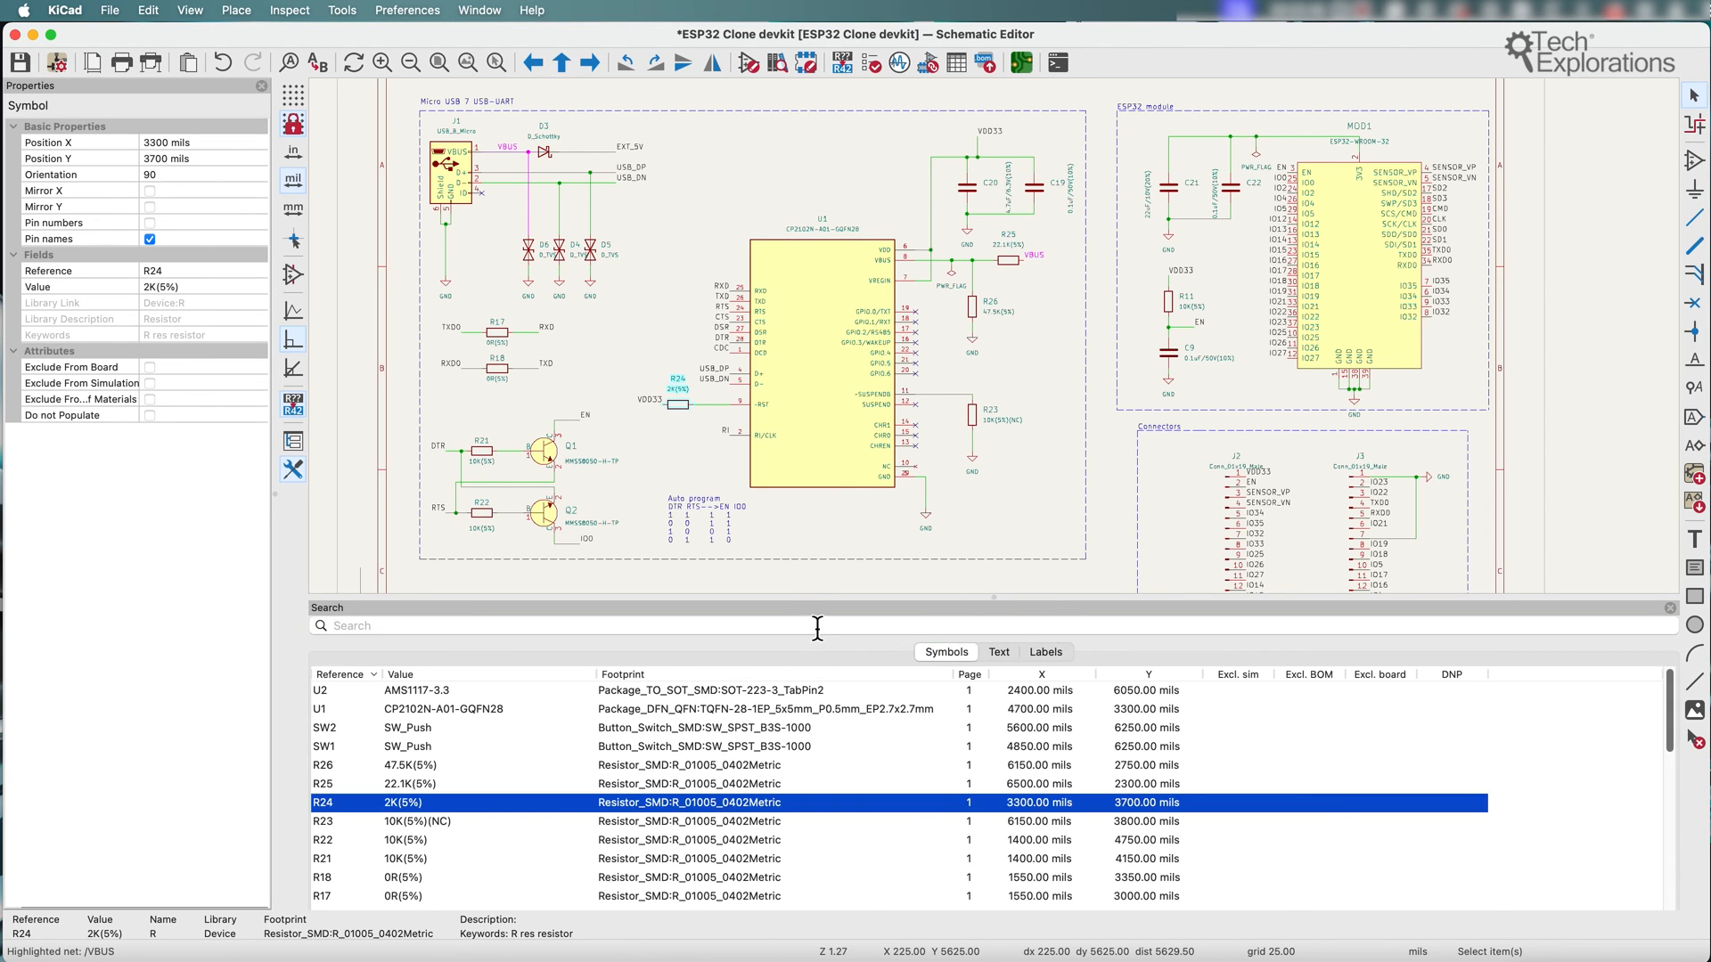
pyautogui.click(812, 626)
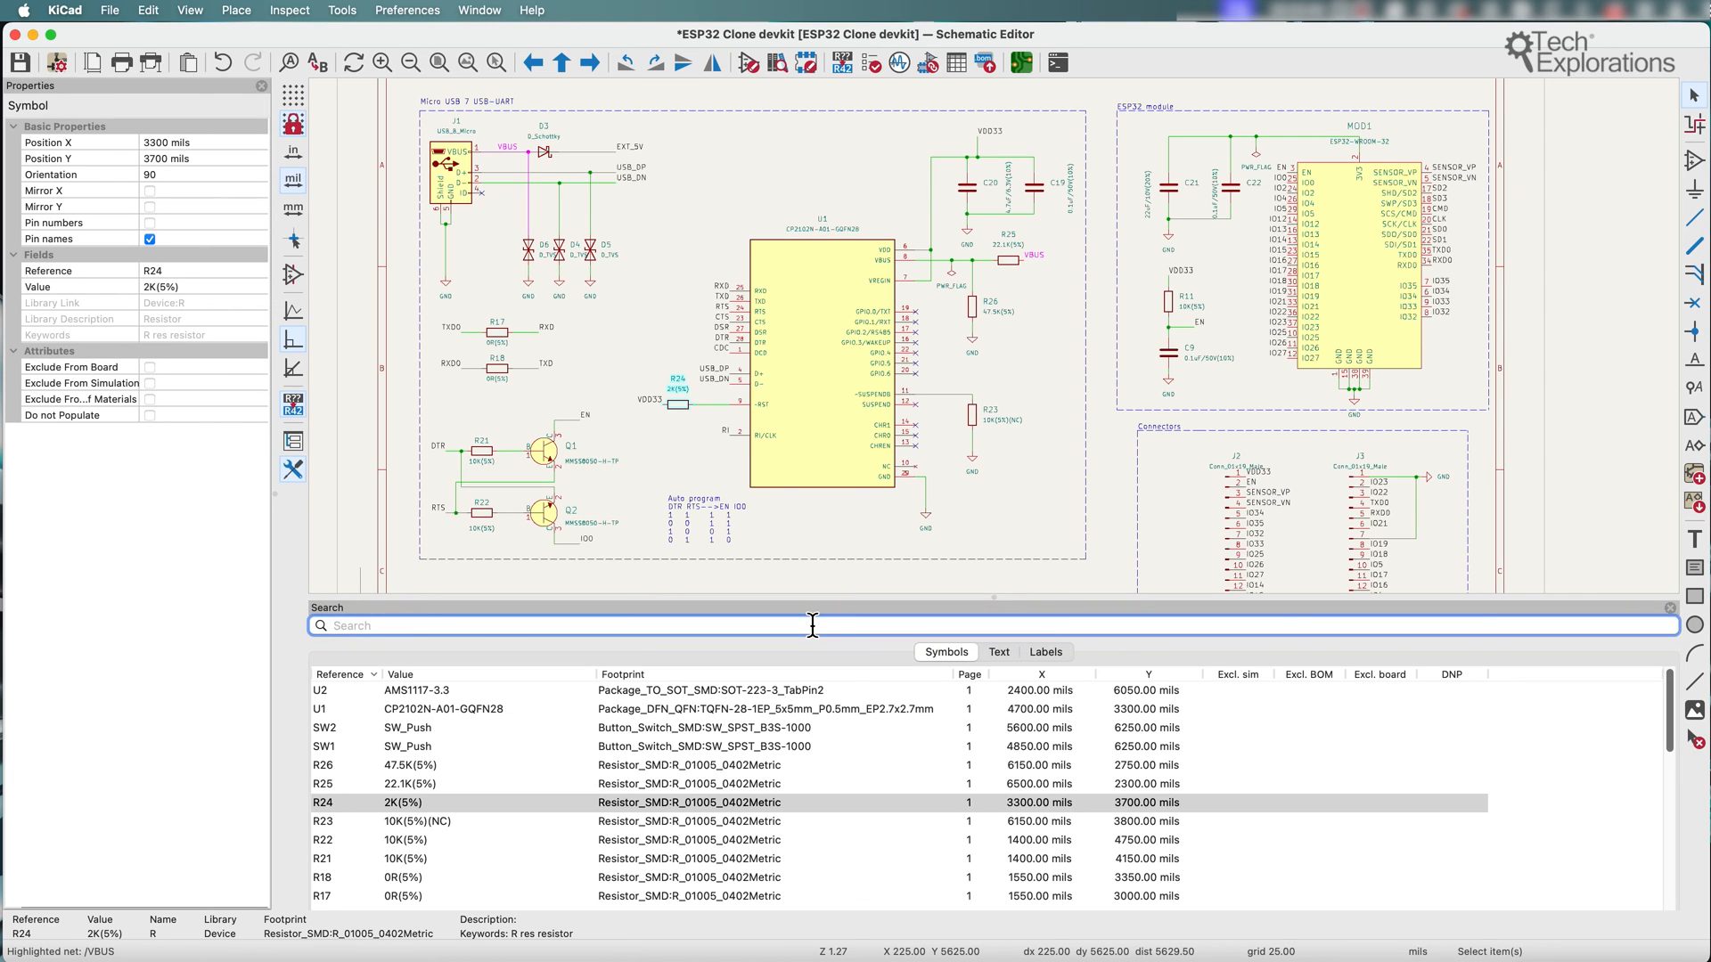
pyautogui.write('R21')
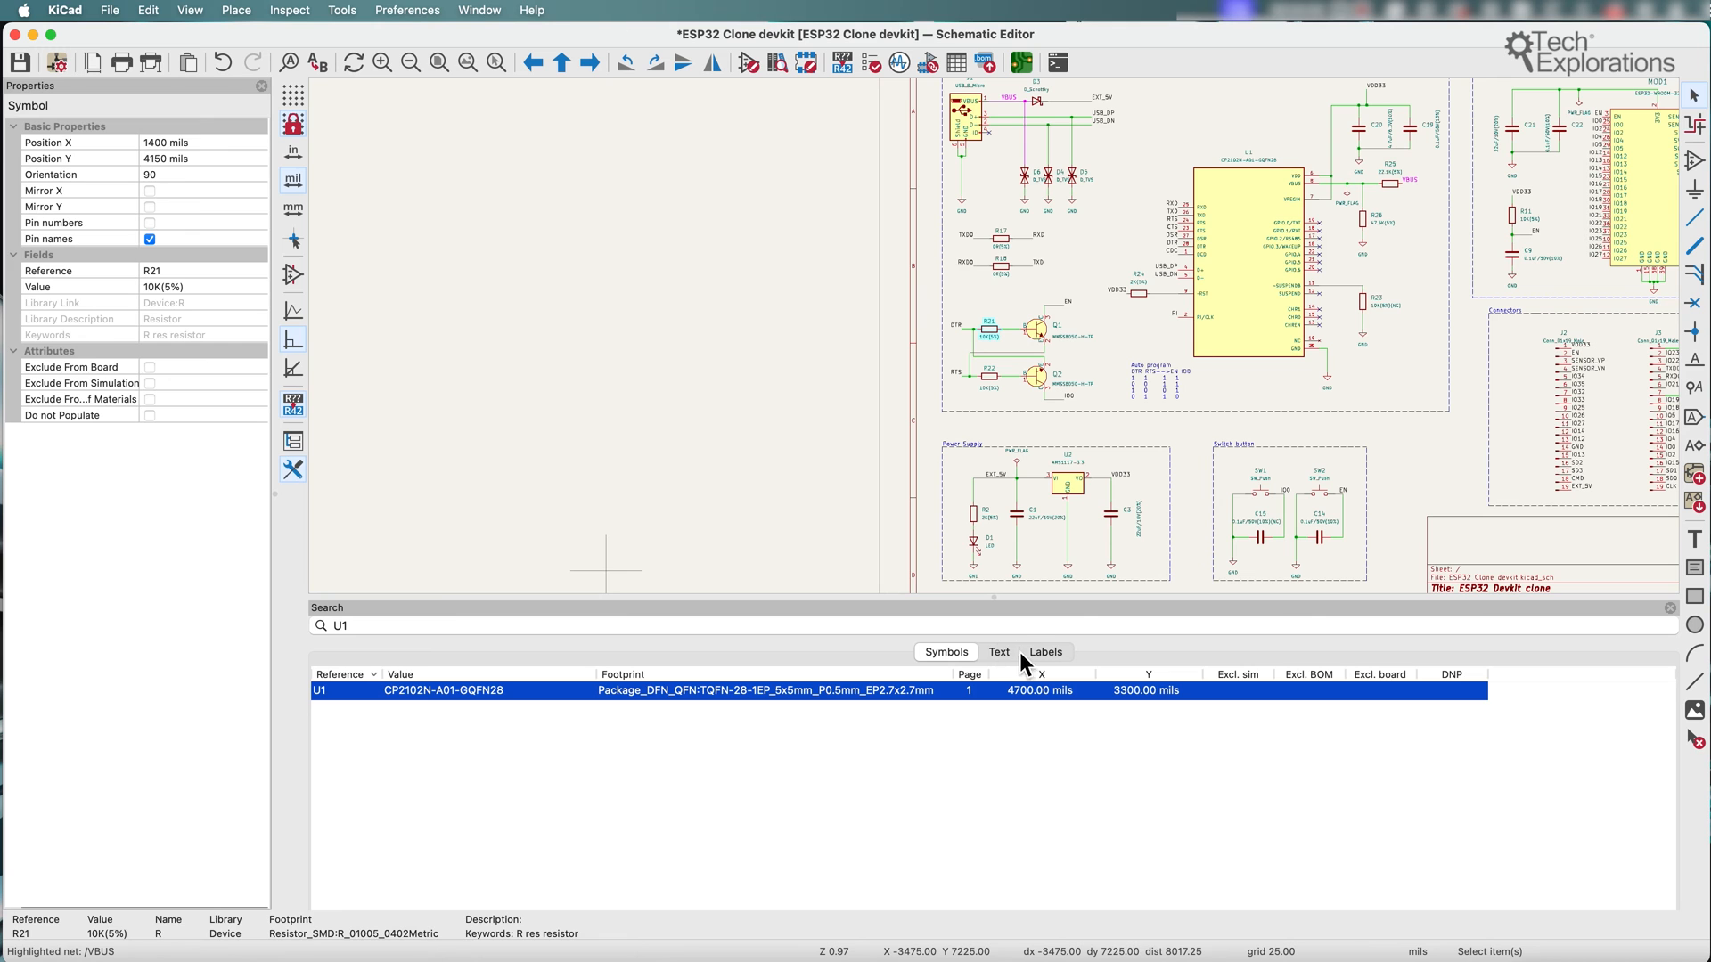
pyautogui.click(998, 652)
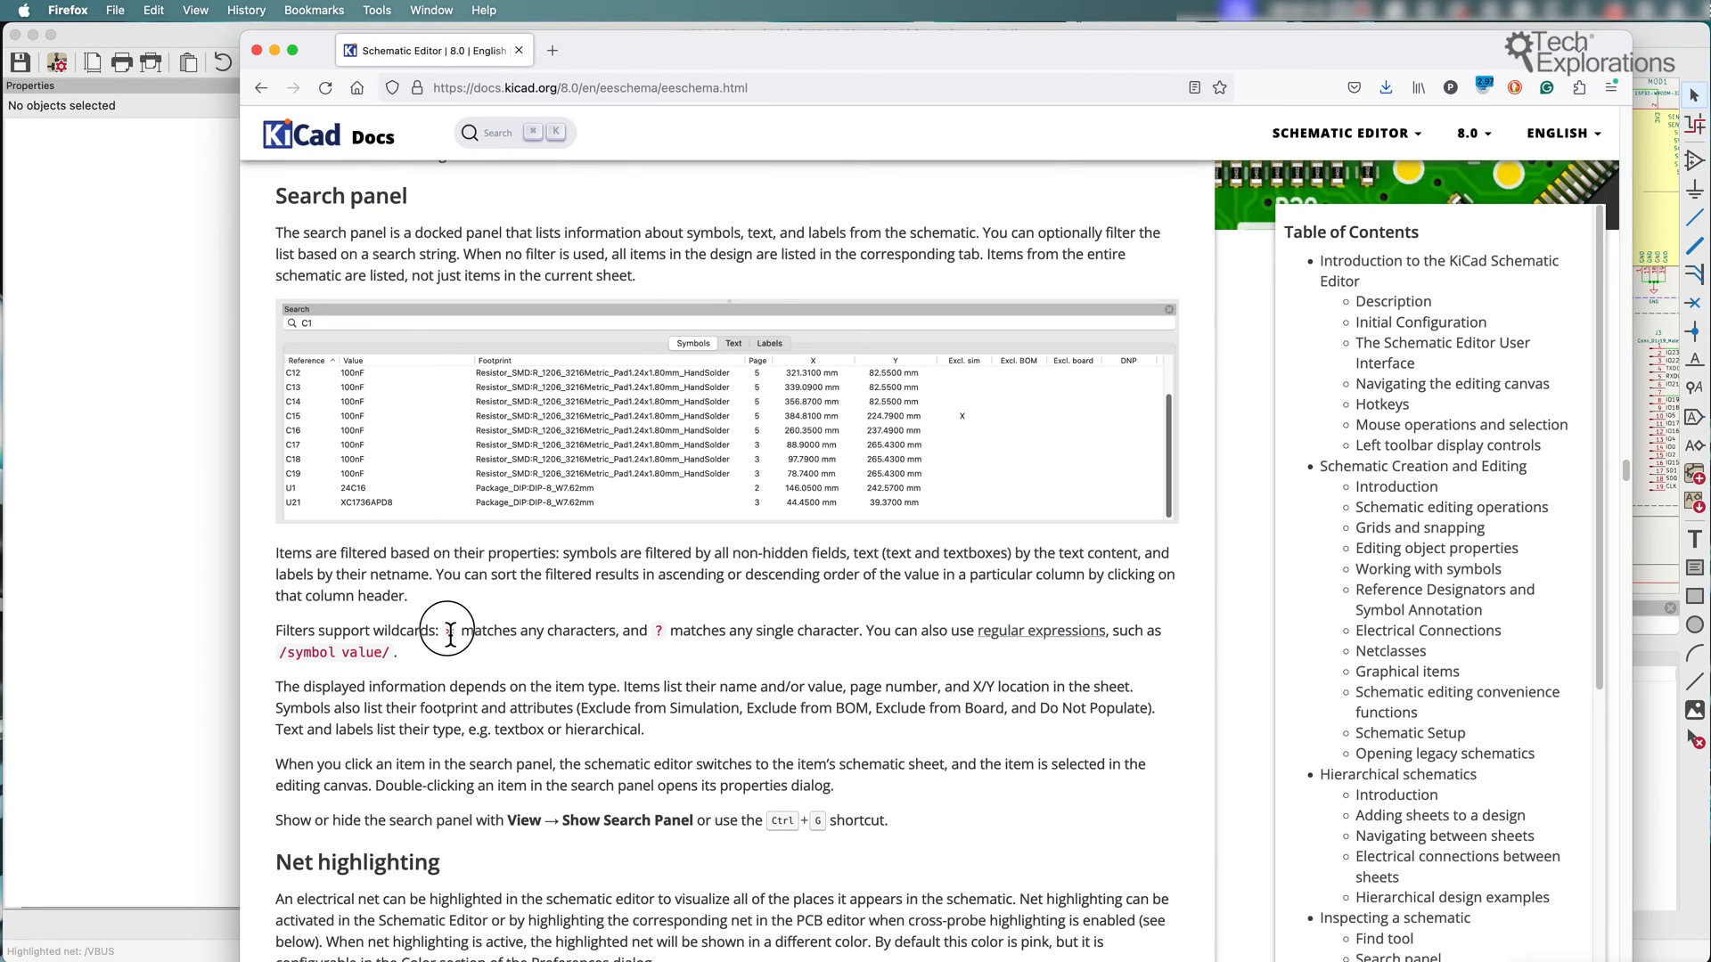
pyautogui.moveTo(654, 637)
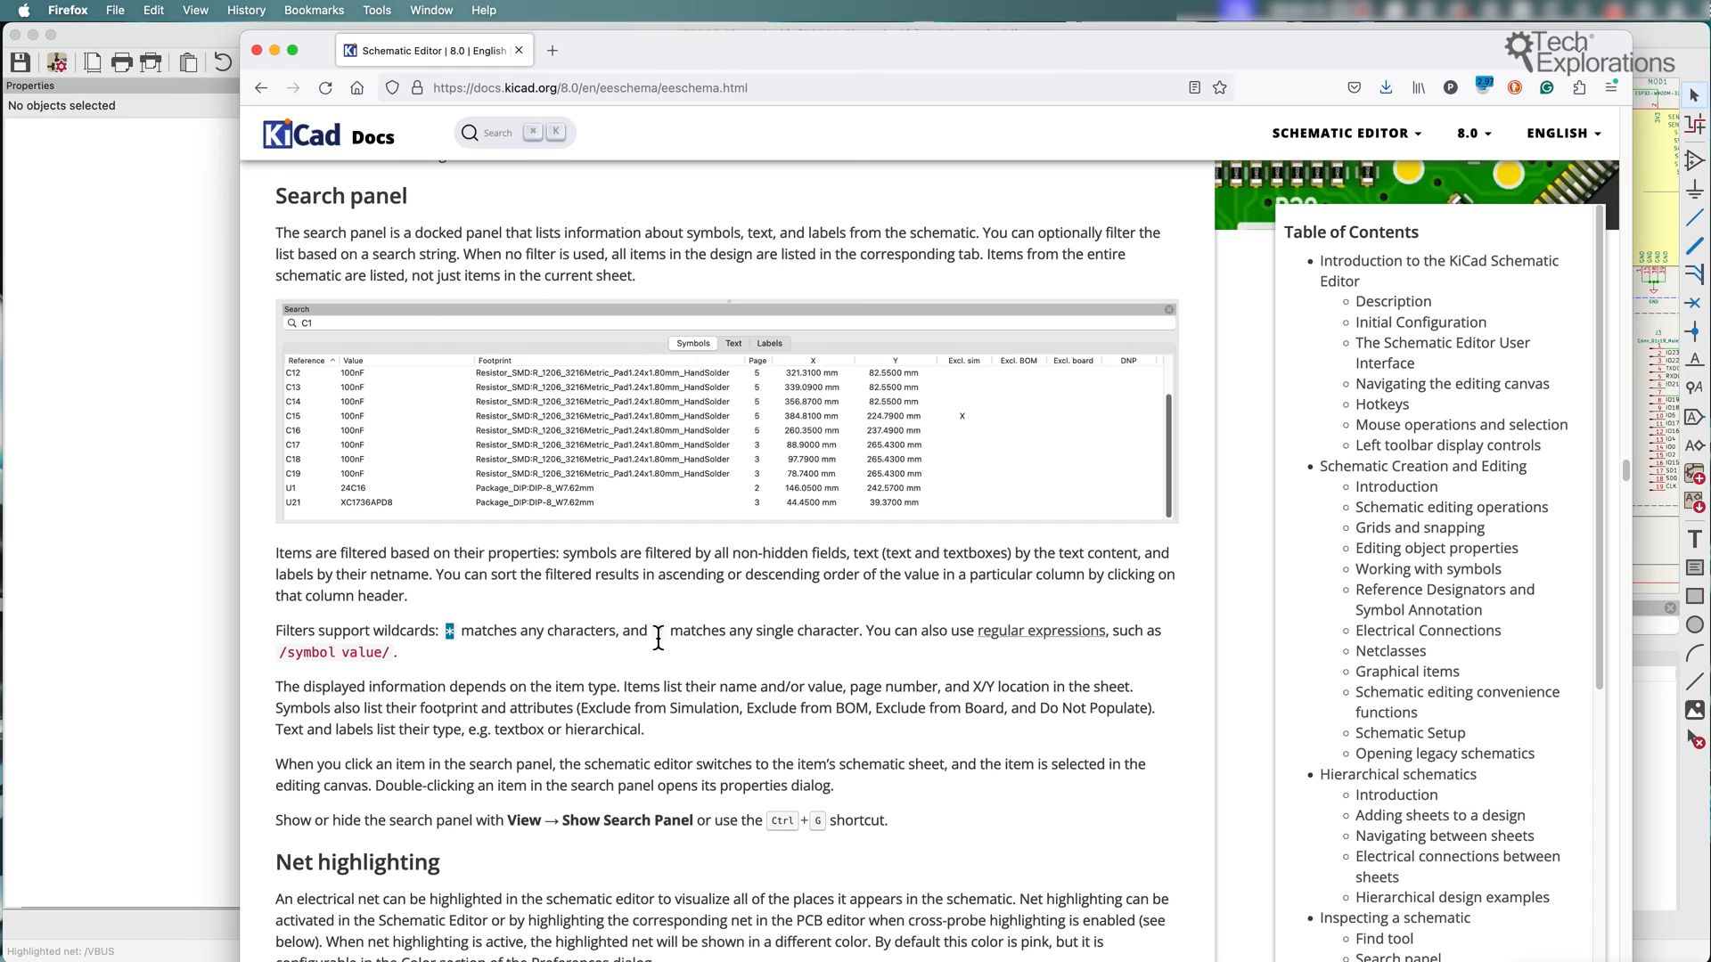
# Select the wildcard symbol in the KiCad search-panel documentation text in Firefox.
pyautogui.doubleClick(333, 653)
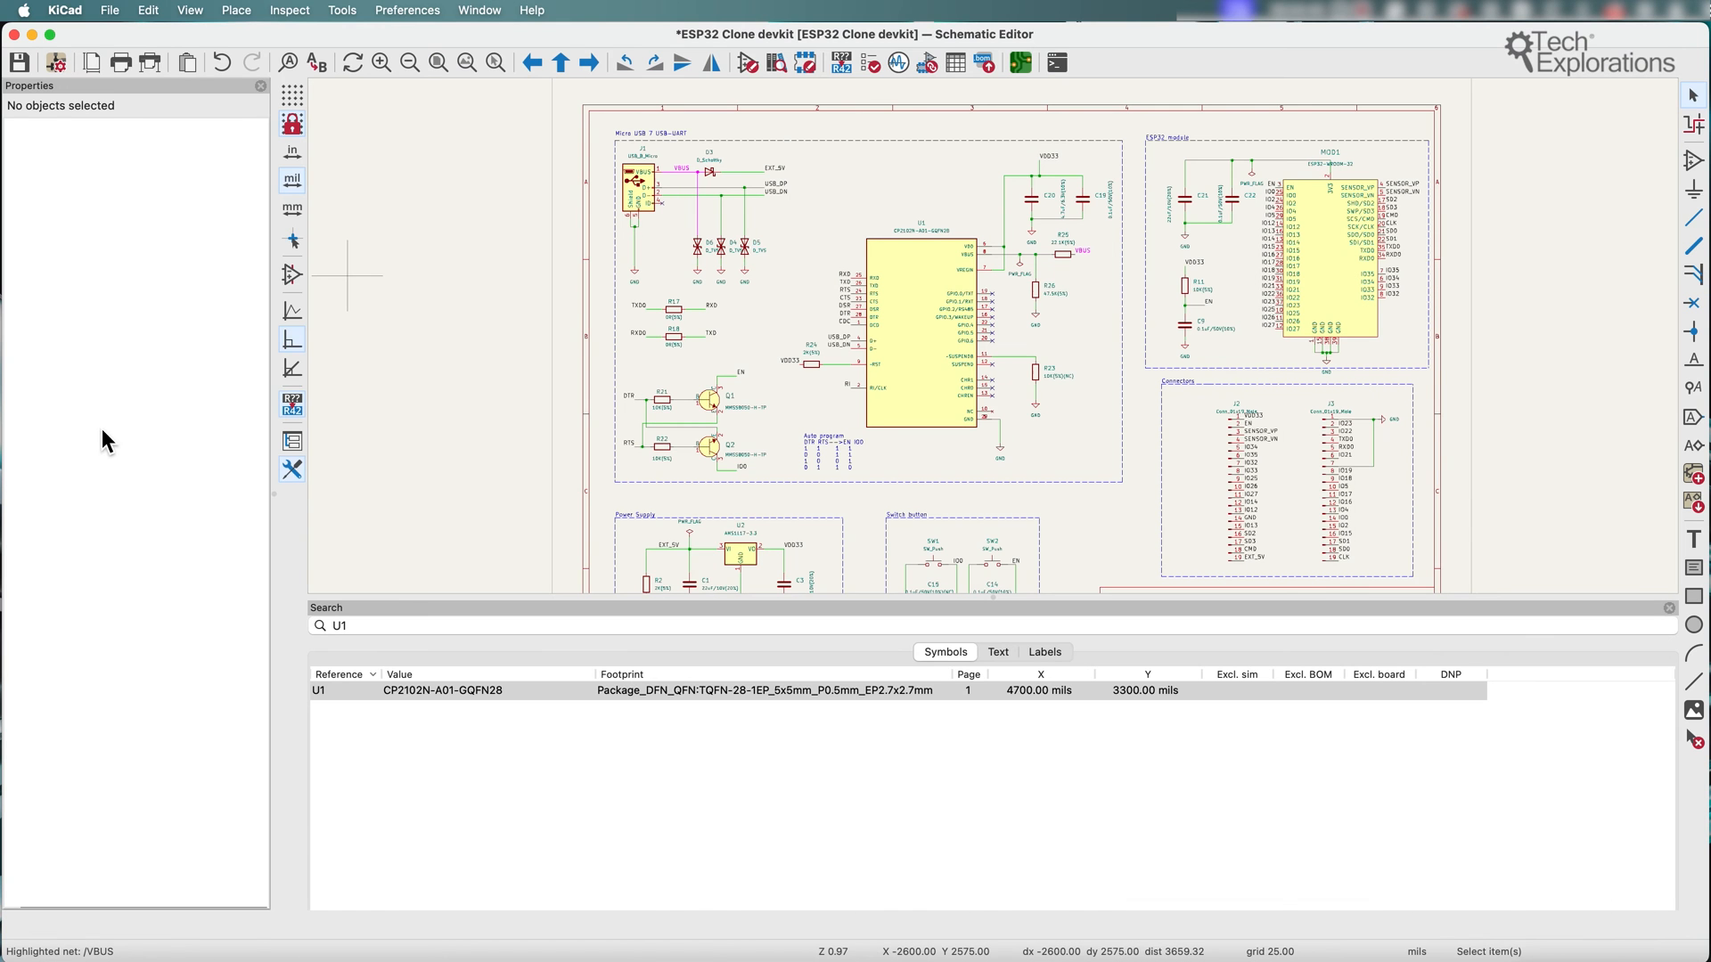
pyautogui.moveTo(118, 463)
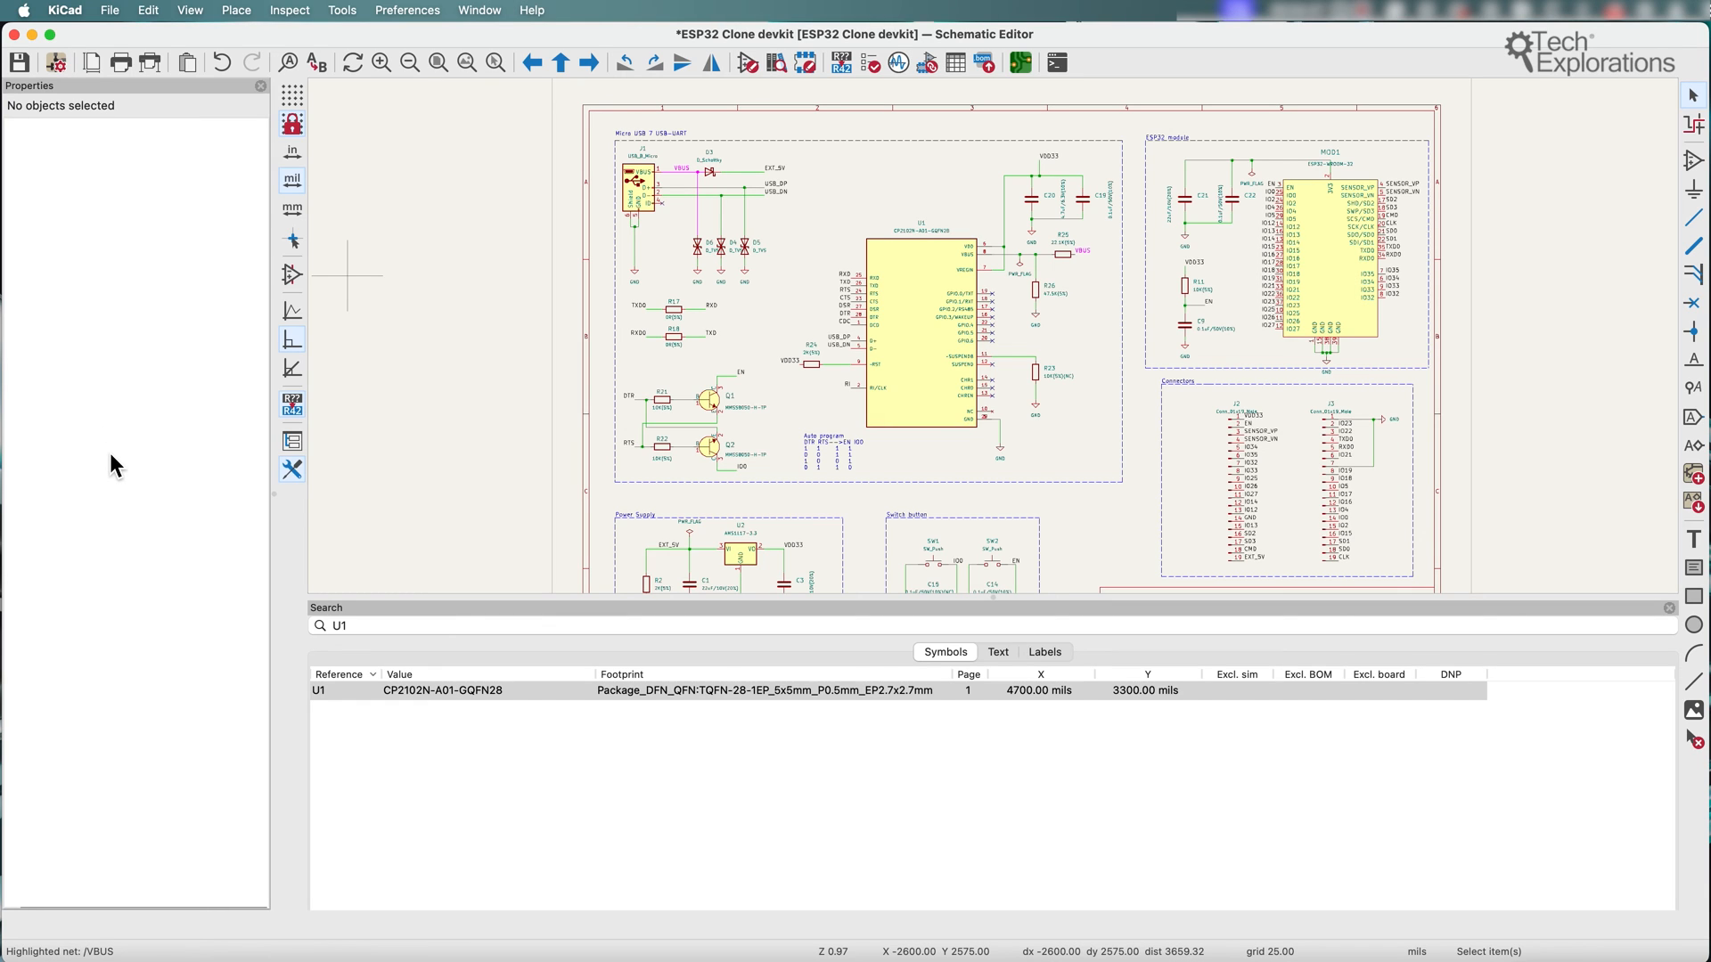
pyautogui.moveTo(616, 458)
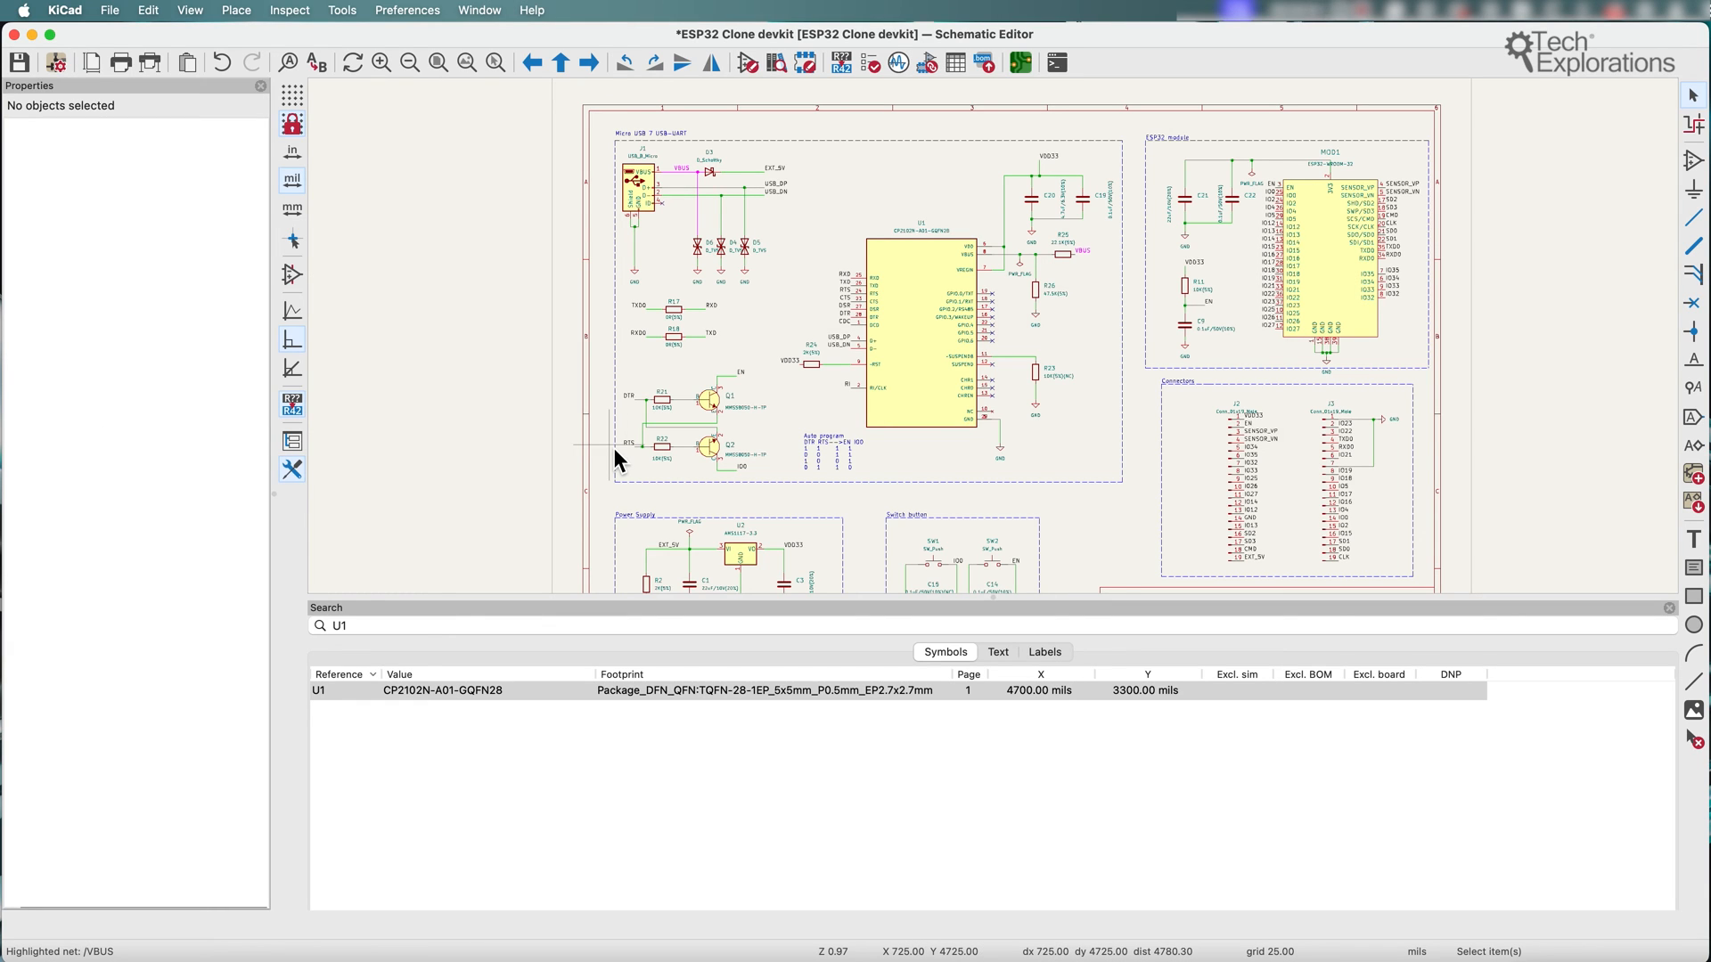
pyautogui.moveTo(334, 11)
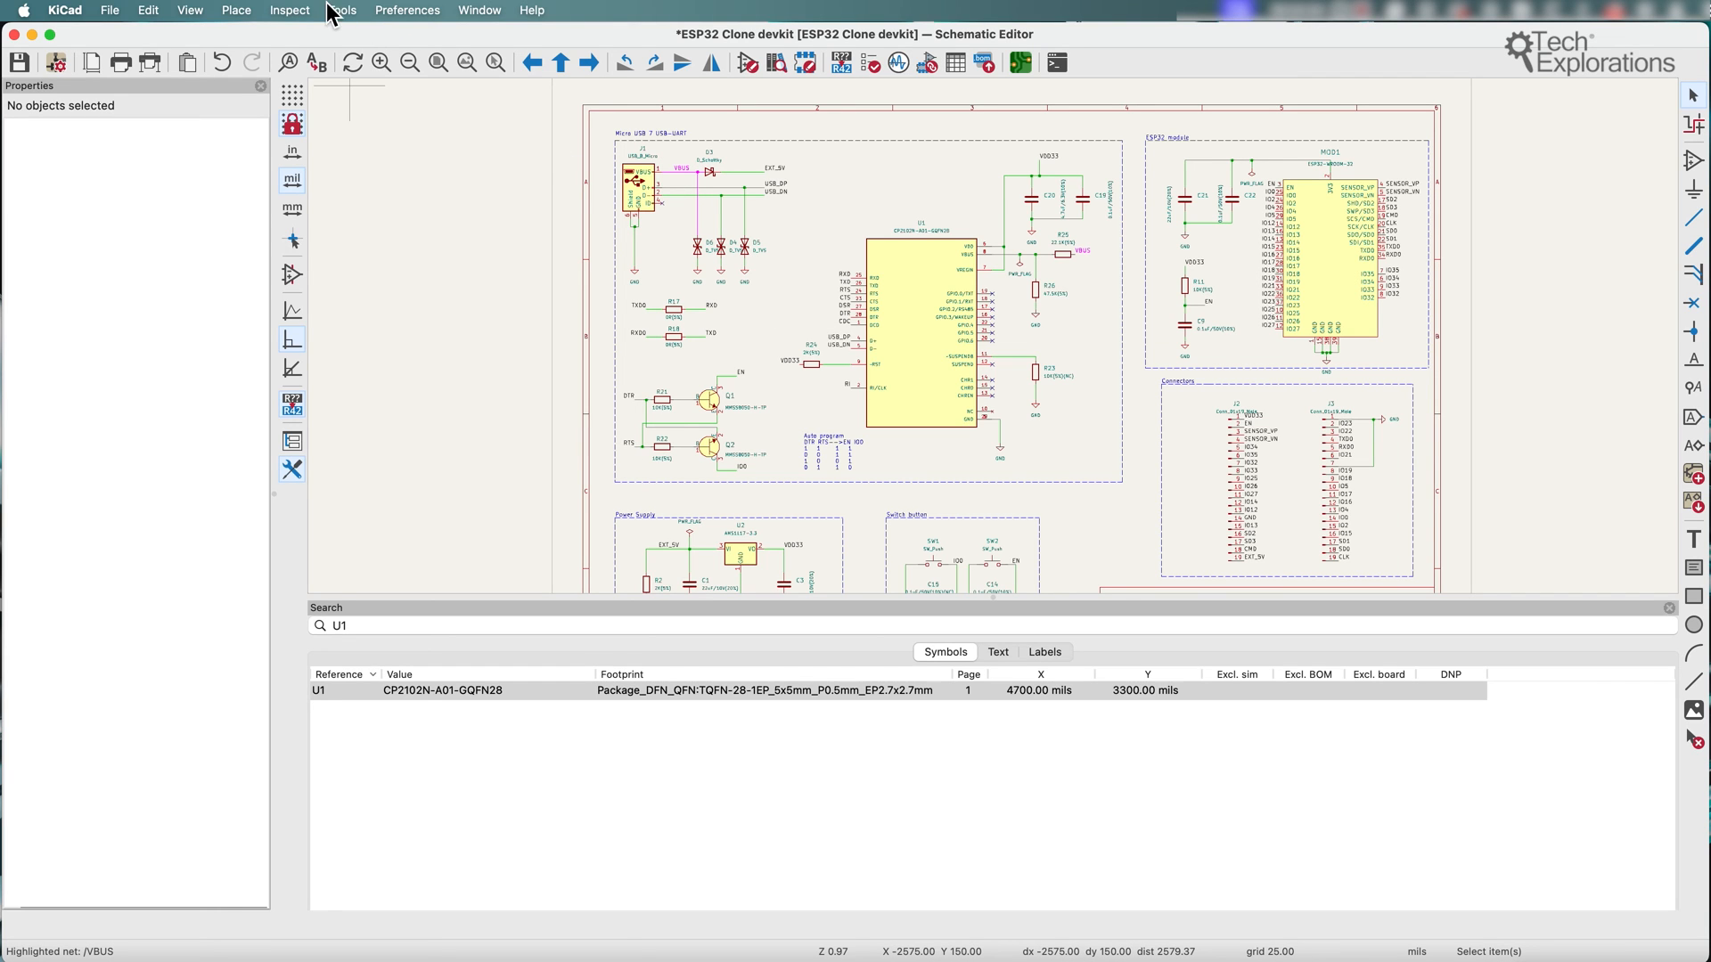
# Hide the Search panel via the View menu so the full devkit sheet fills the window.
pyautogui.click(189, 11)
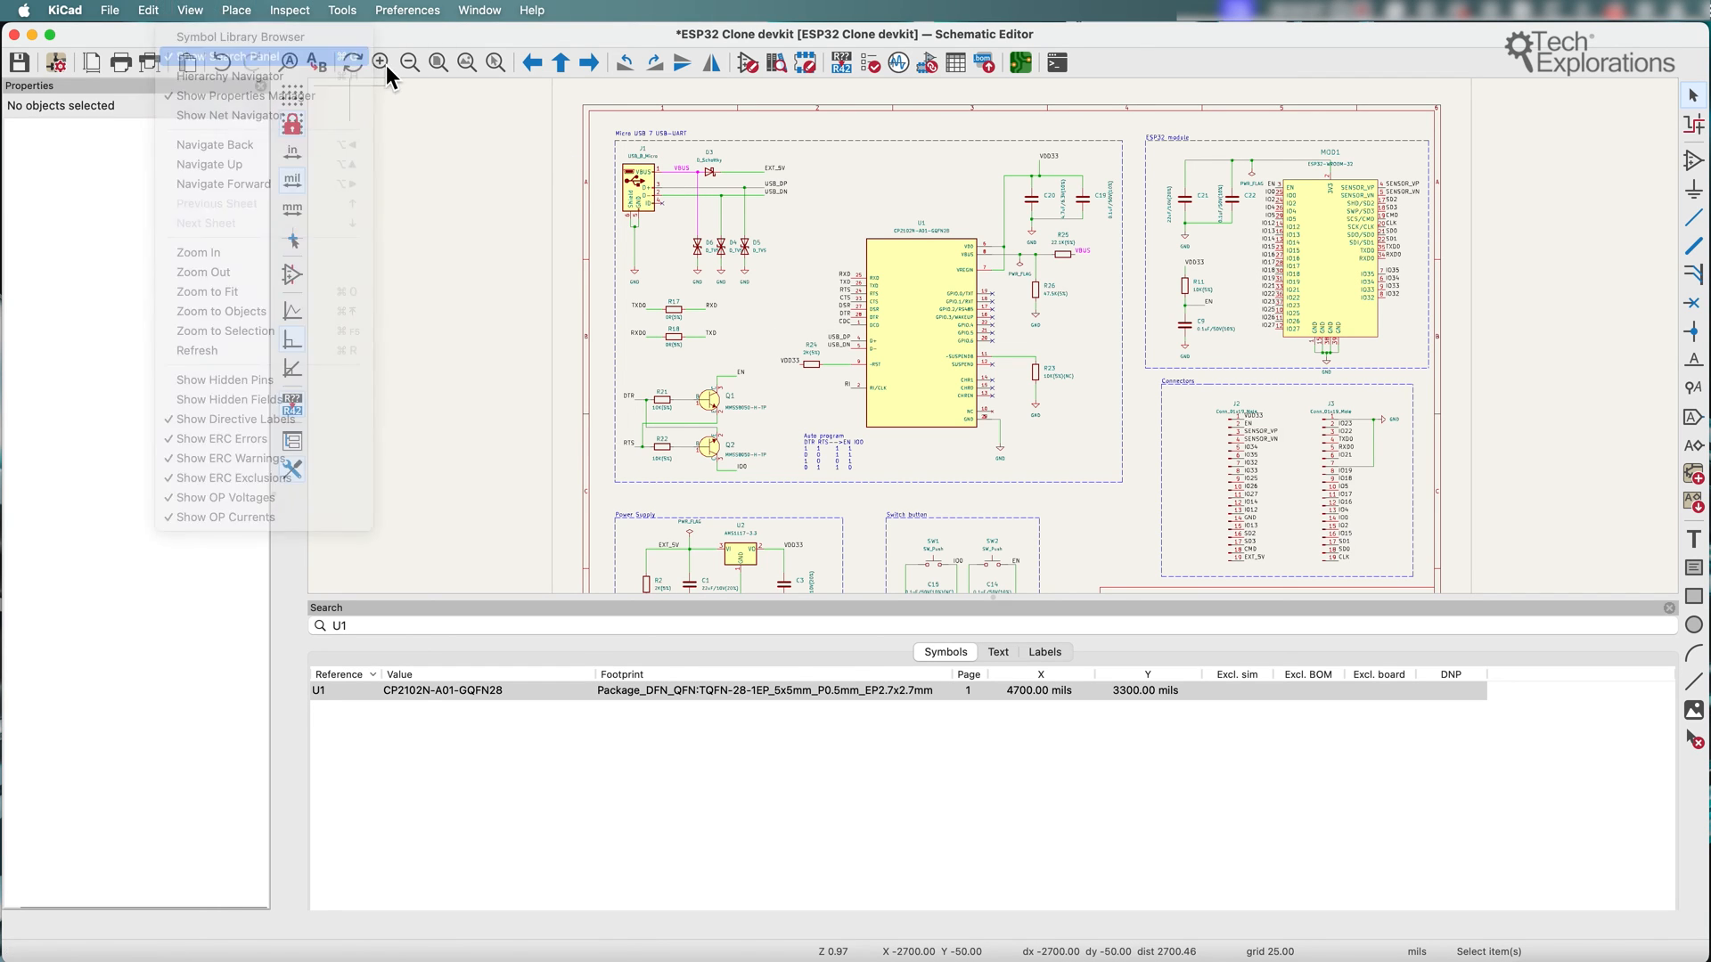
pyautogui.click(207, 291)
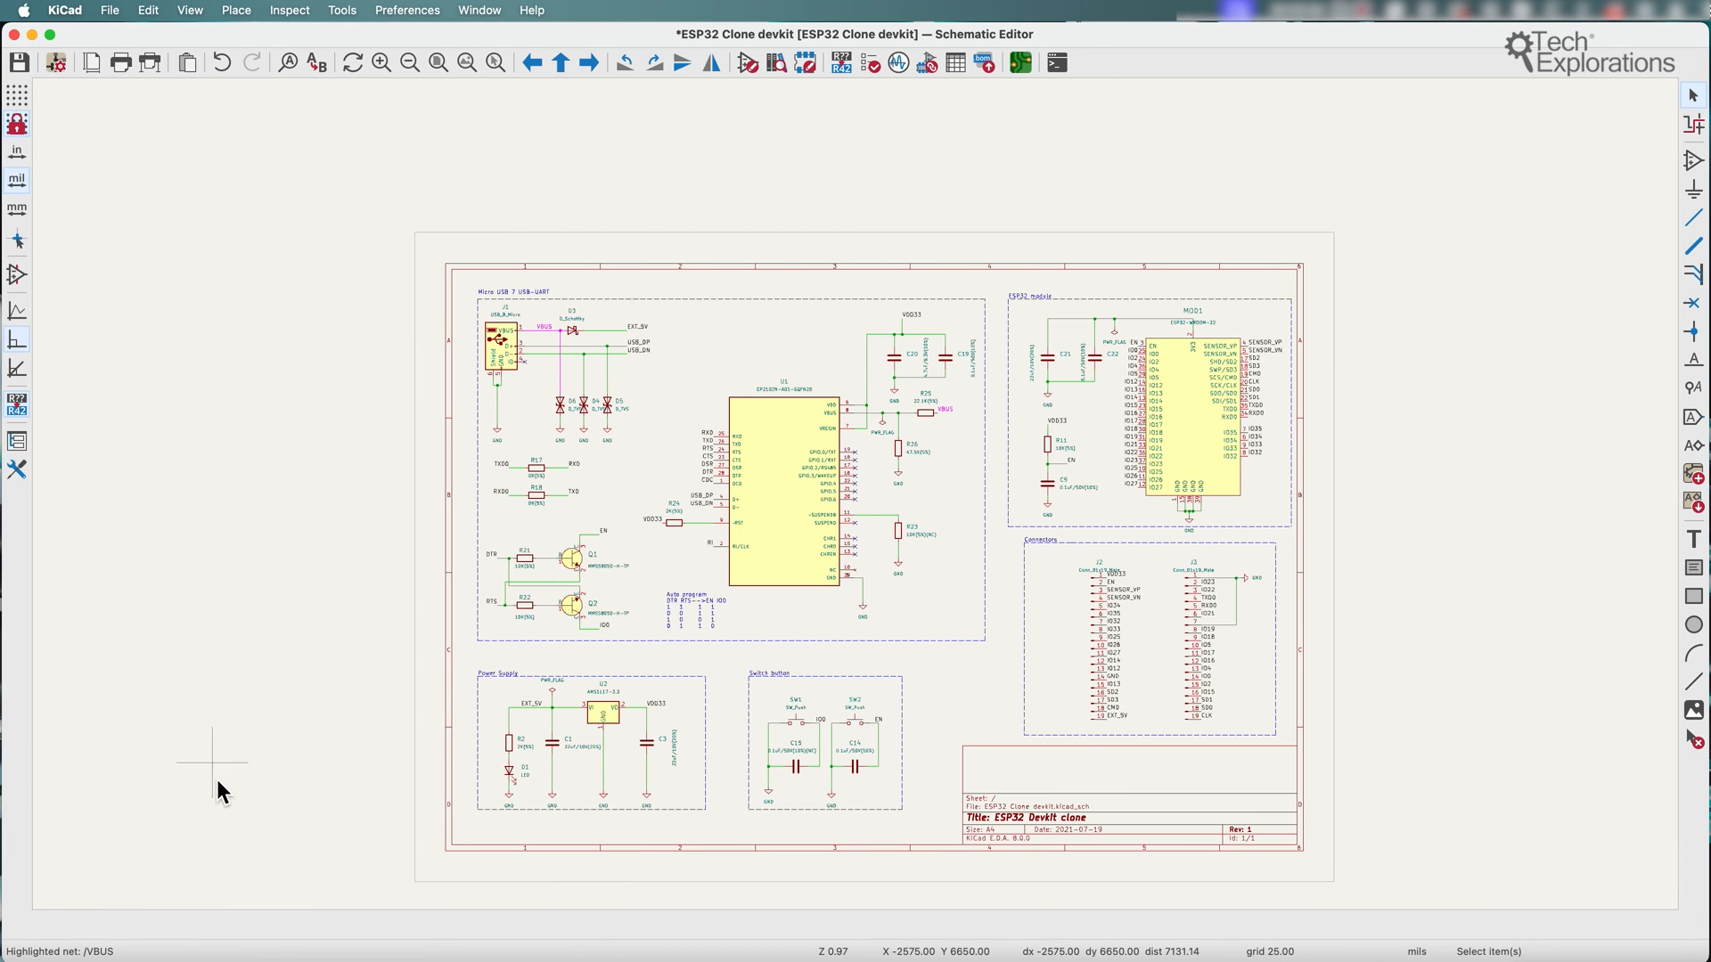
pyautogui.moveTo(1018, 444)
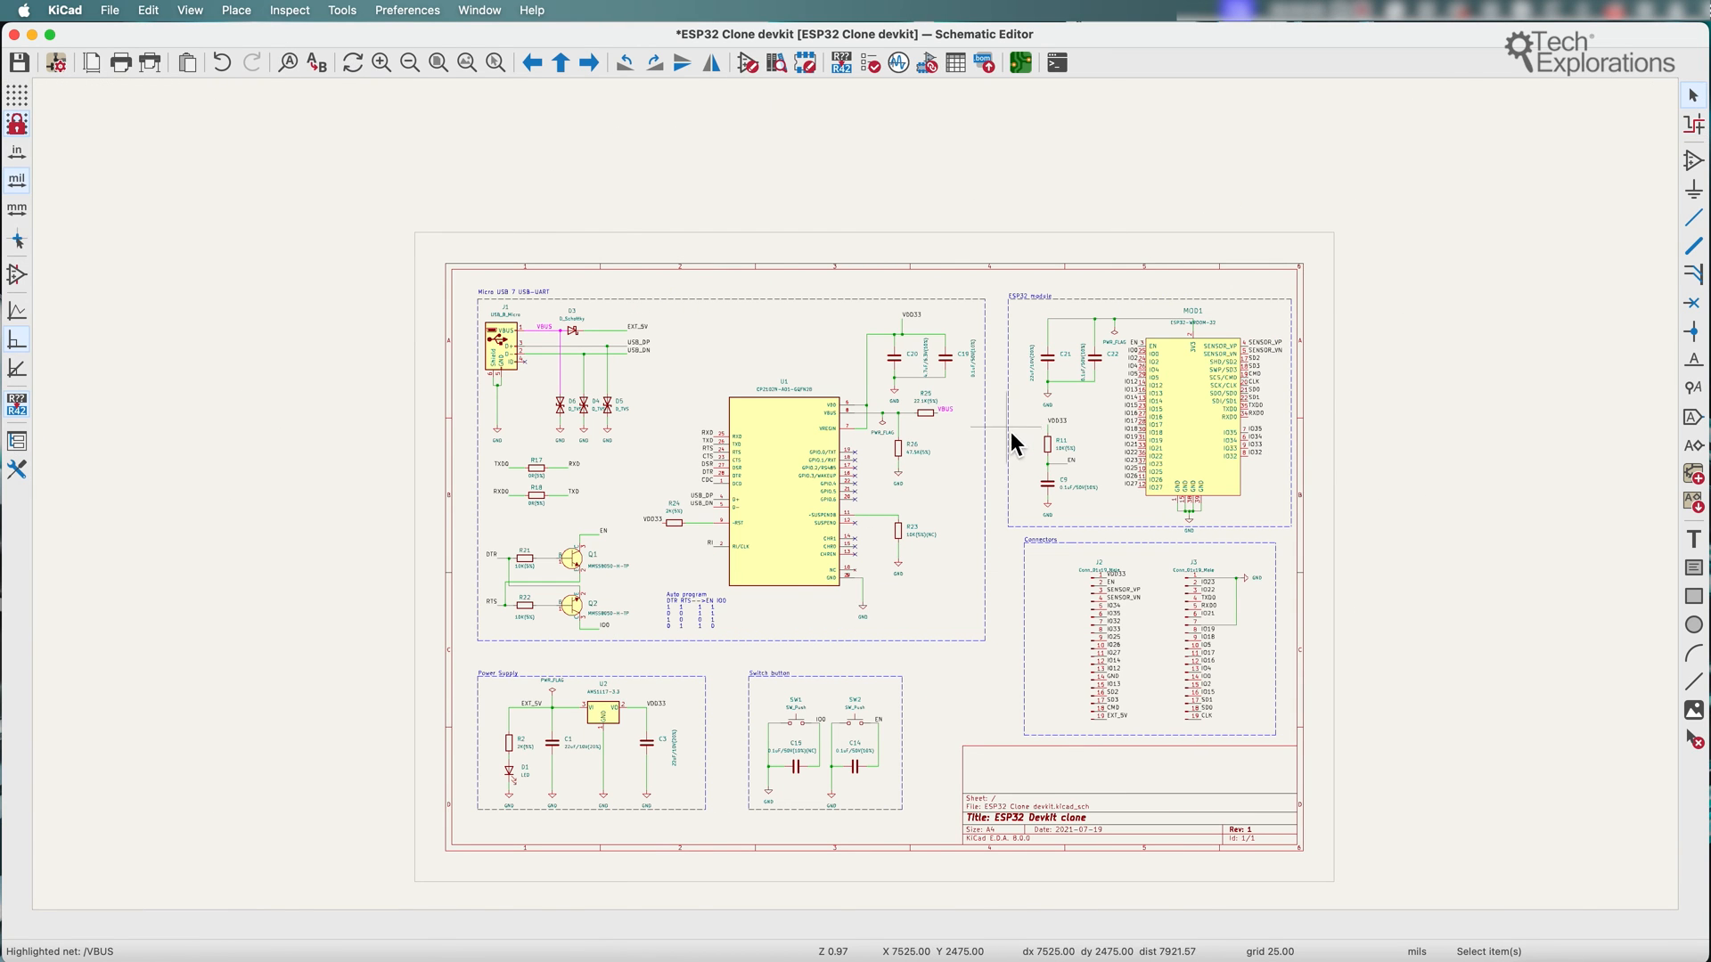
# Zoom in on the Micro USB-UART block of the schematic.
pyautogui.scroll(3)
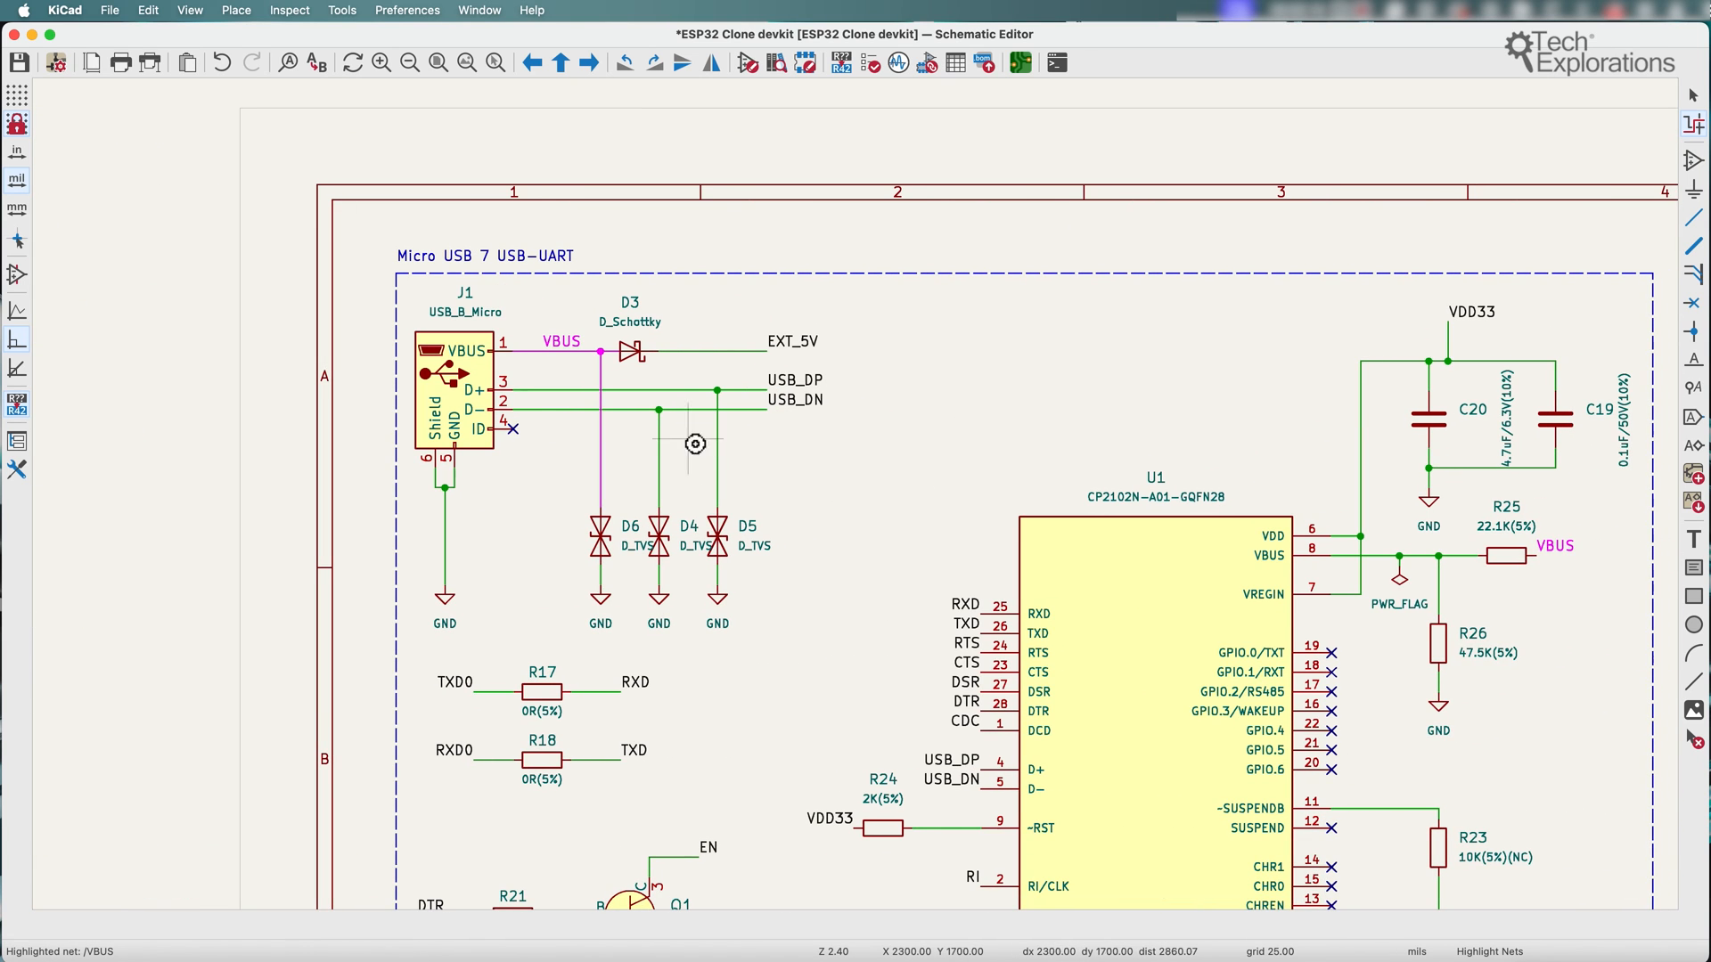
pyautogui.moveTo(634, 397)
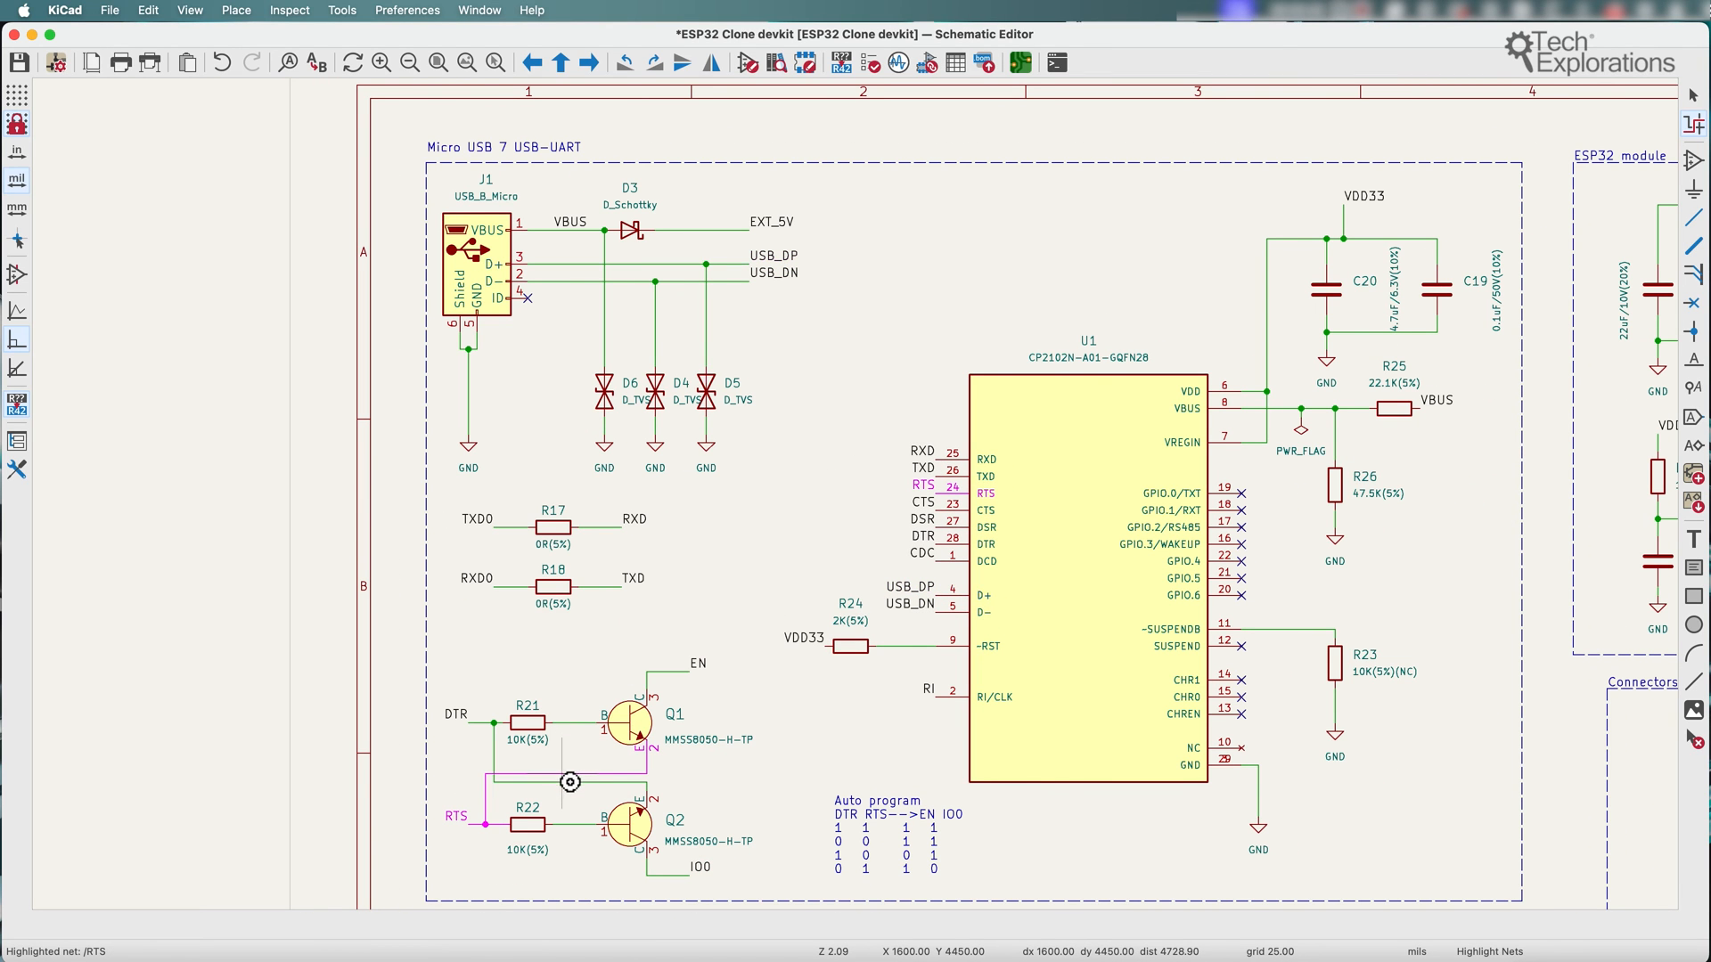
pyautogui.moveTo(1281, 289)
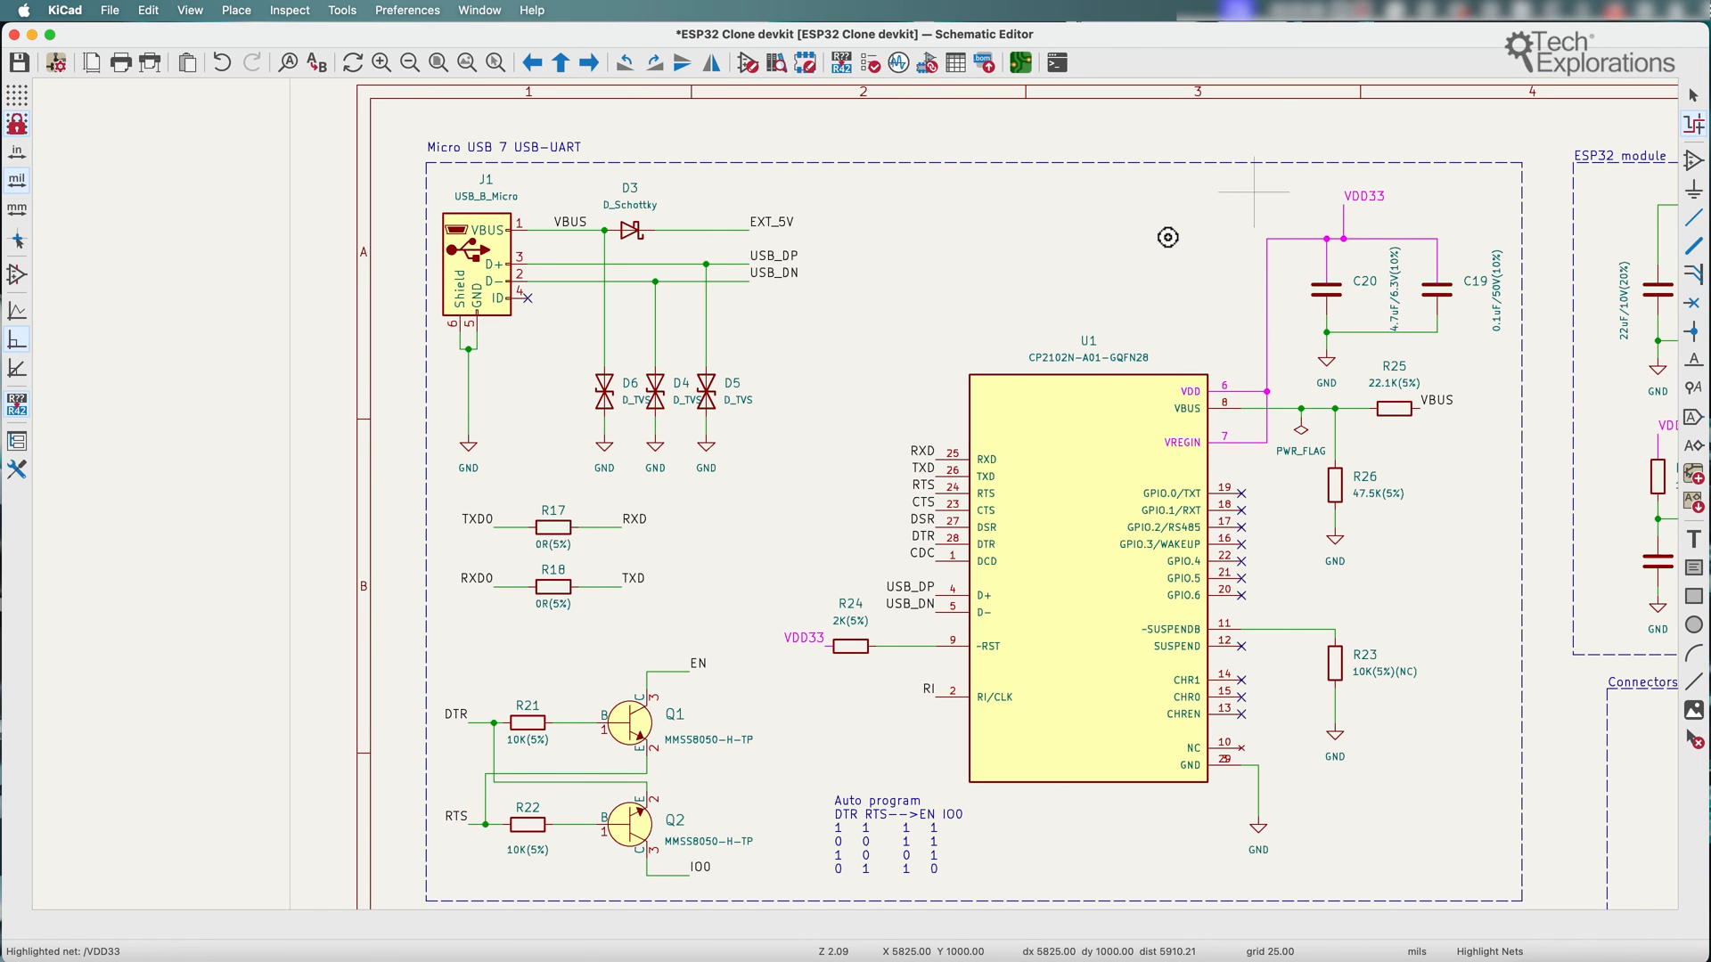
pyautogui.moveTo(1306, 403)
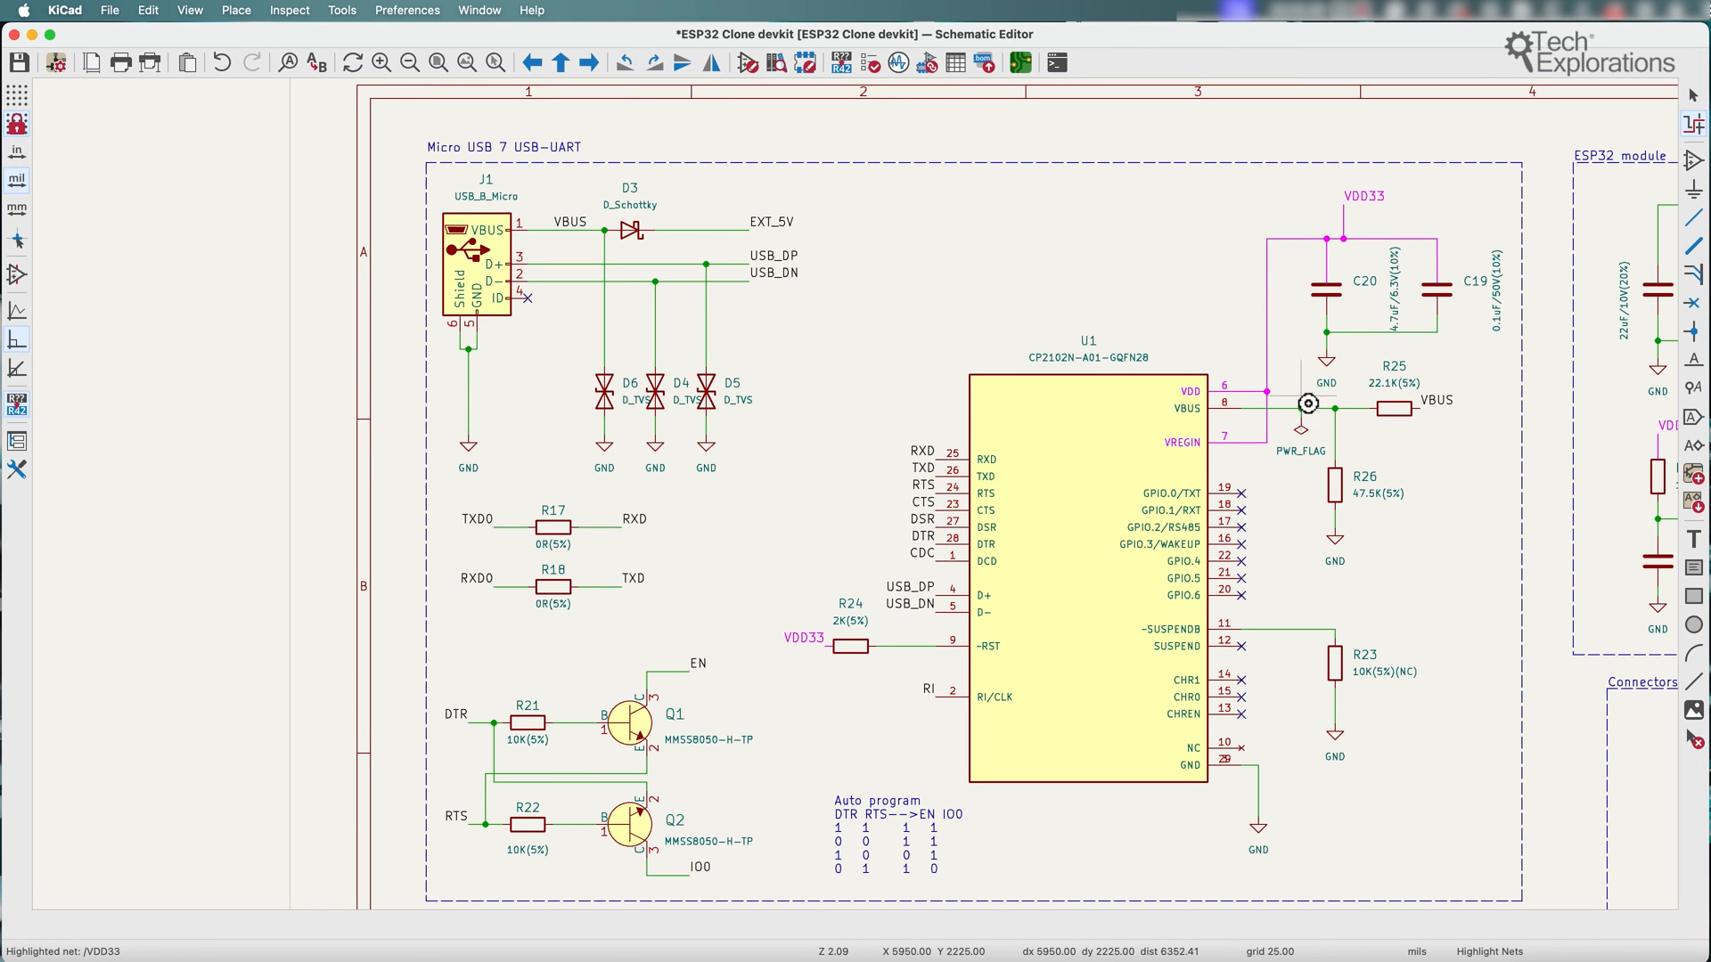
pyautogui.moveTo(1138, 481)
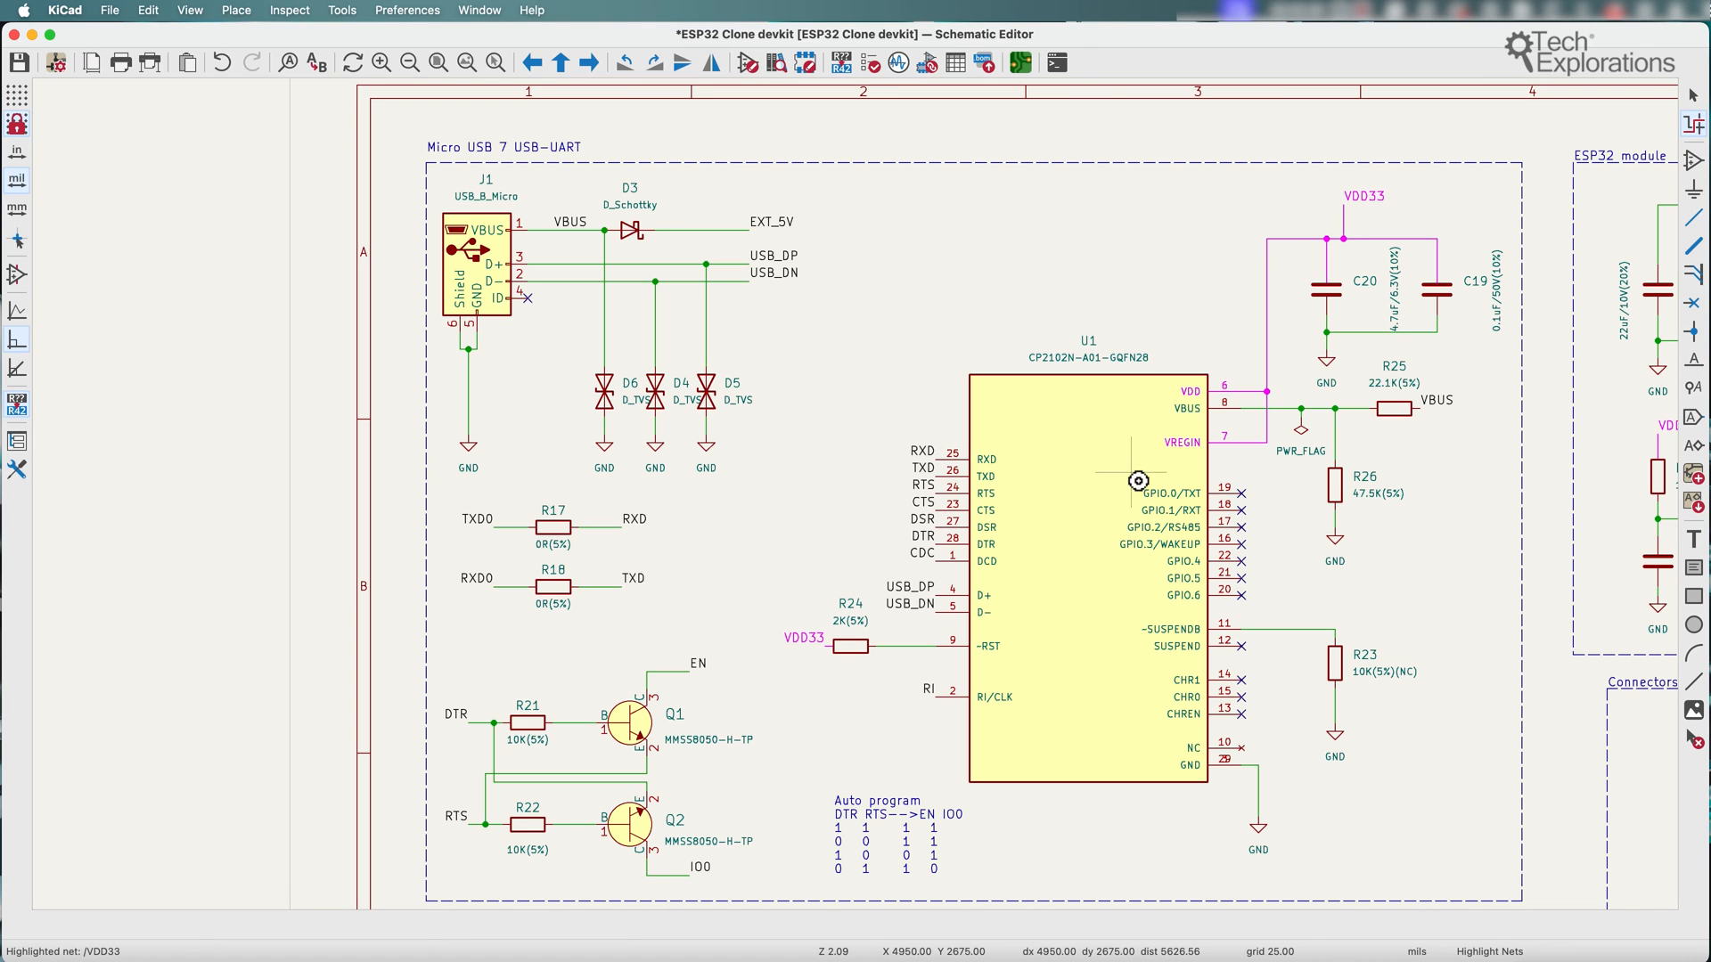
pyautogui.moveTo(196, 19)
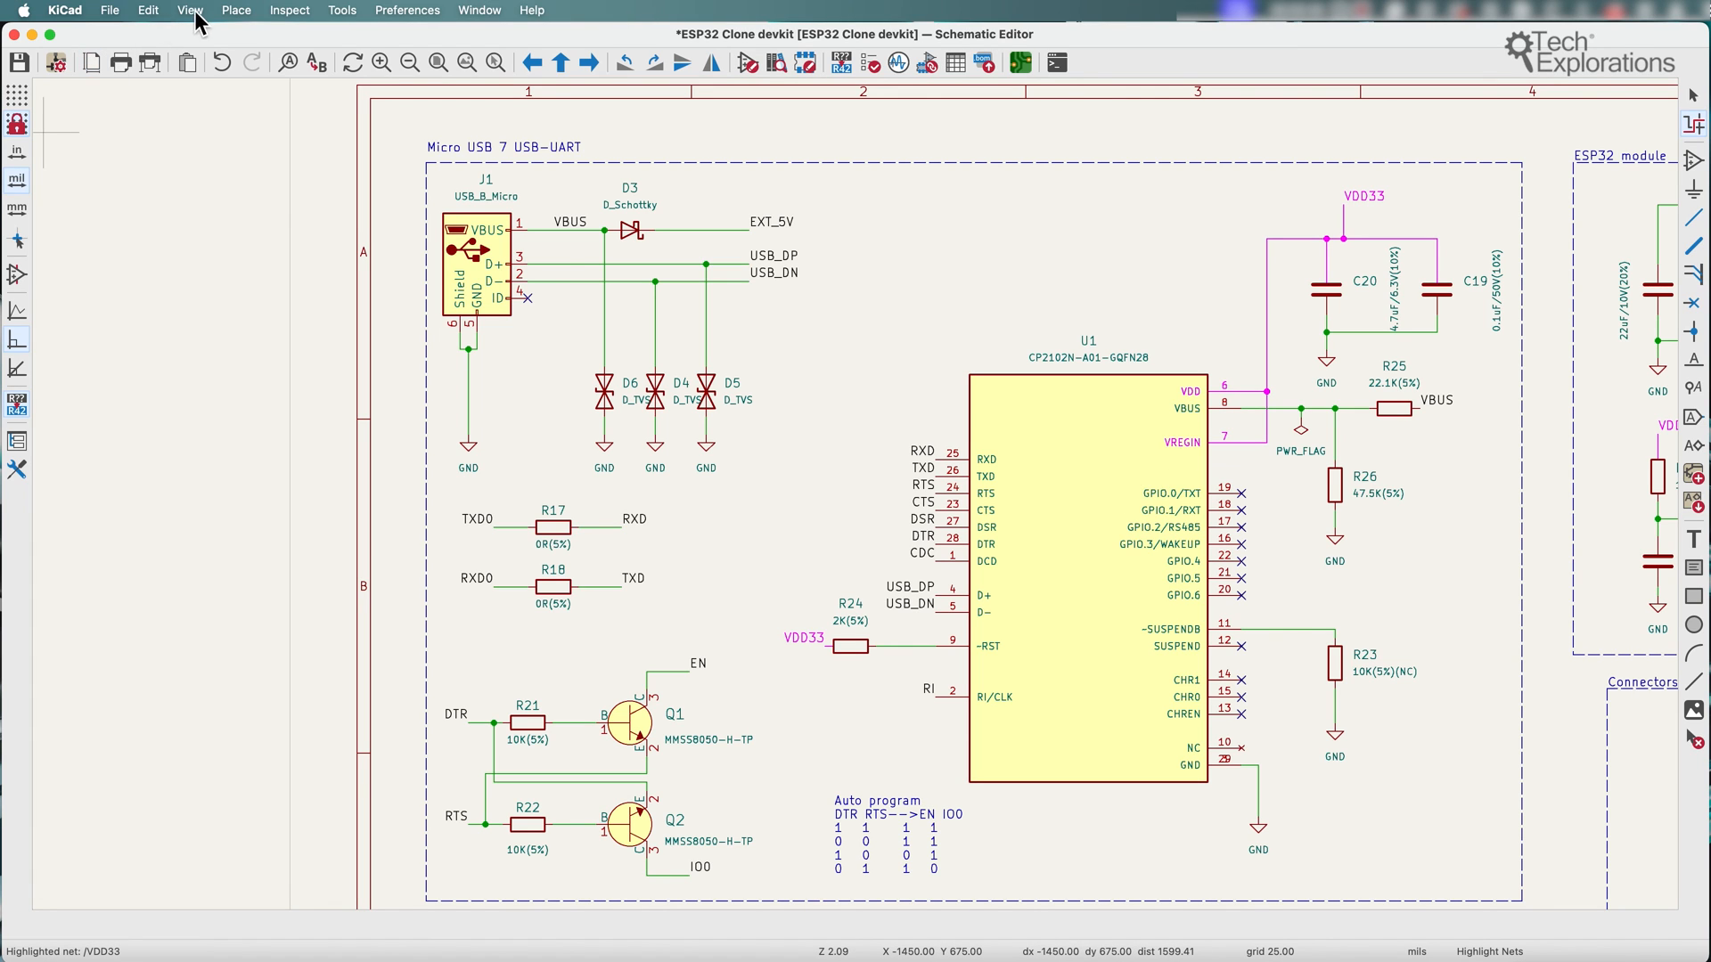
# Show the Net Navigator and highlight the VBUS net, then the RTS net.
pyautogui.click(187, 11)
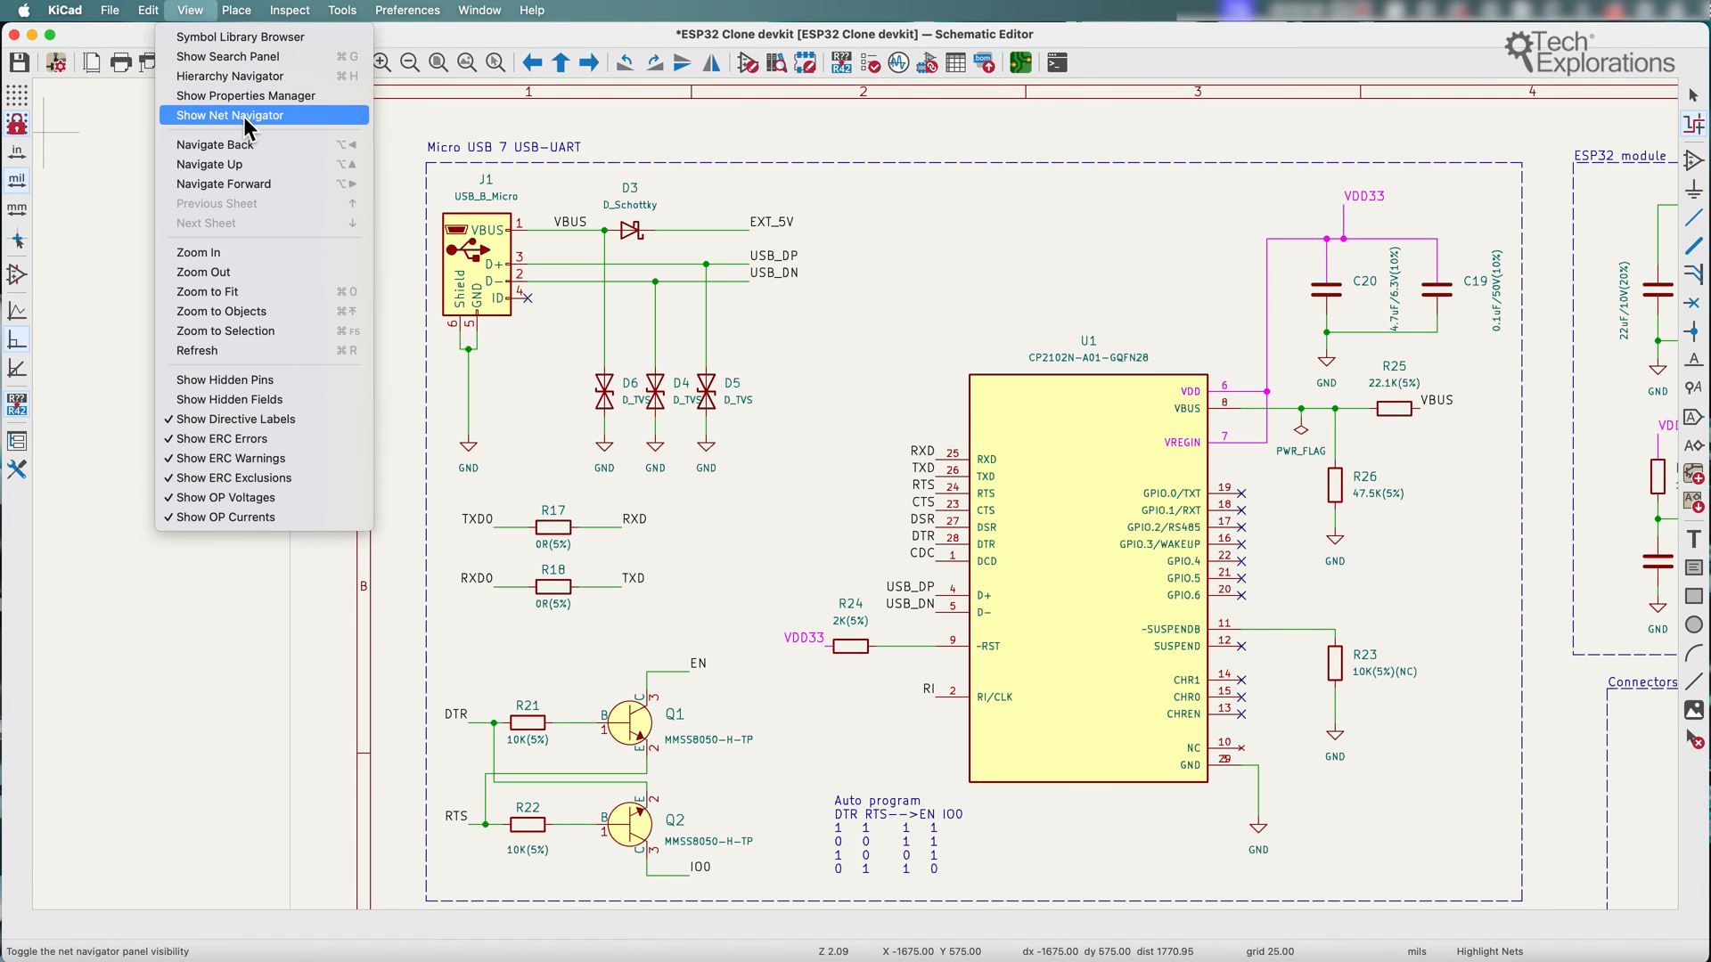
pyautogui.click(230, 116)
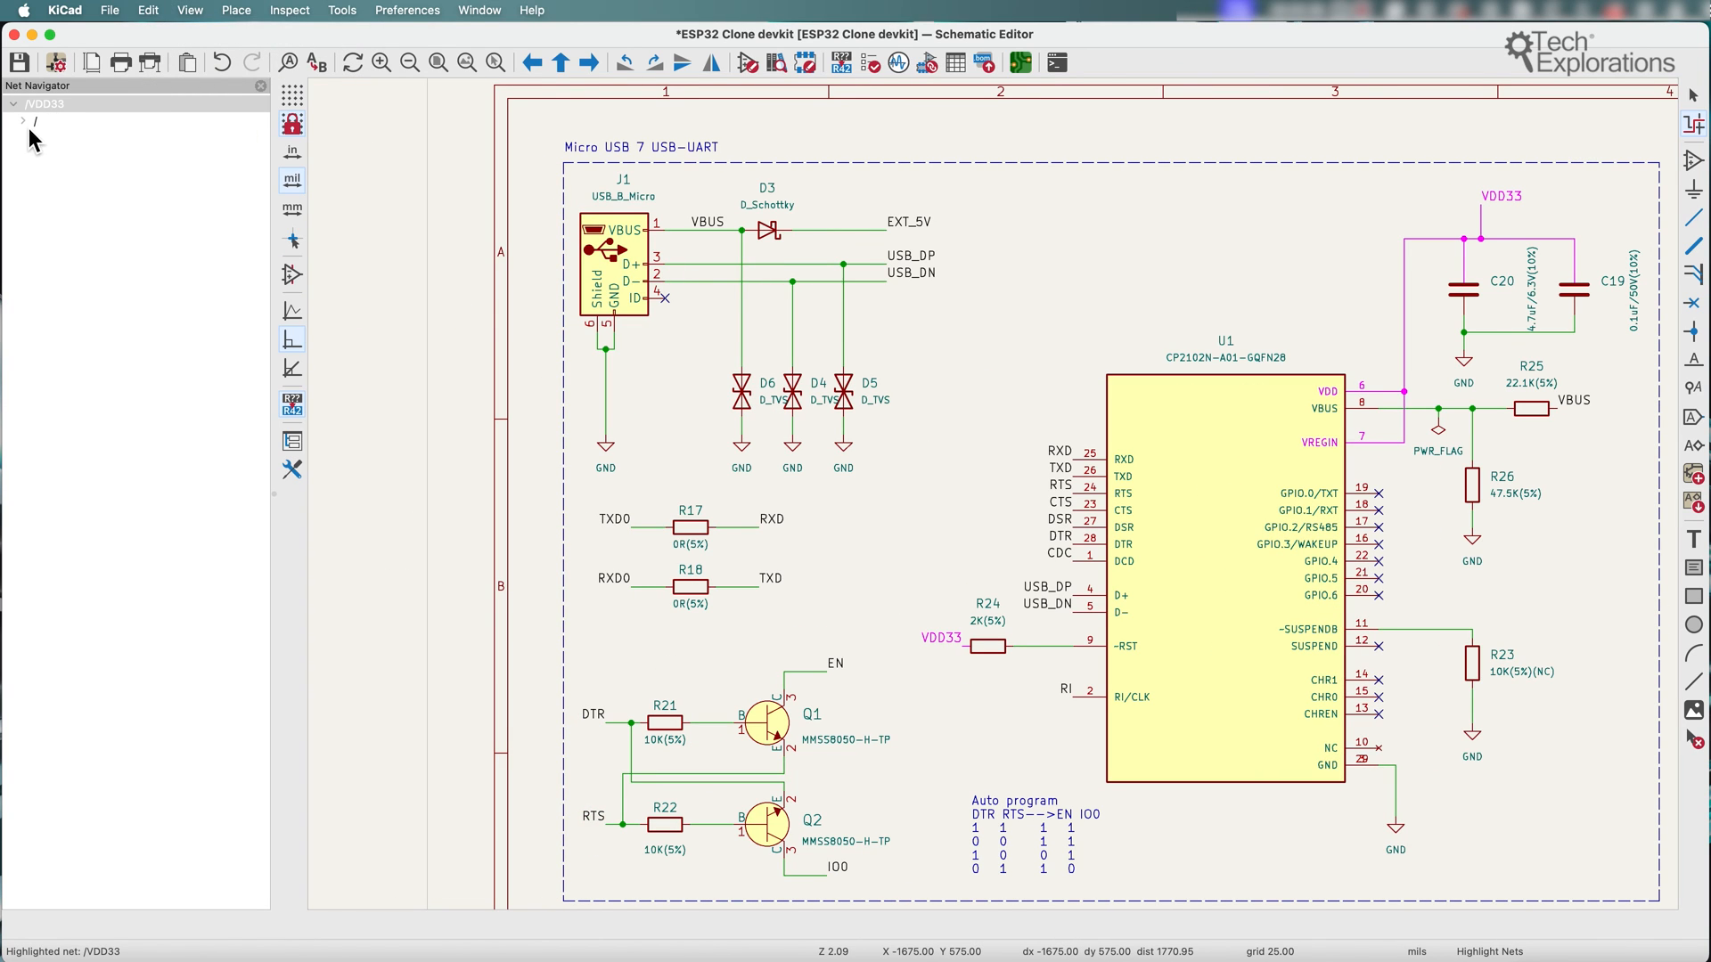
pyautogui.moveTo(384, 443)
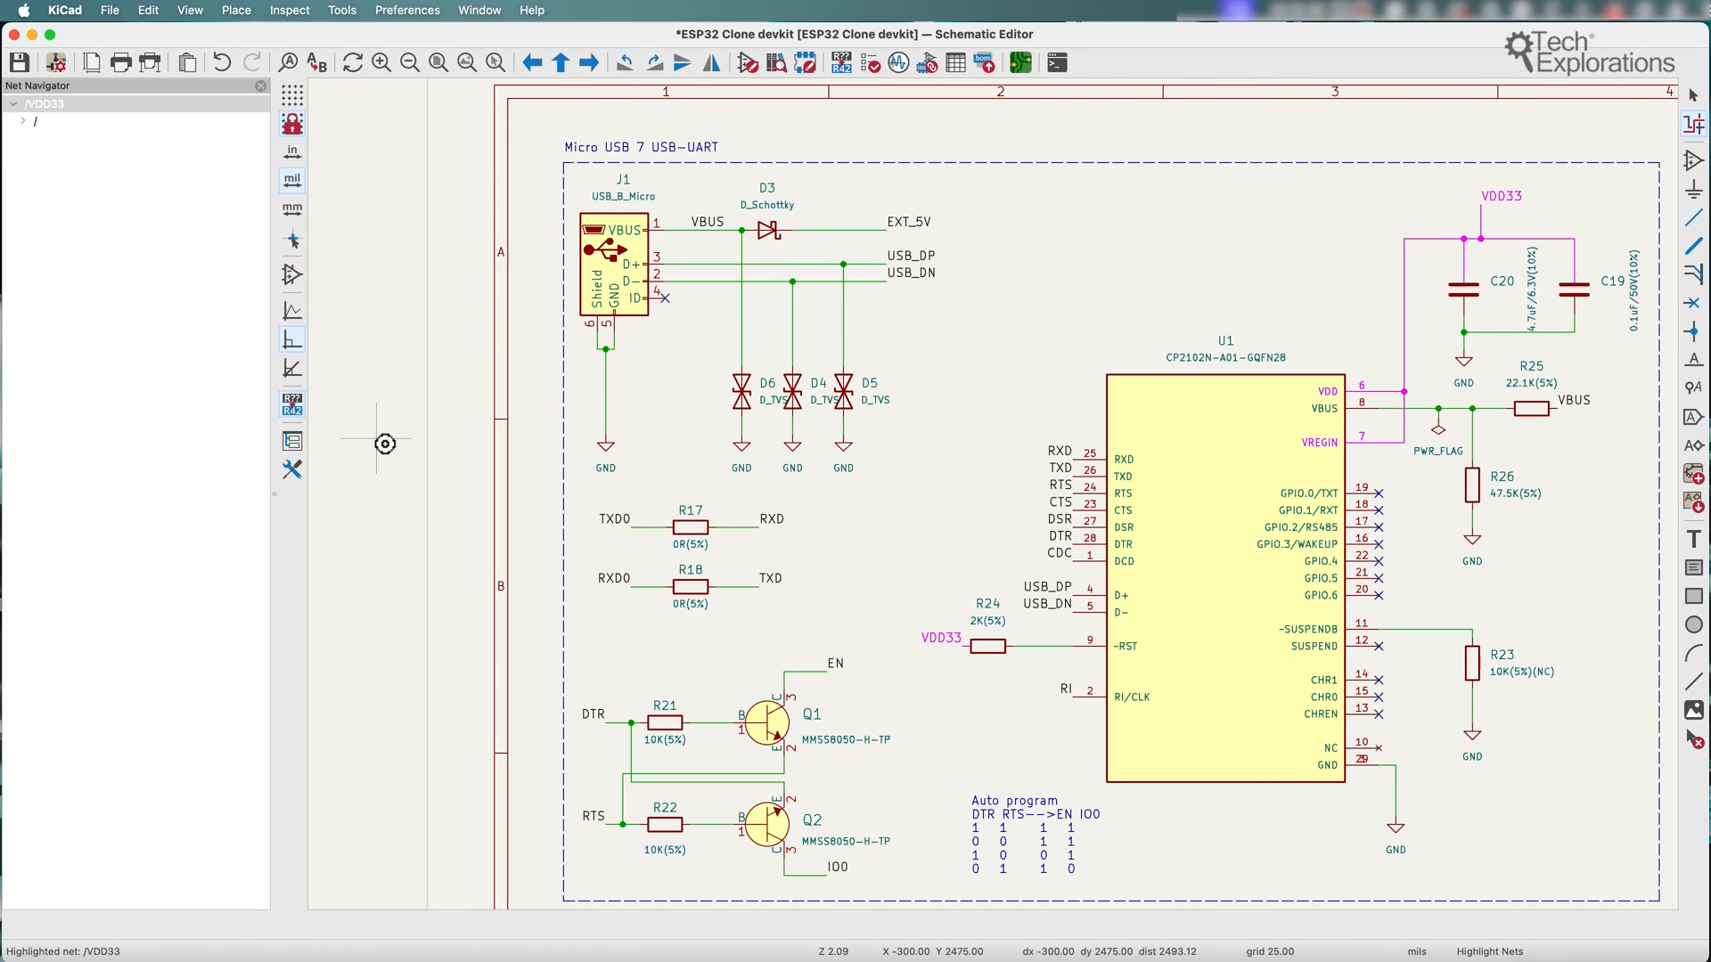
pyautogui.moveTo(697, 226)
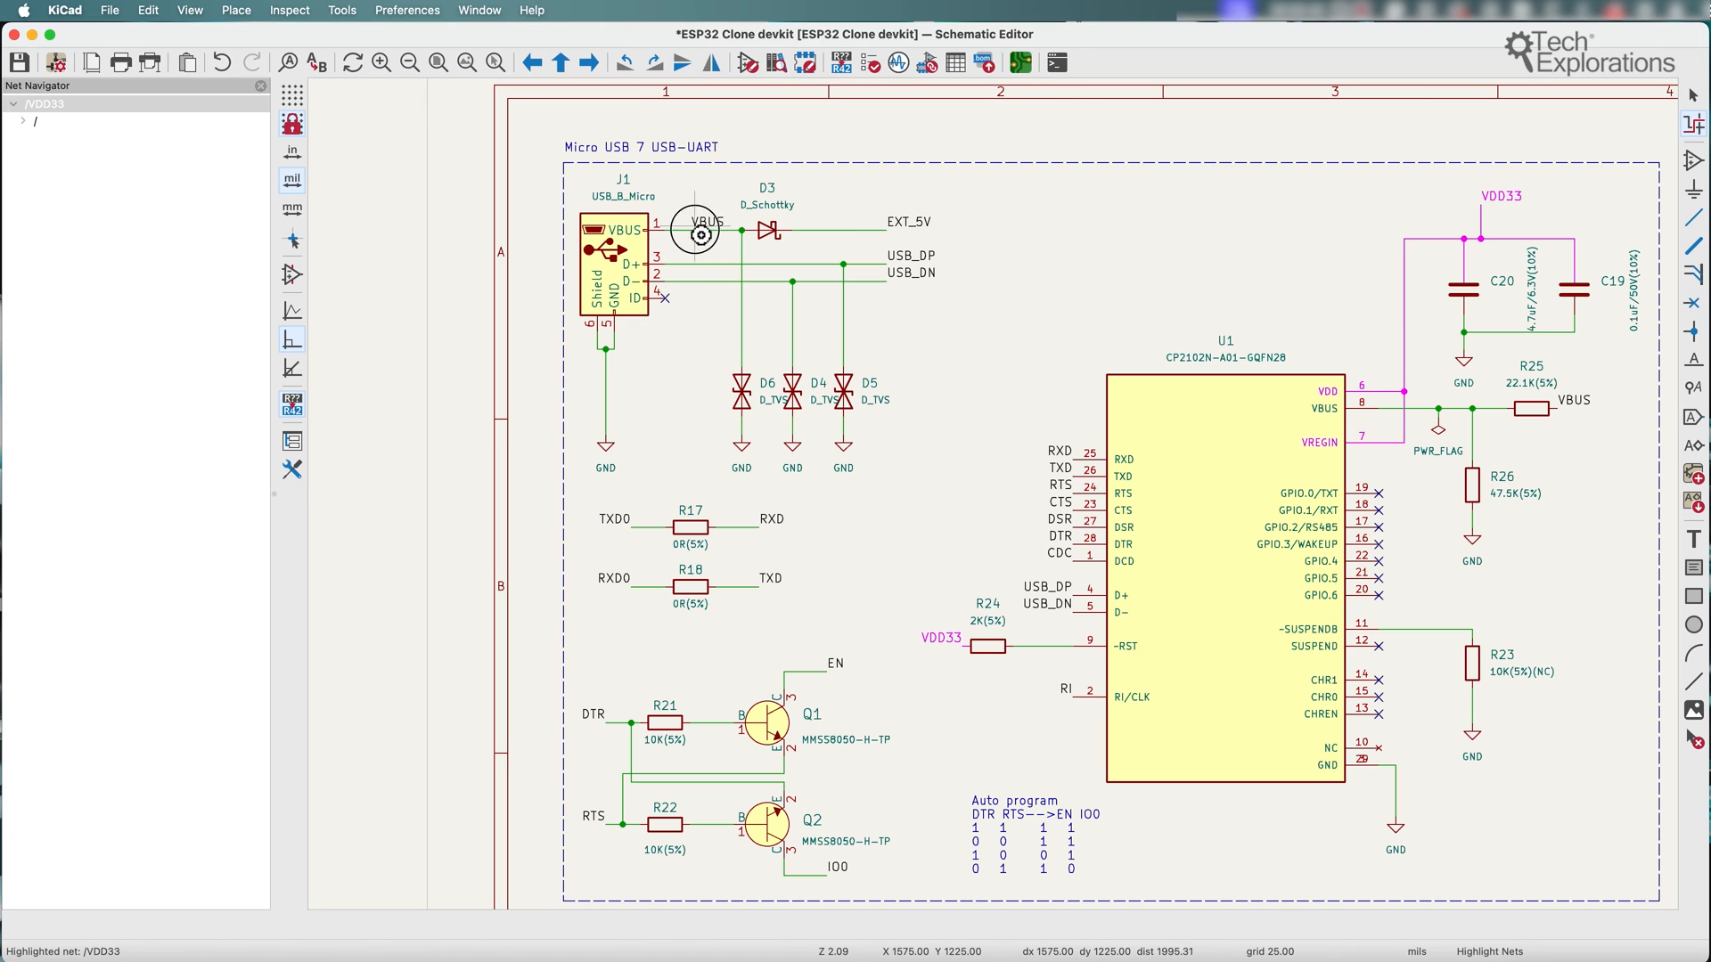
pyautogui.click(35, 123)
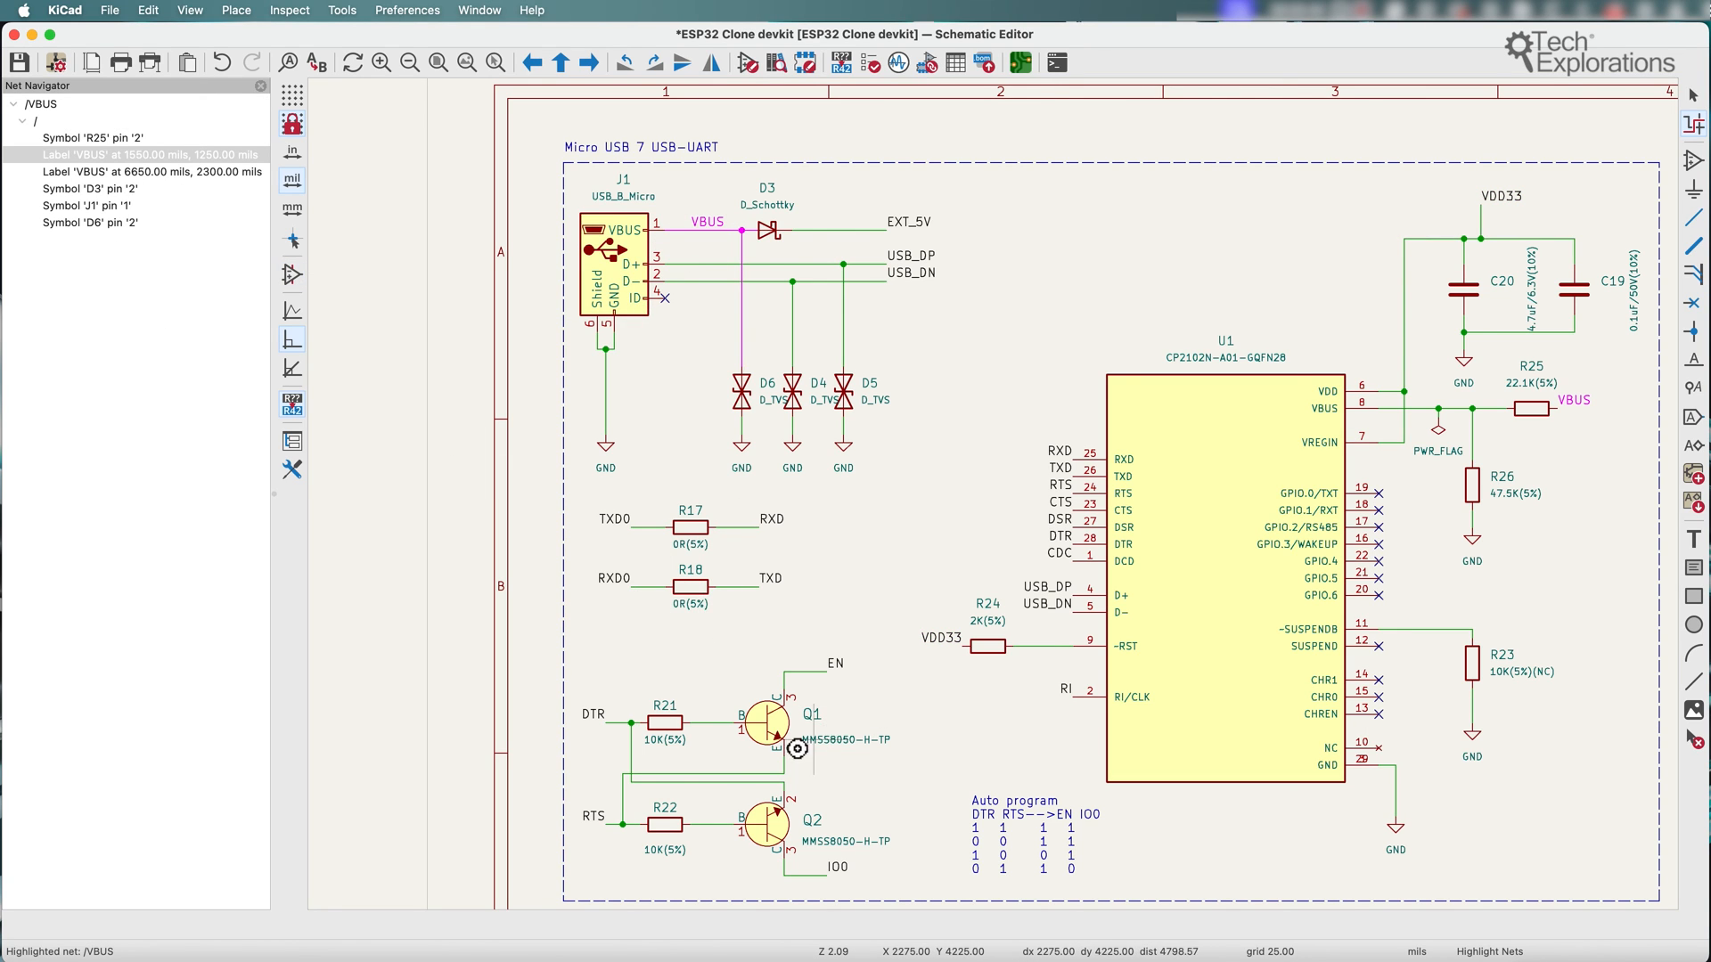
pyautogui.click(591, 816)
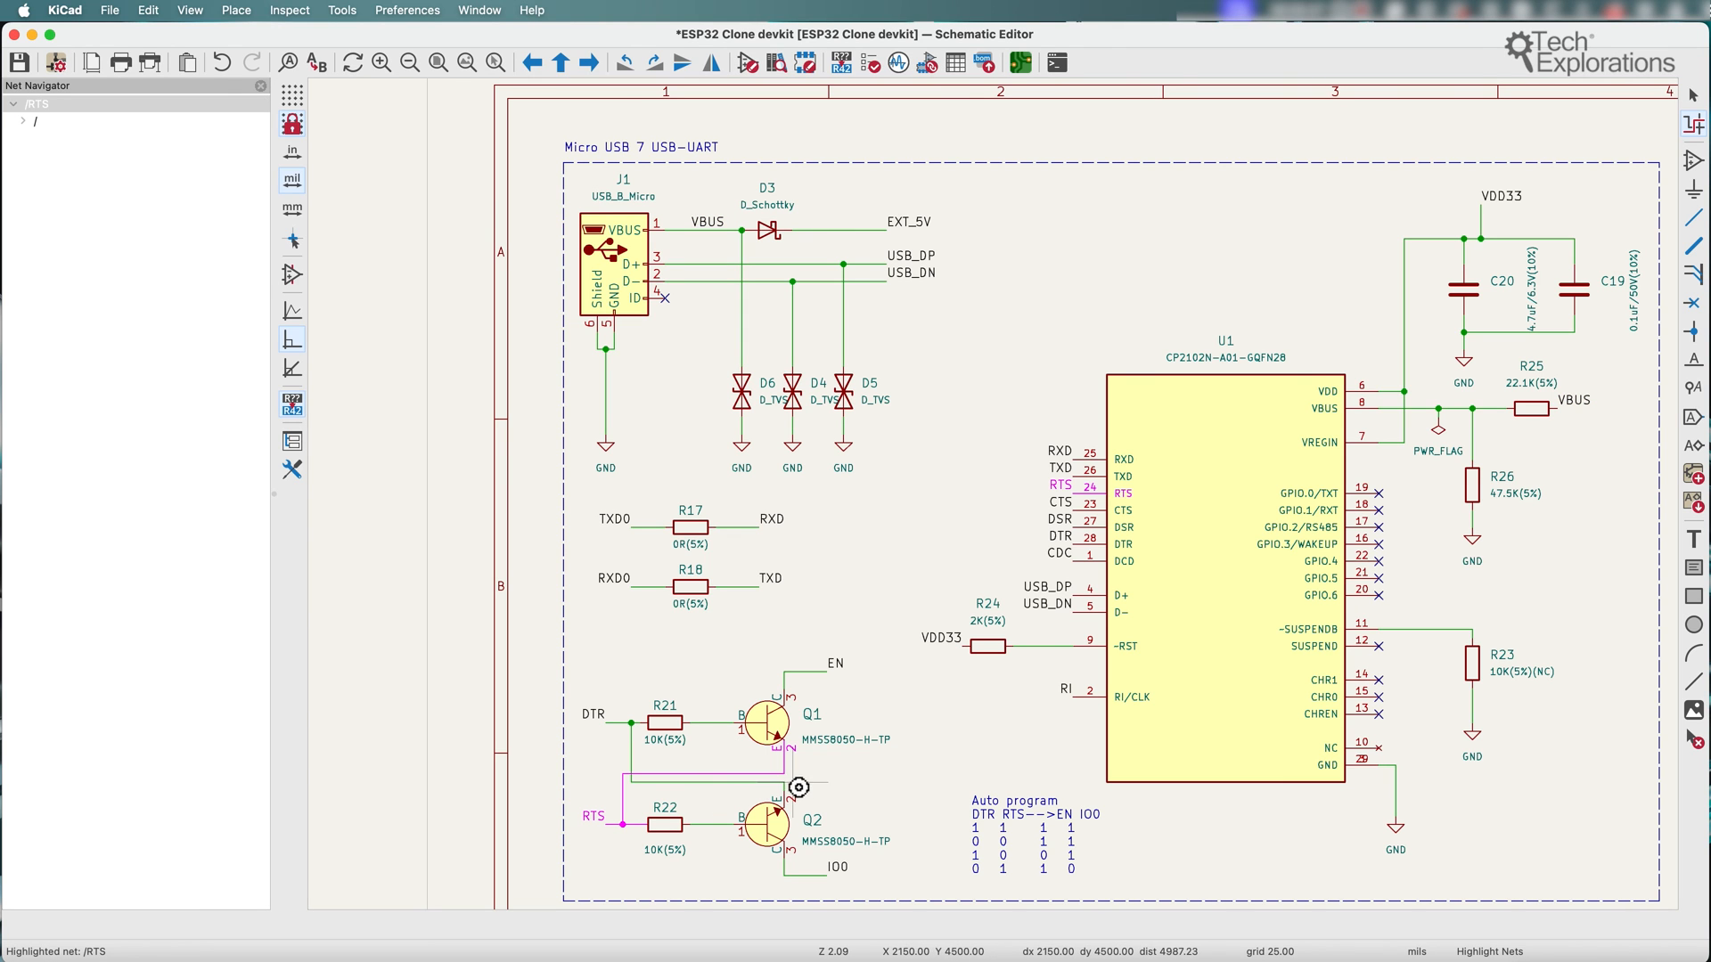
pyautogui.moveTo(1005, 786)
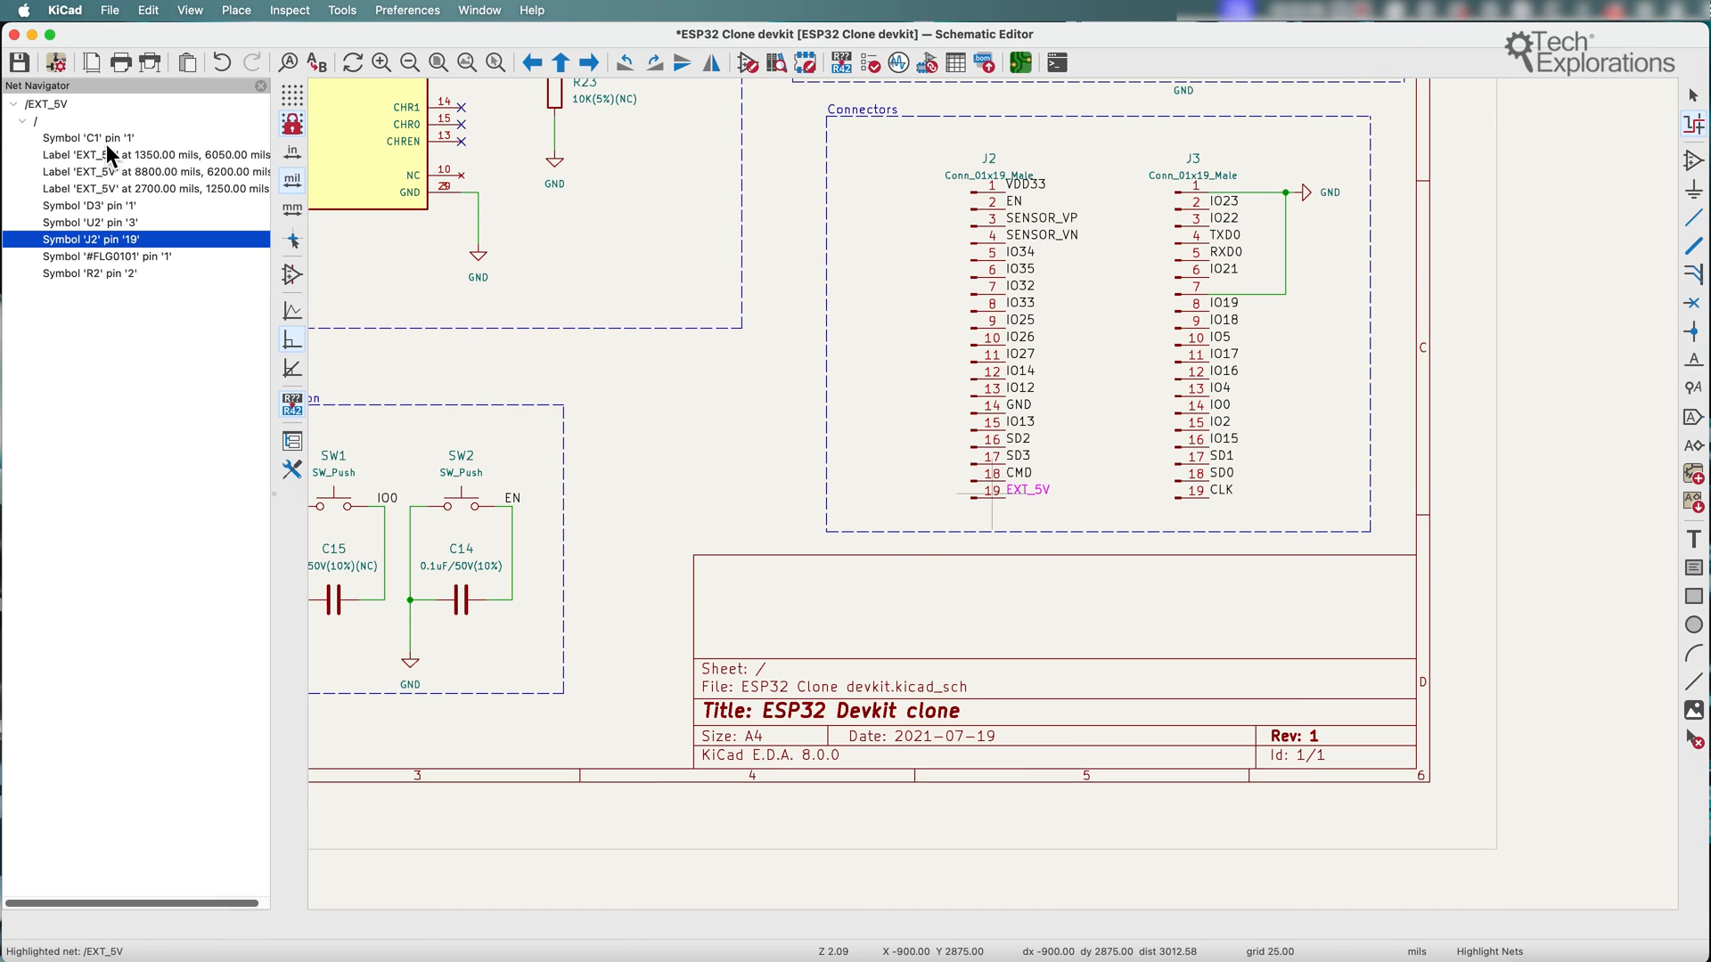
# Jump through the EXT_5V net list to diode D3 and then R2's pin in the Power Supply block.
pyautogui.click(87, 205)
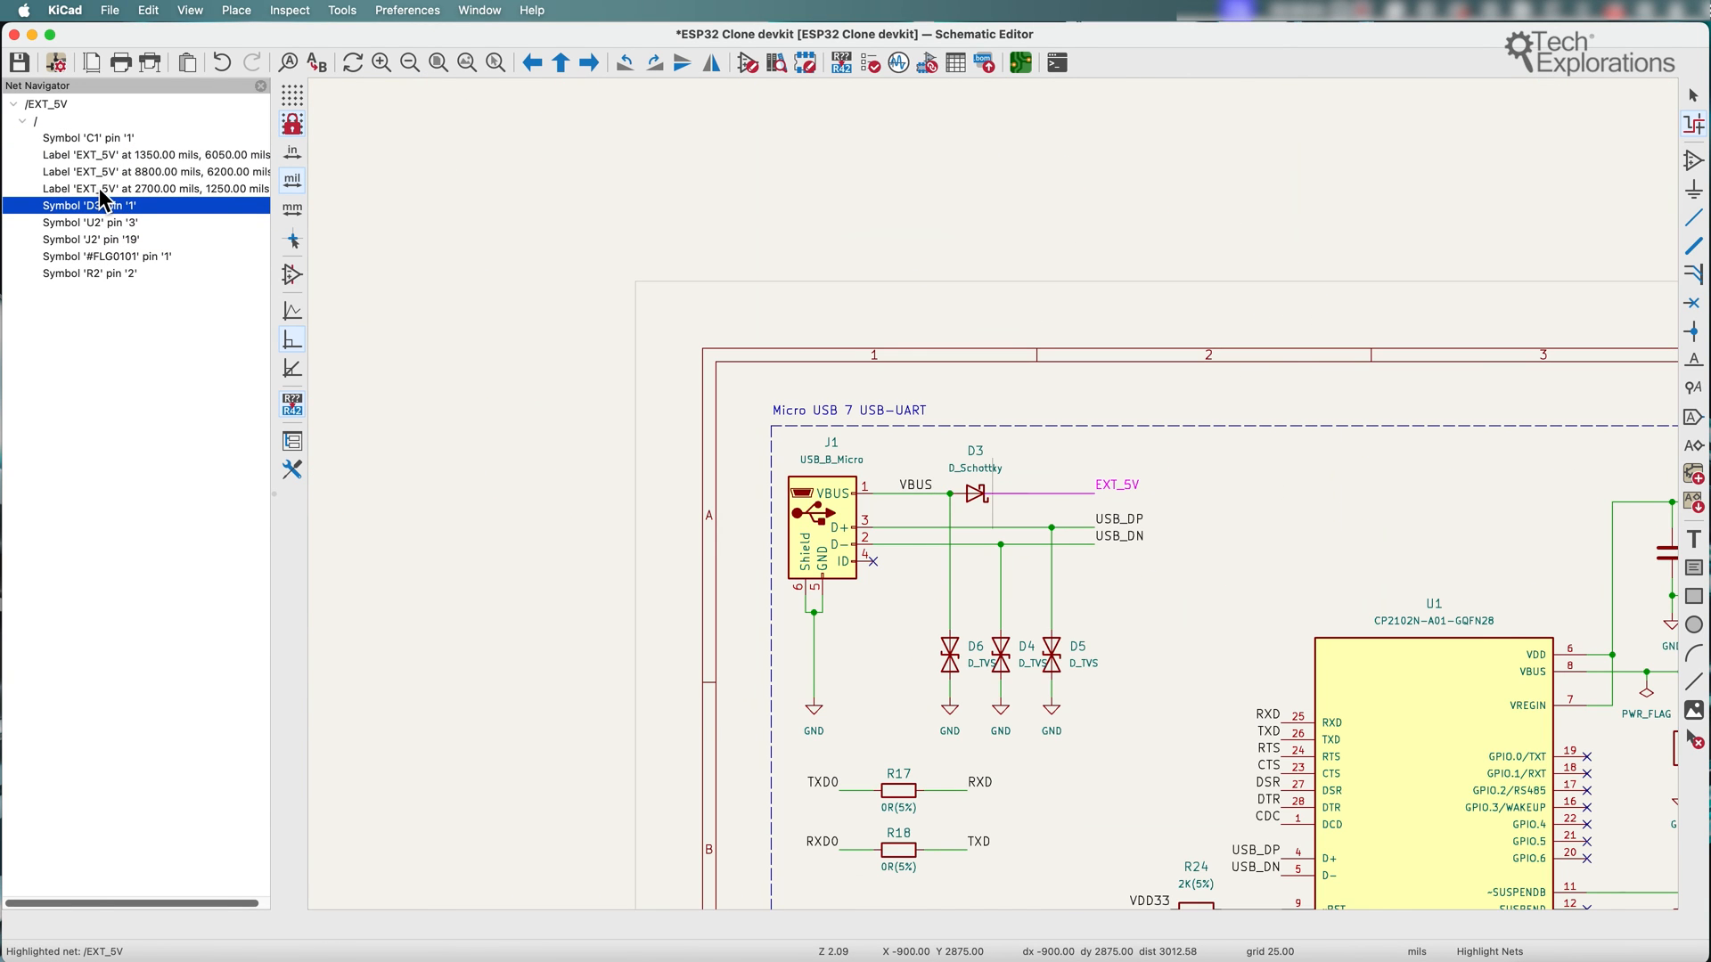
pyautogui.click(89, 273)
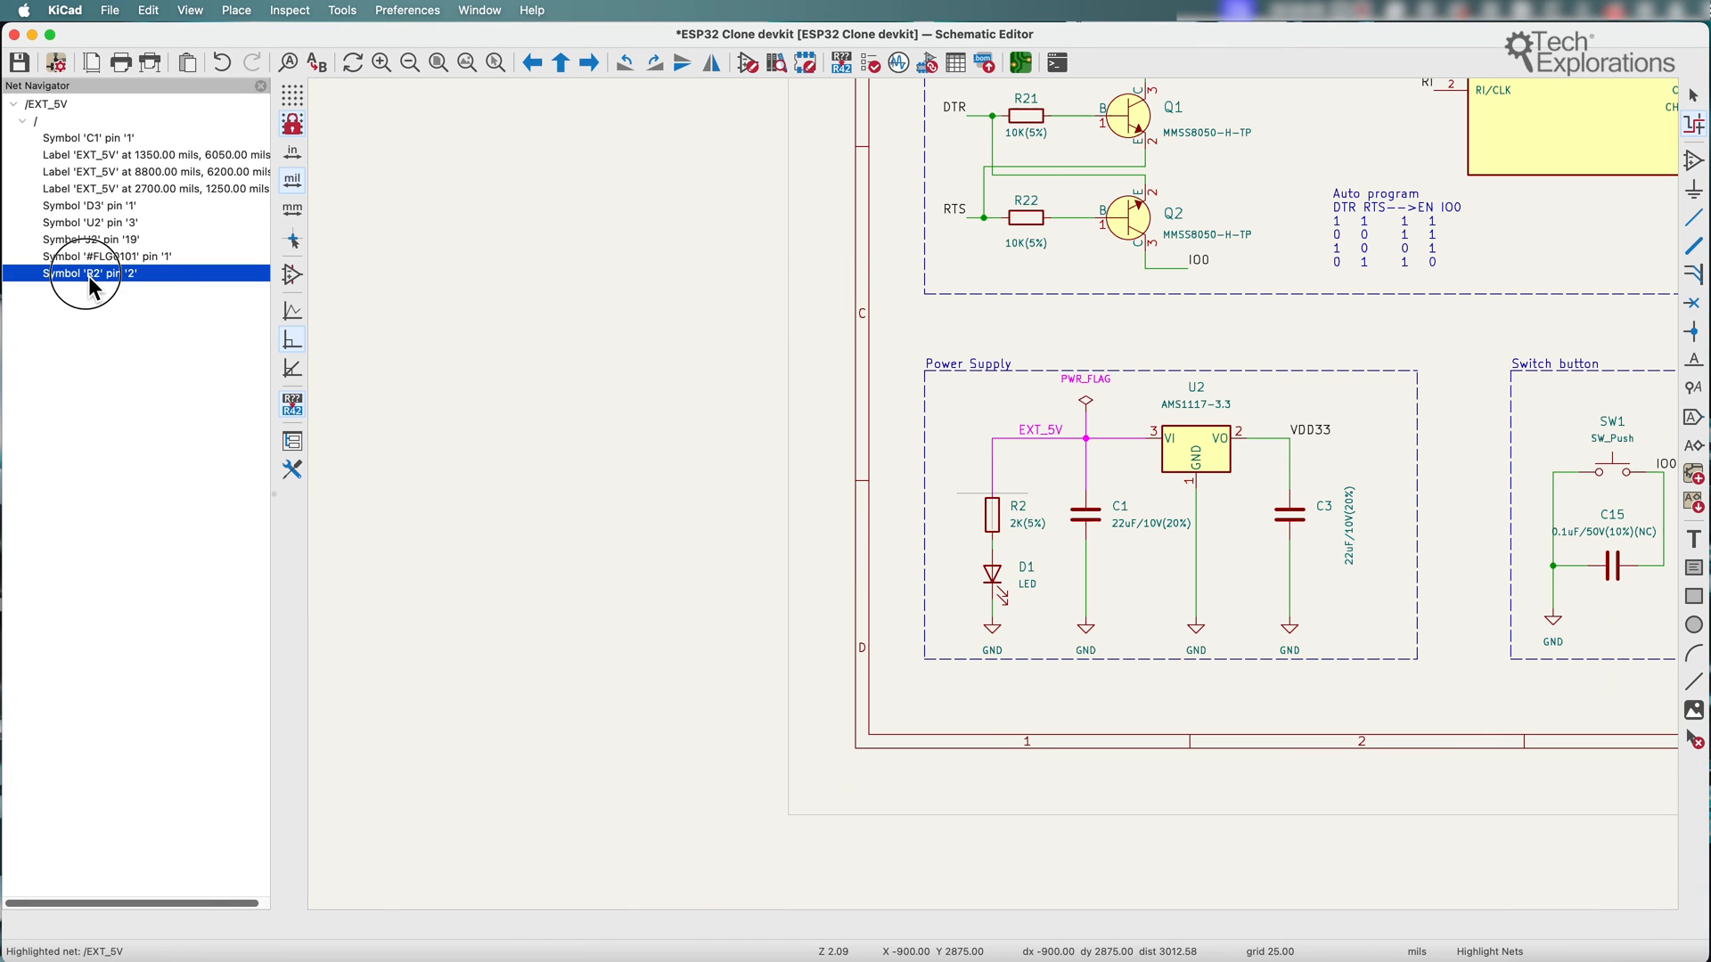